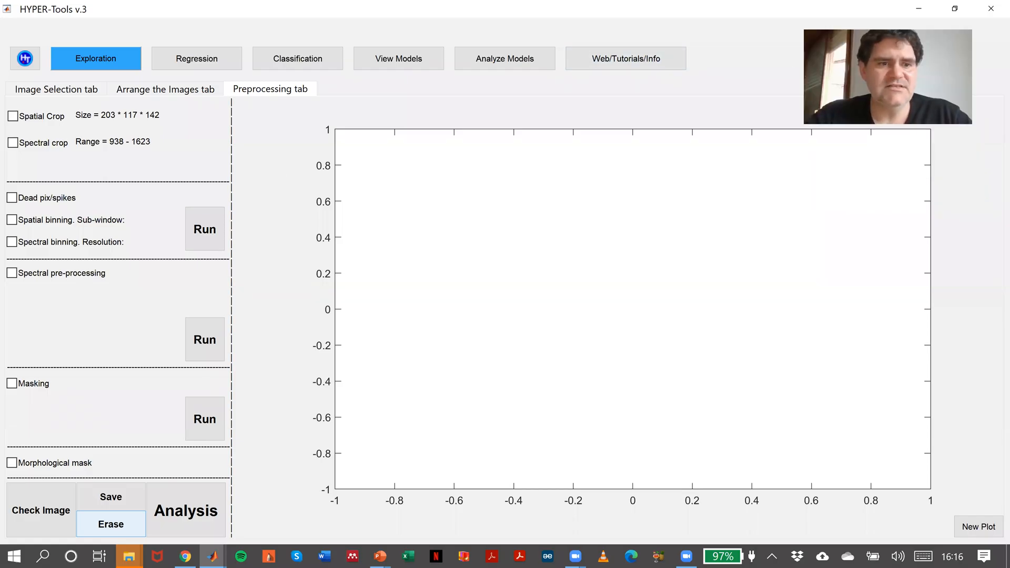
mouse_move(76, 401)
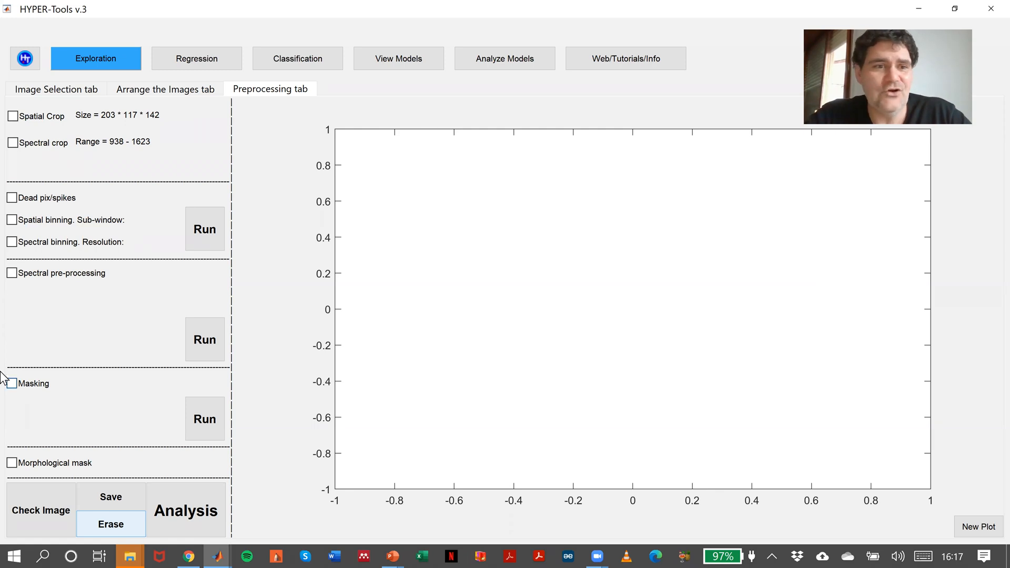
Turn on masking and select the PCA scatter plot method, using PC 1 versus PC 2
left_click(11, 383)
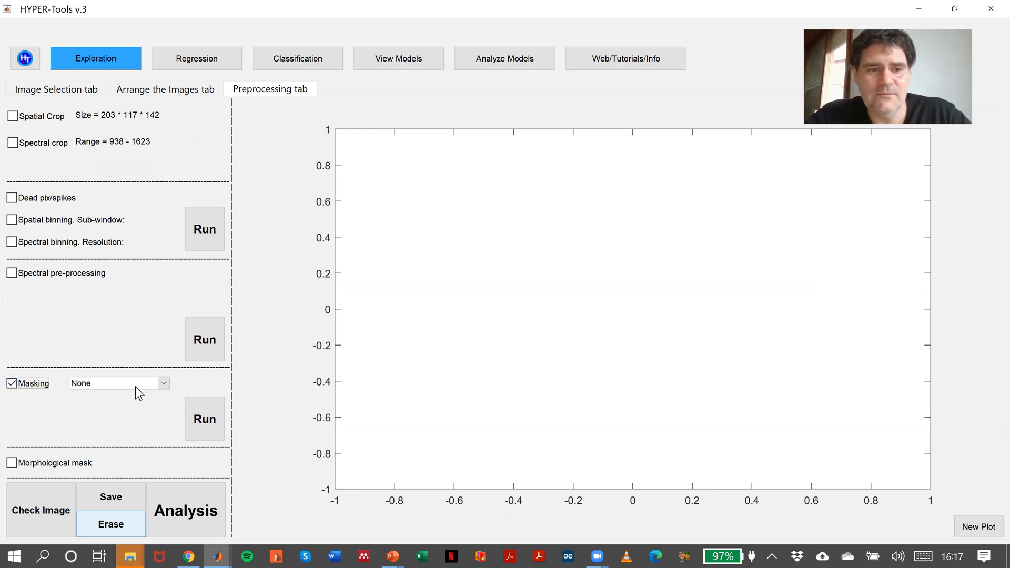
left_click(118, 383)
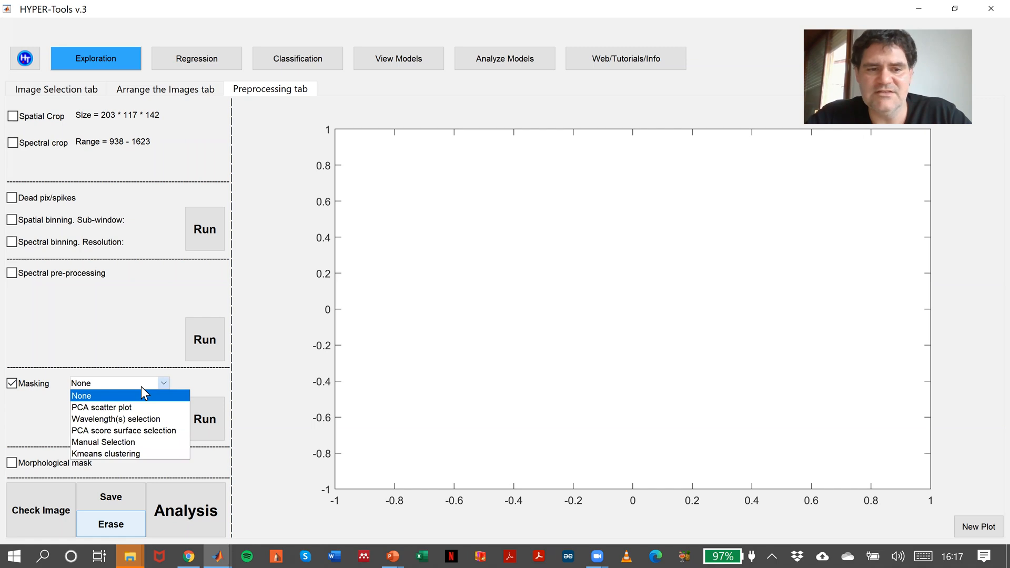
mouse_move(128, 430)
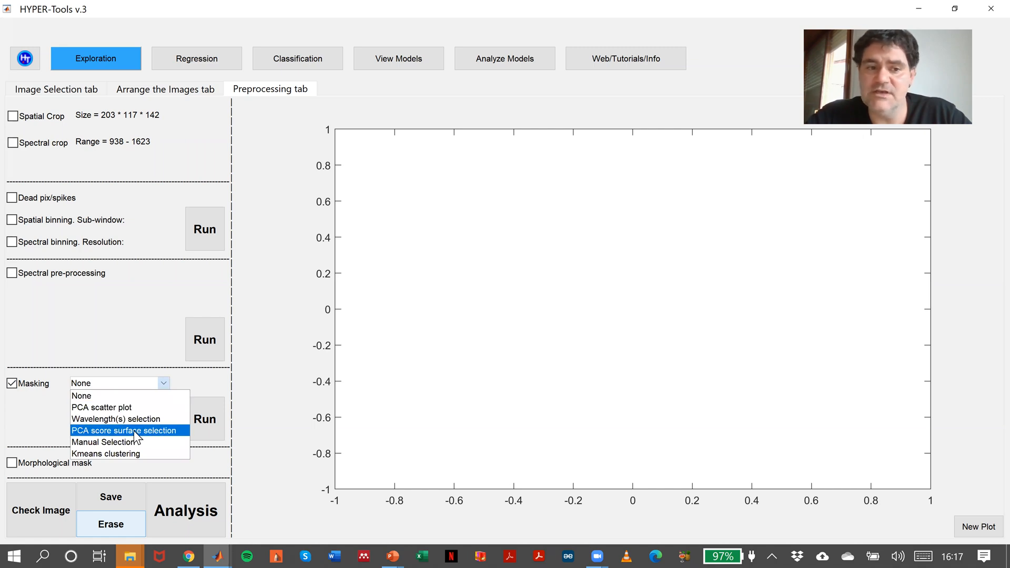
mouse_move(134, 453)
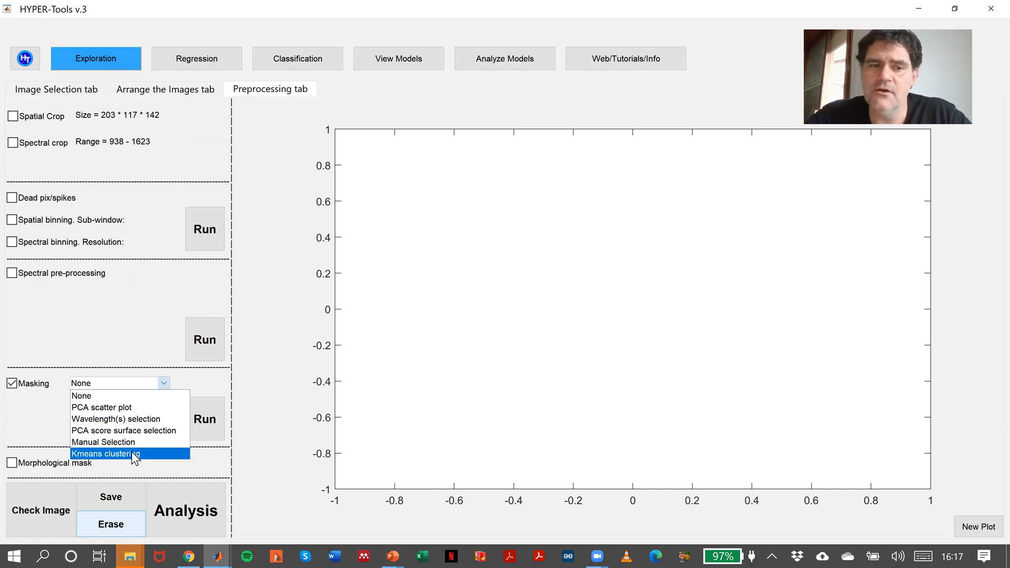
mouse_move(115, 419)
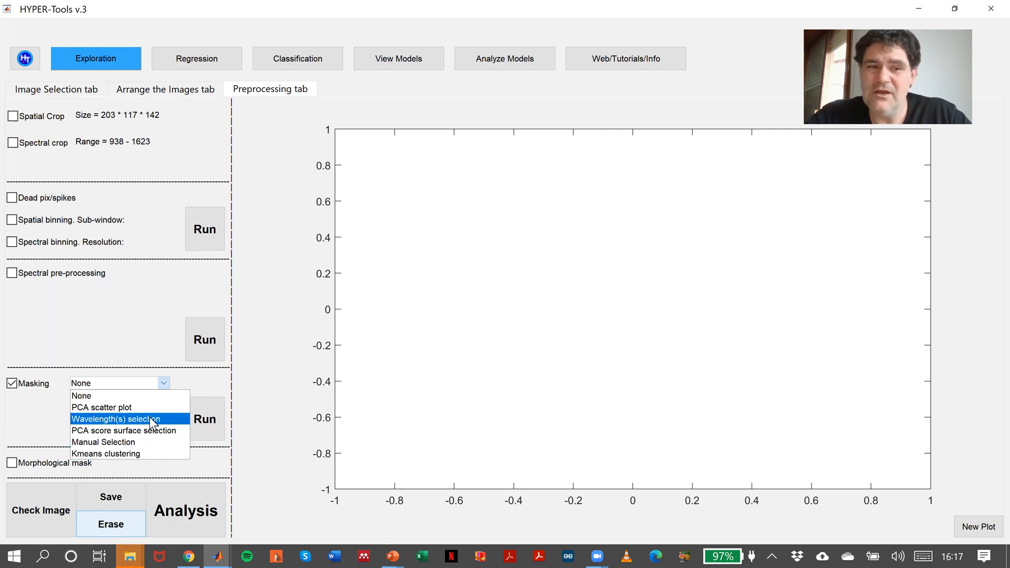
mouse_move(154, 420)
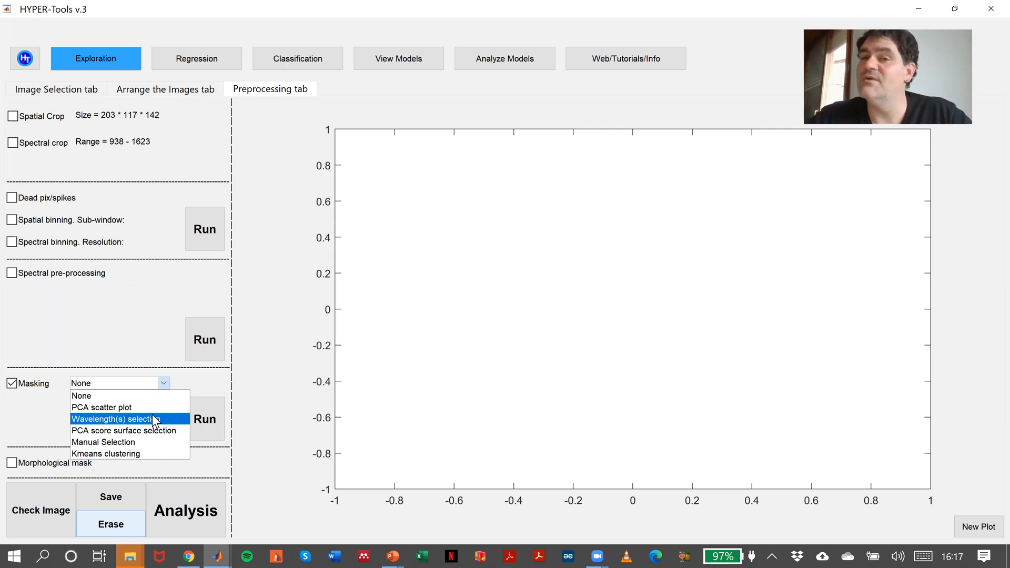
mouse_move(122, 395)
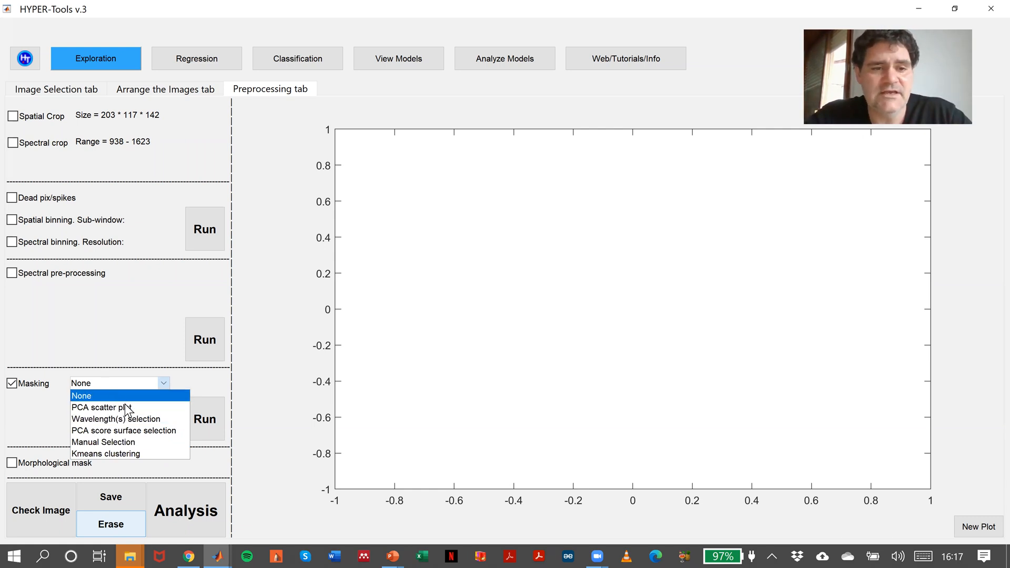
left_click(97, 407)
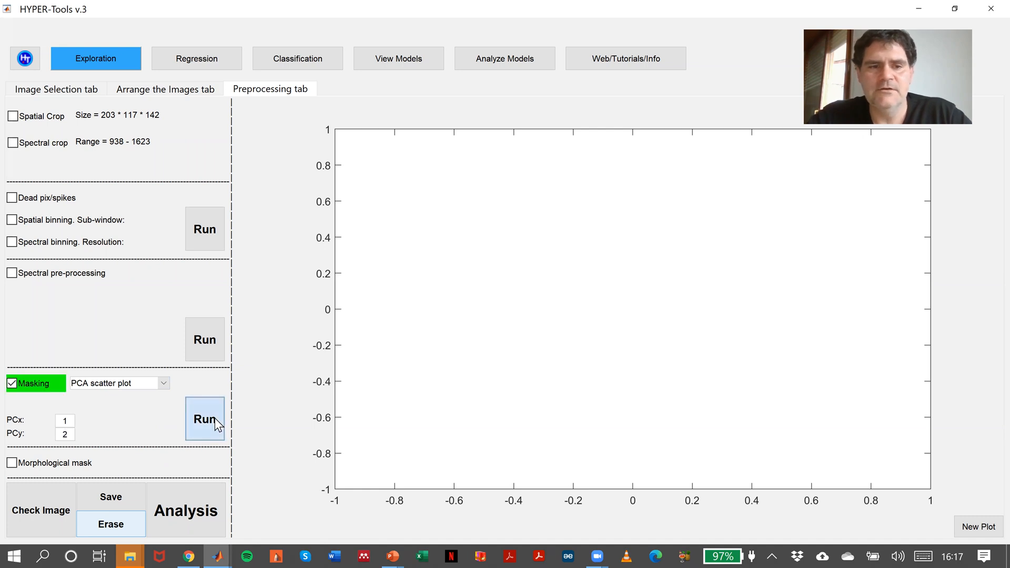
mouse_move(264, 368)
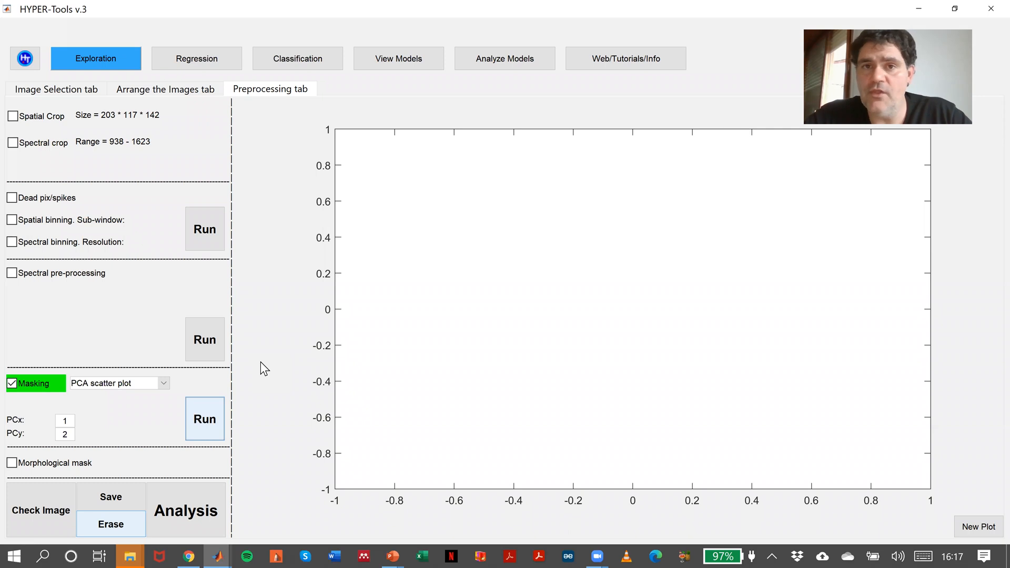
Compute the PC 1 vs PC 2 score plot and outline the upper score cluster
left_click(204, 419)
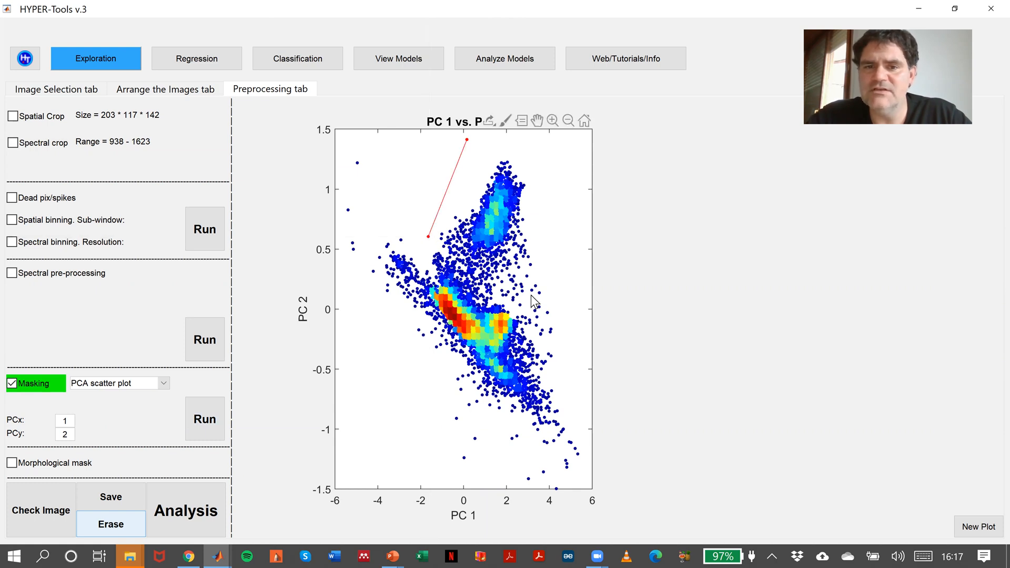
left_click(532, 291)
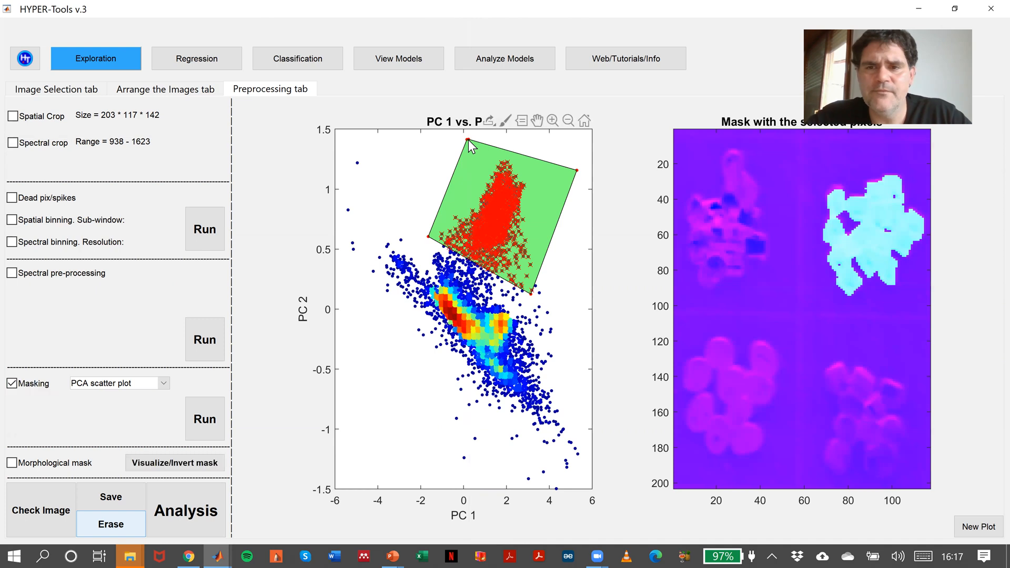
mouse_move(917, 210)
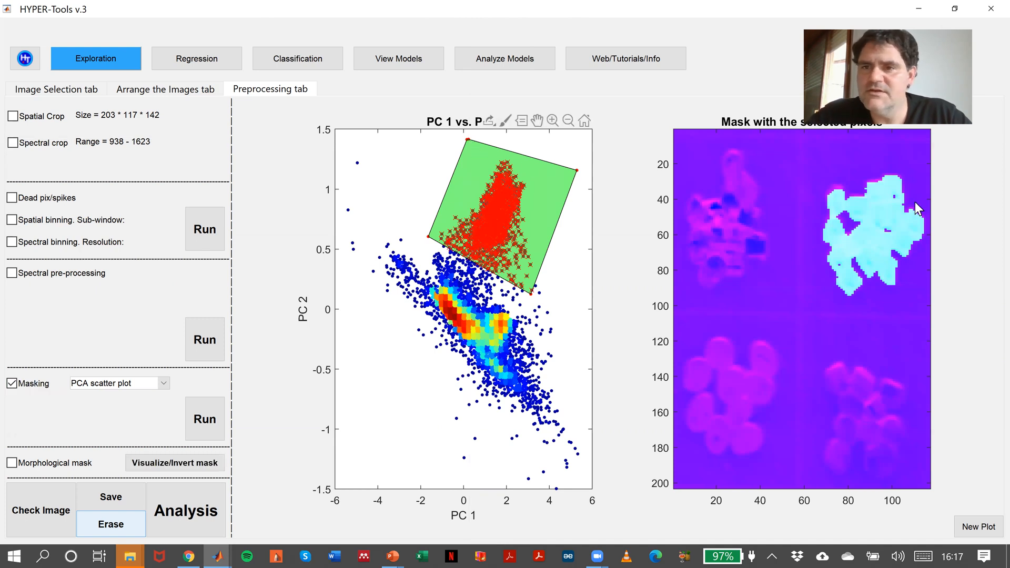
mouse_move(881, 196)
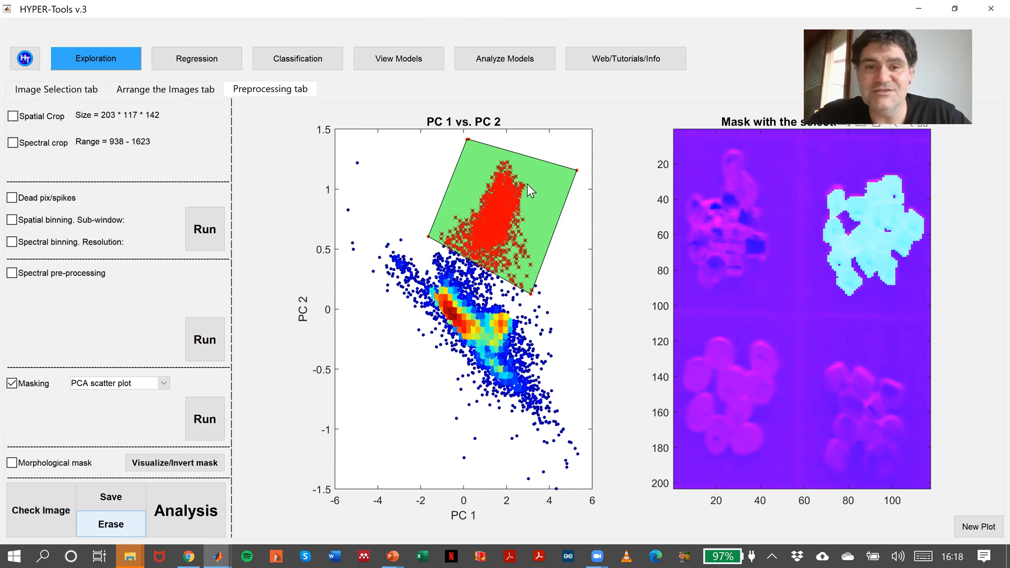
mouse_move(566, 244)
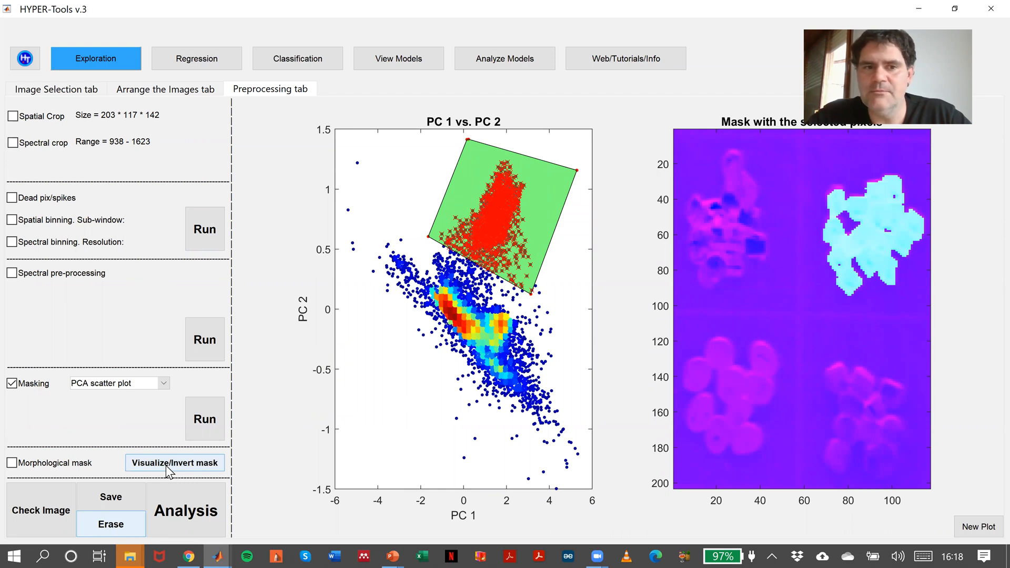
Toggle the PCA mask view and inversion, then erase all preprocessing back to unprocessed data
left_click(175, 462)
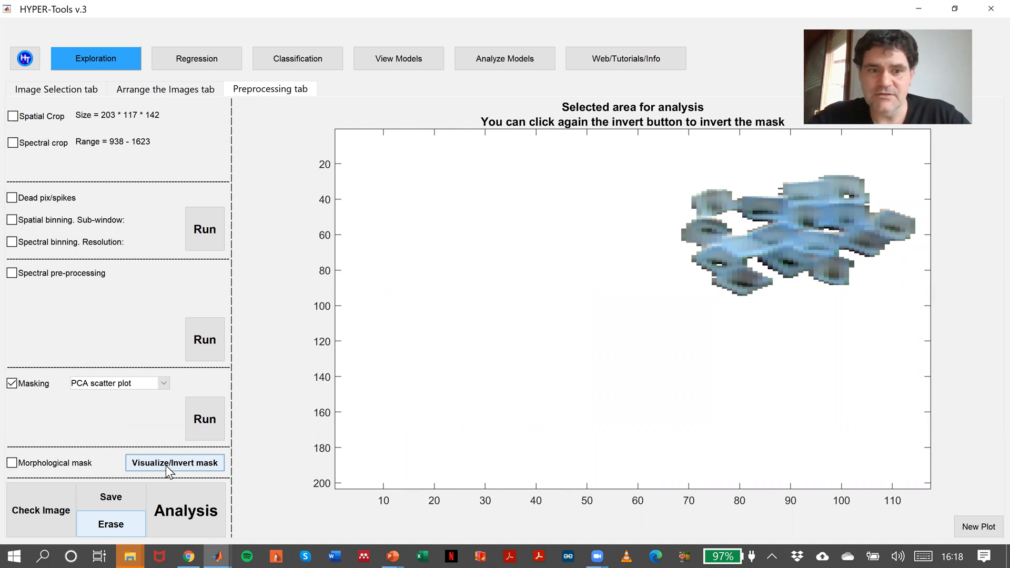
left_click(175, 463)
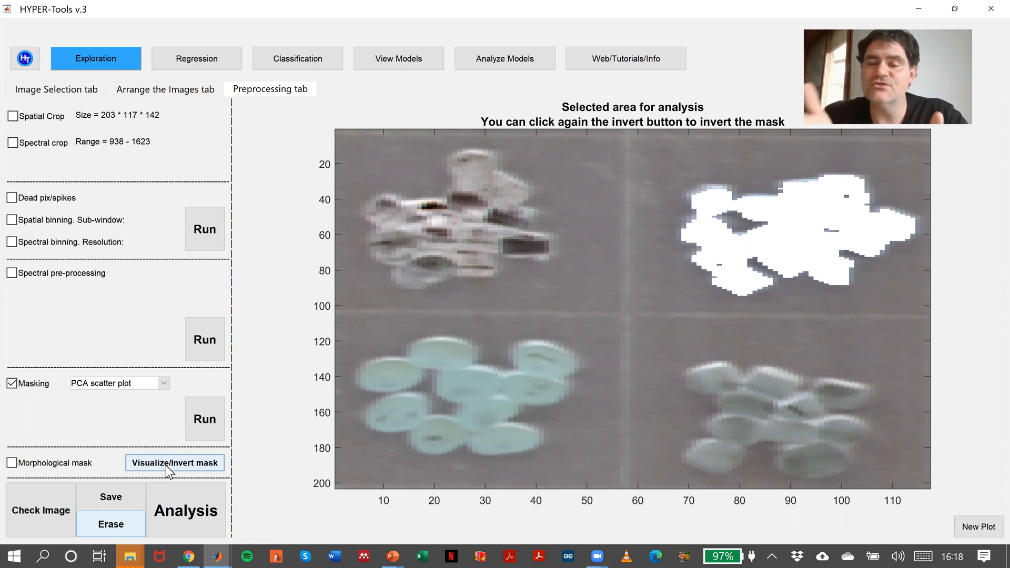
mouse_move(189, 472)
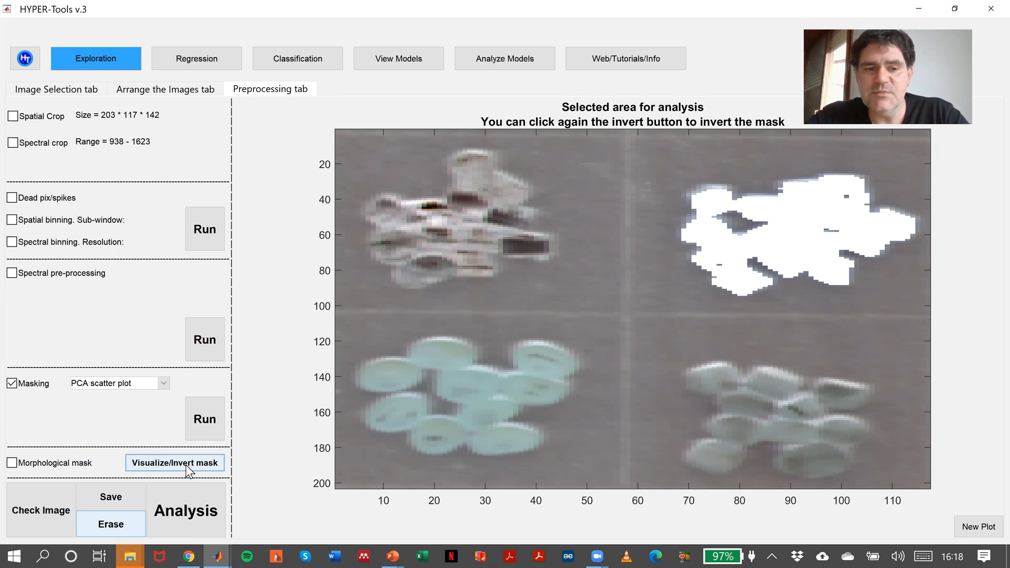
left_click(175, 463)
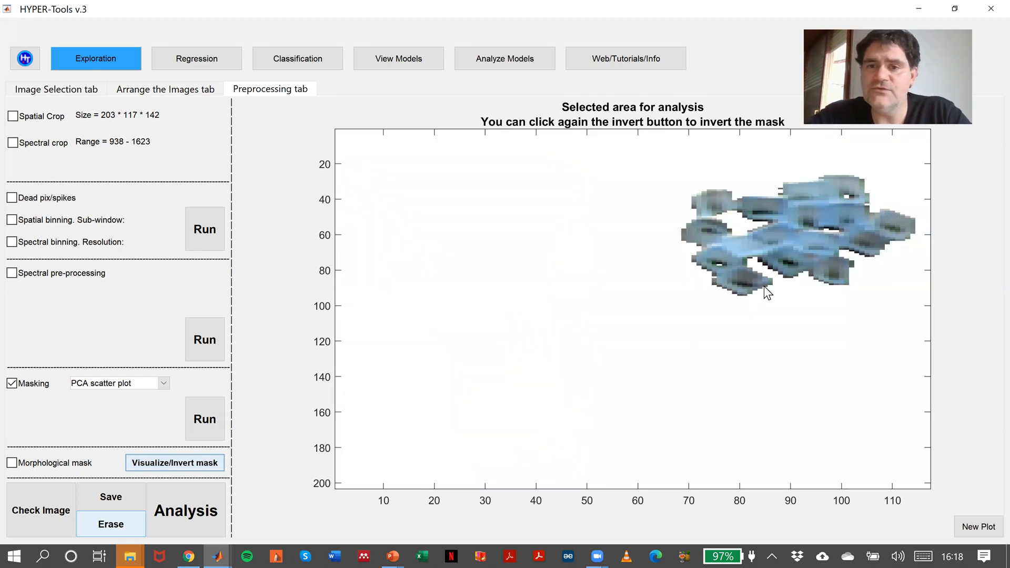
mouse_move(172, 473)
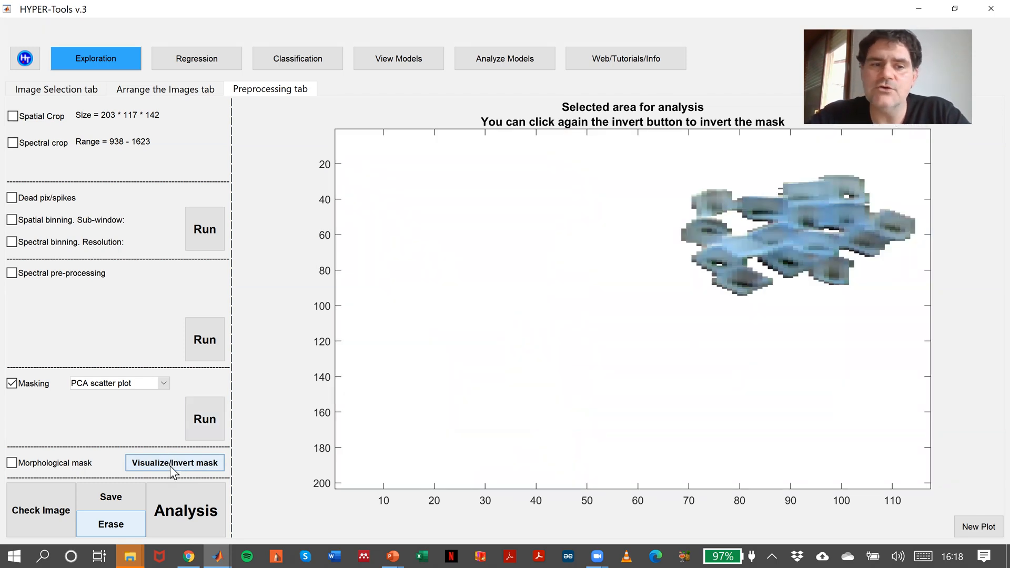
left_click(174, 463)
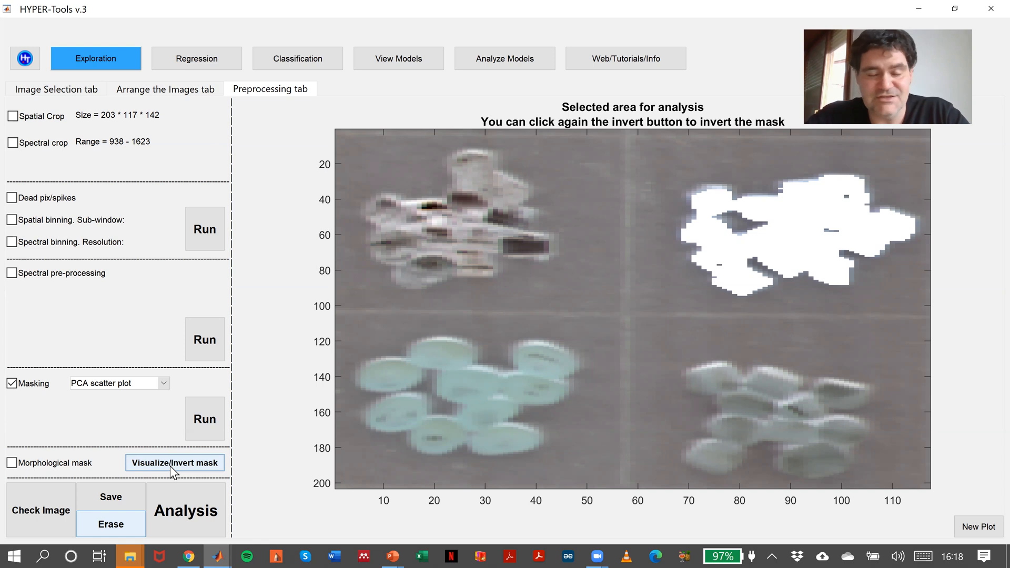
mouse_move(126, 531)
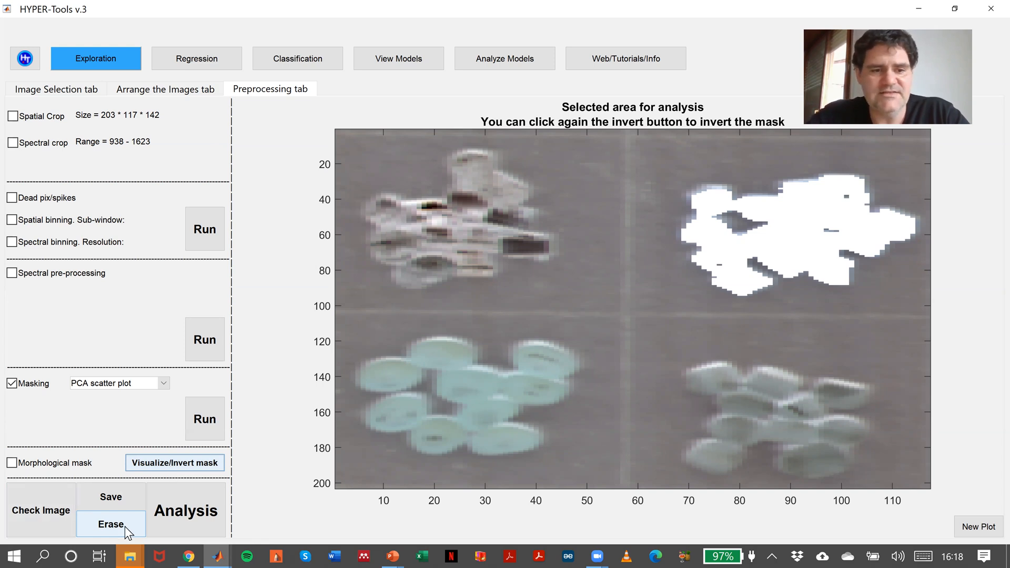
left_click(110, 524)
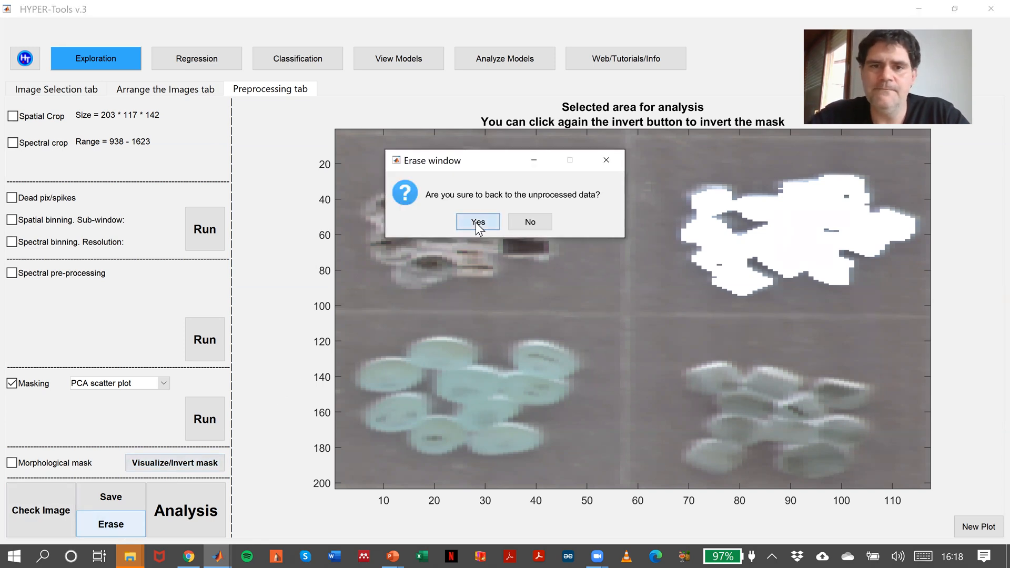
left_click(477, 222)
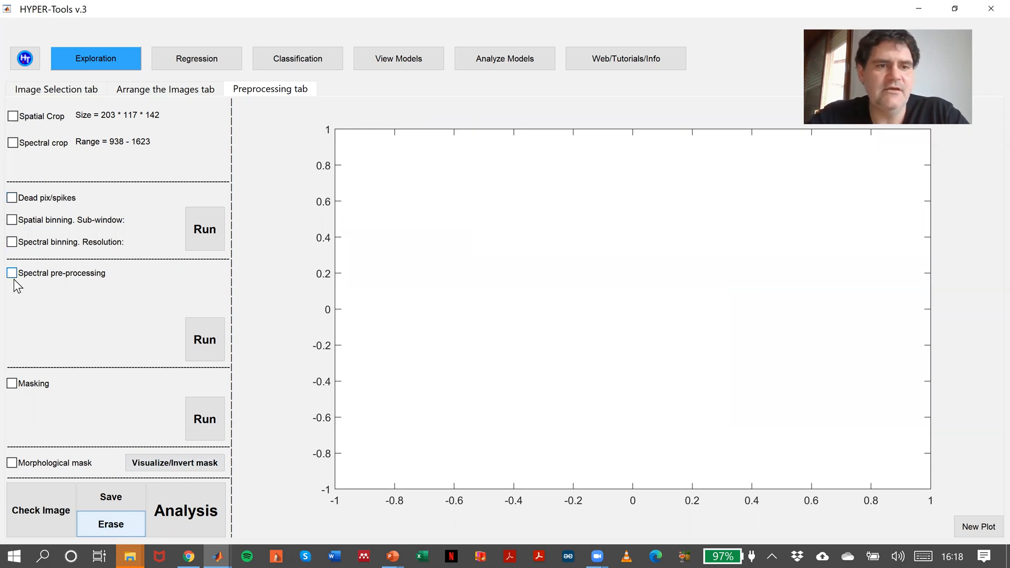
Apply Savitzky-Golay smoothing (window 7, degree 2) followed by SNV to the spectra
left_click(11, 272)
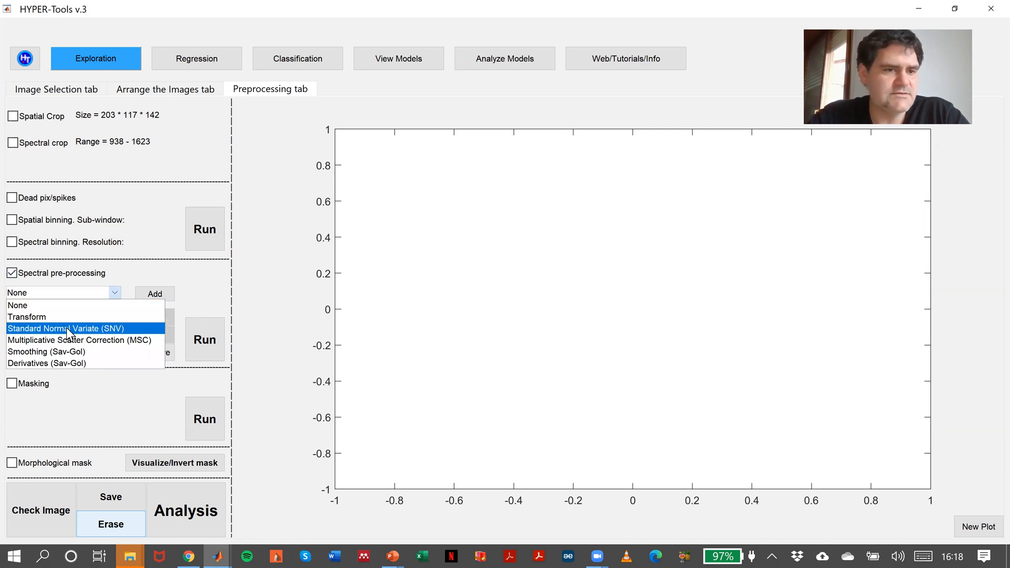
left_click(46, 350)
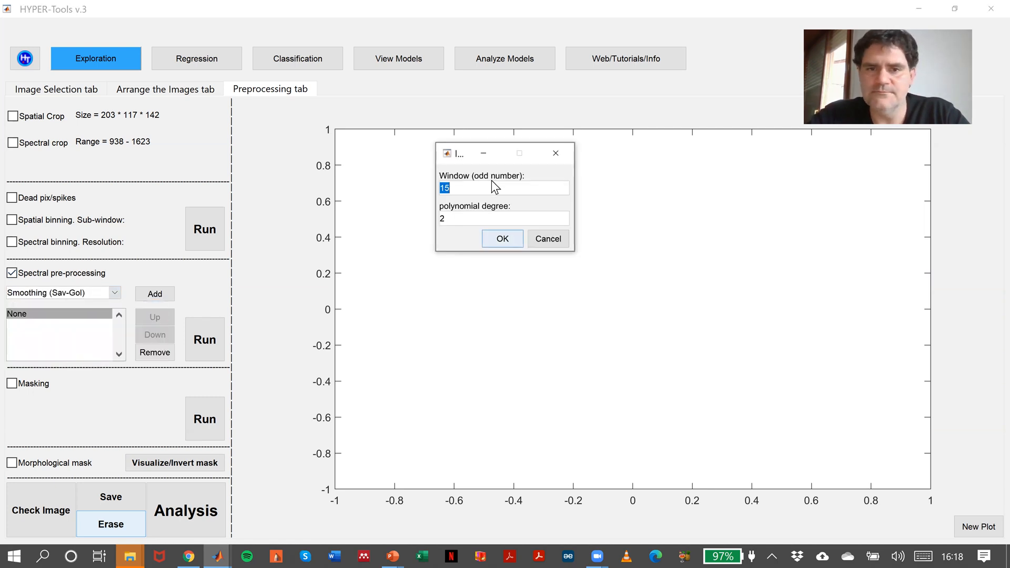
type("7")
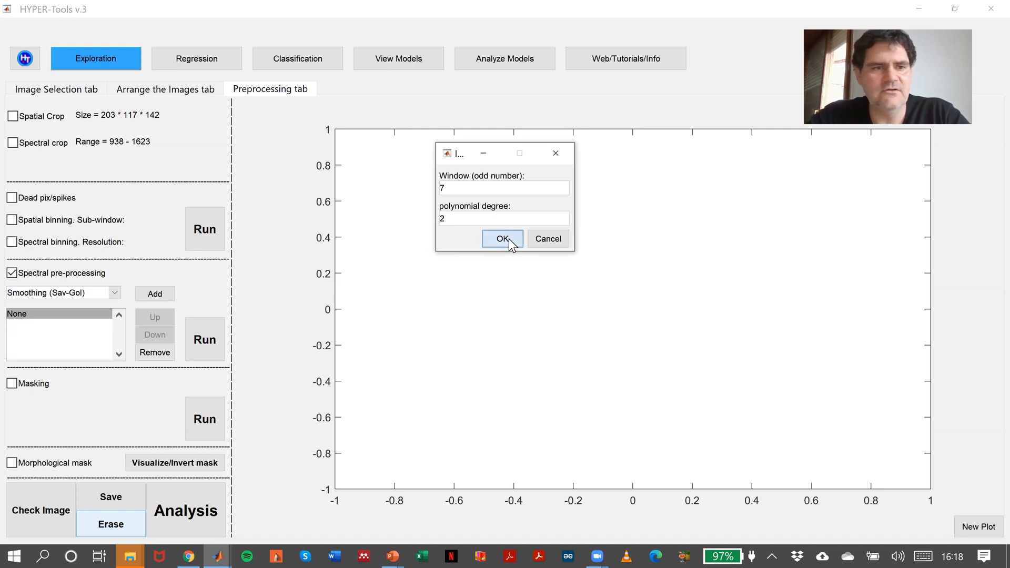
left_click(502, 238)
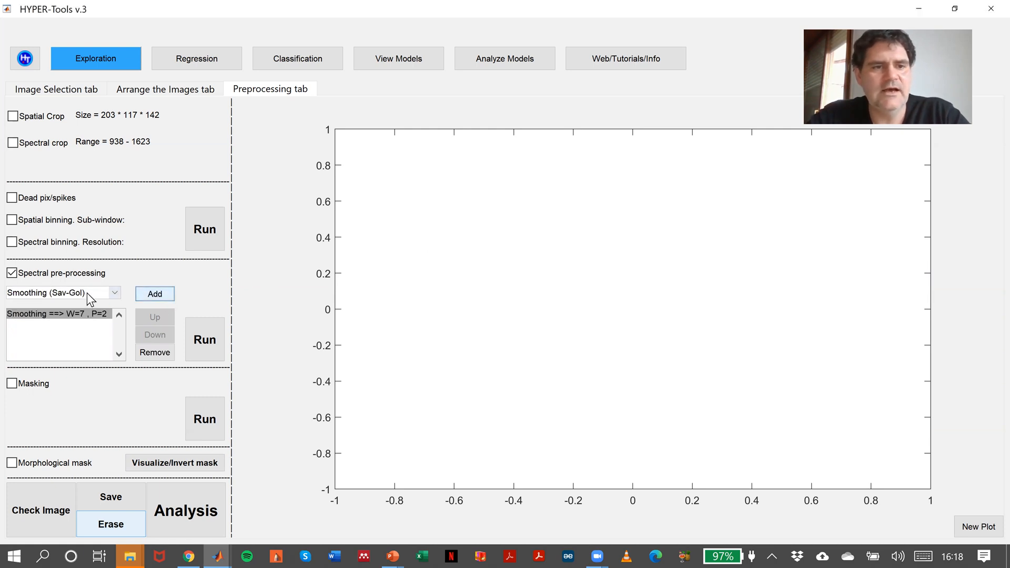
left_click(63, 293)
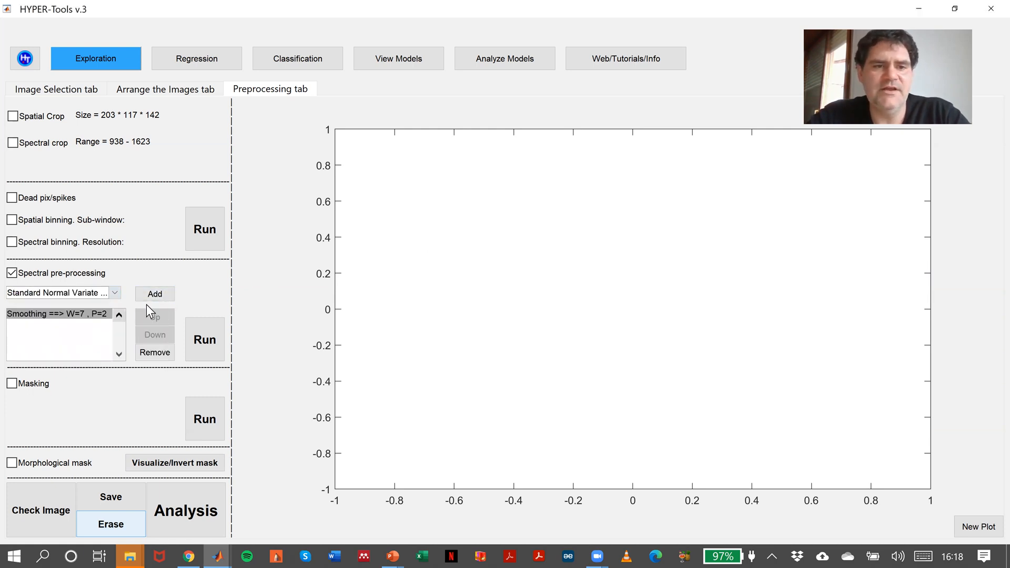
left_click(154, 294)
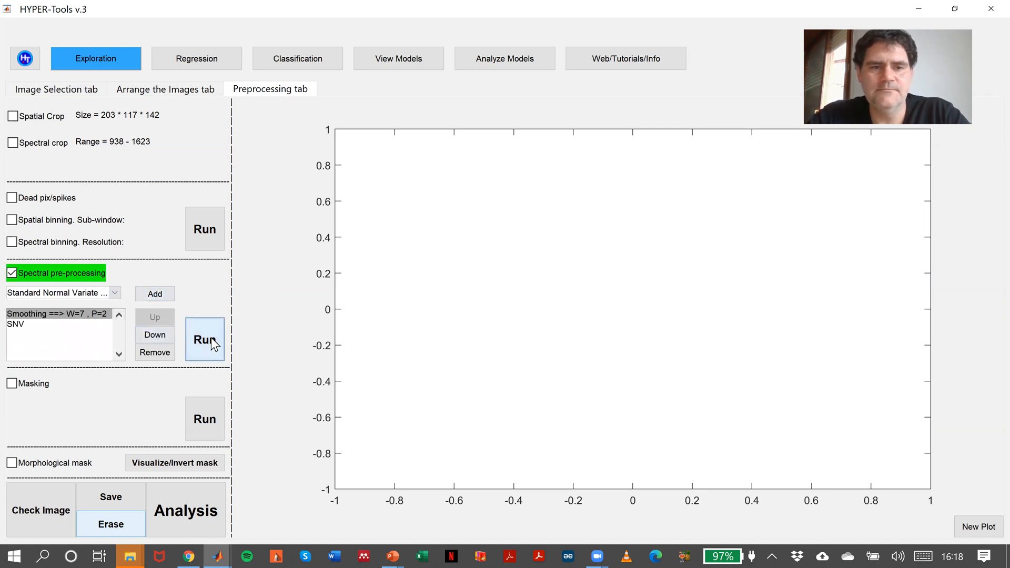
left_click(204, 339)
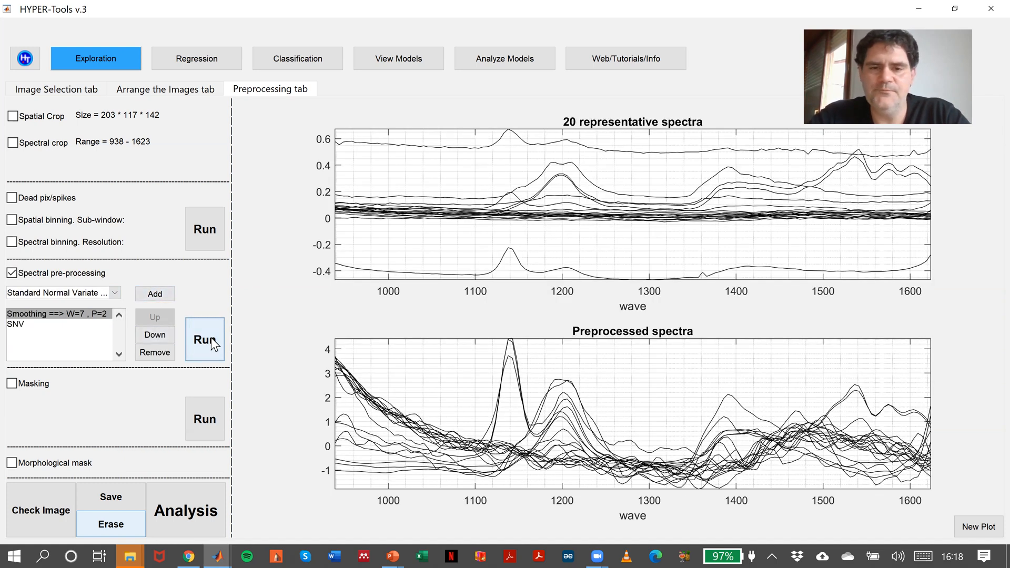
mouse_move(13, 391)
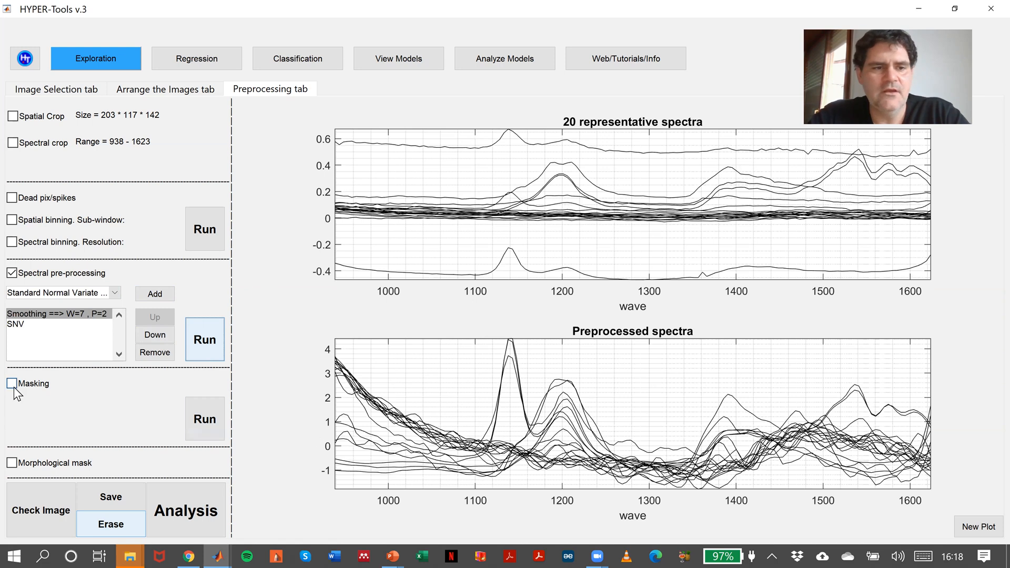
Enable PCA scatter plot masking with PCx 1 and PCy 2 and compute the score plot
left_click(11, 384)
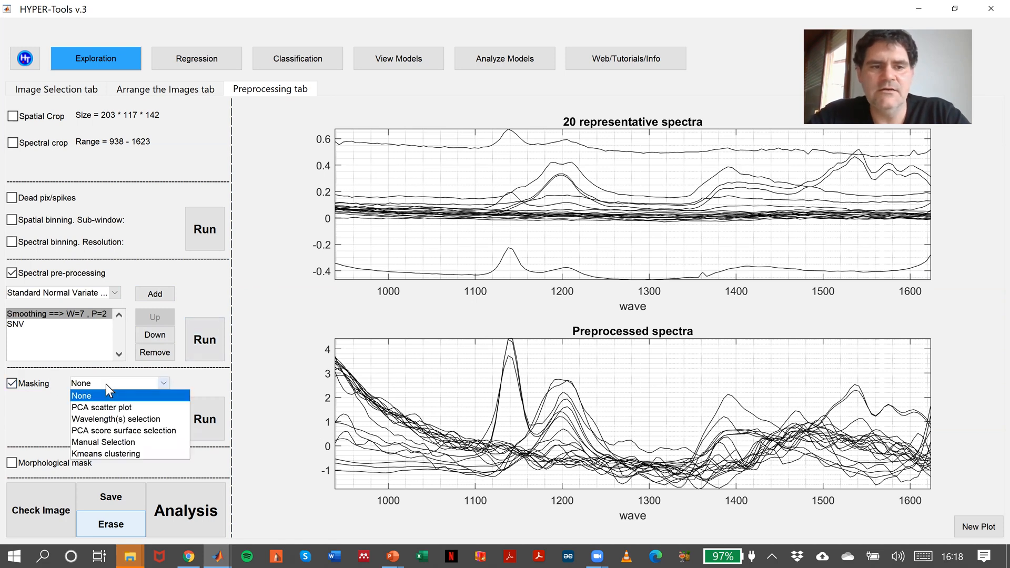
left_click(101, 407)
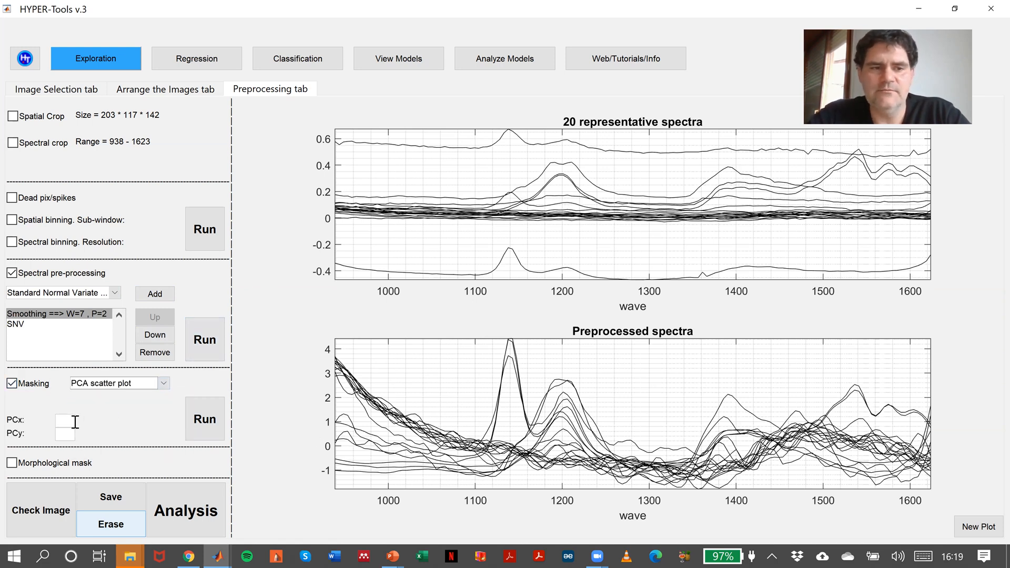
type("1")
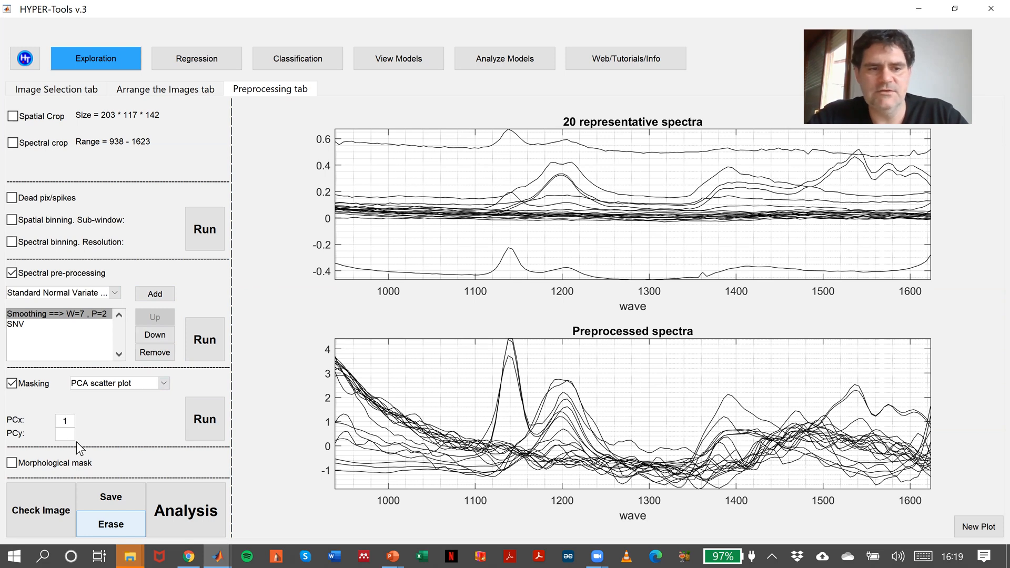
type("2")
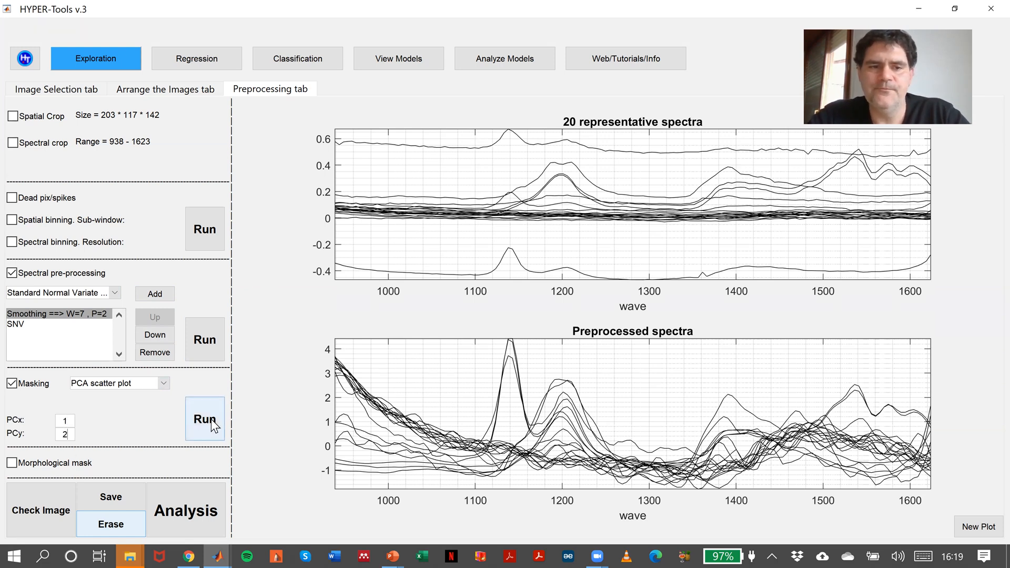
left_click(204, 418)
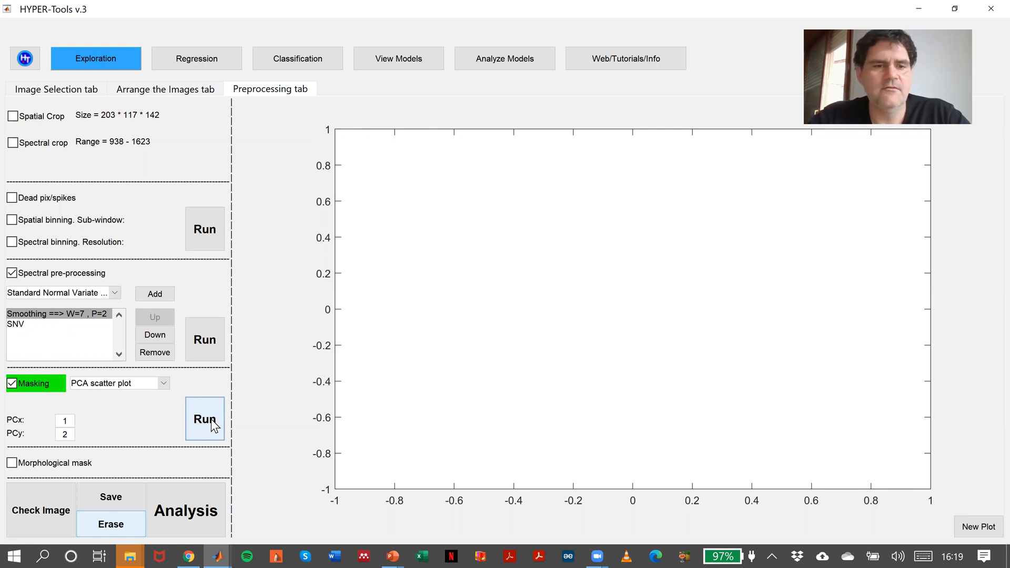
mouse_move(249, 407)
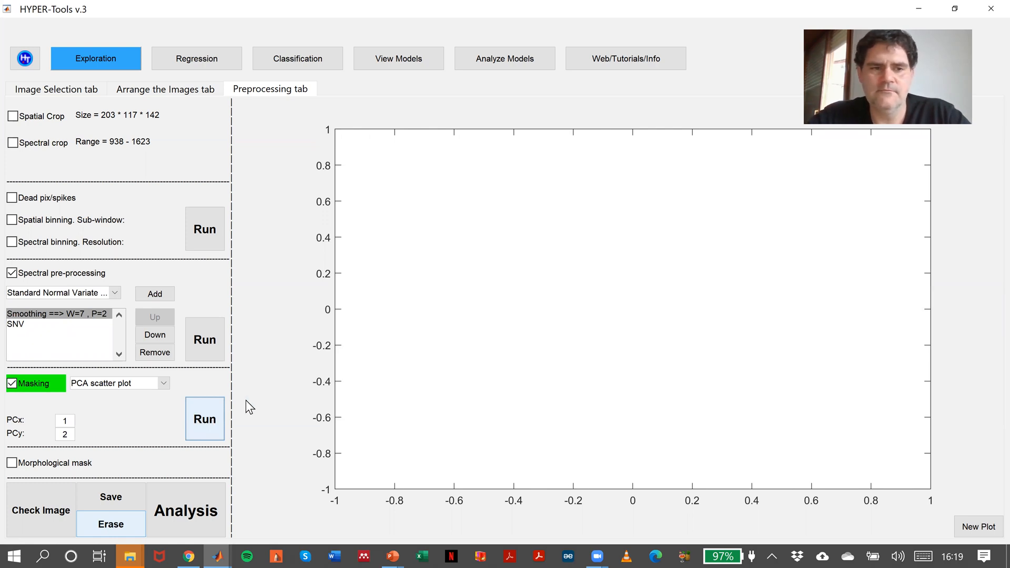
mouse_move(253, 377)
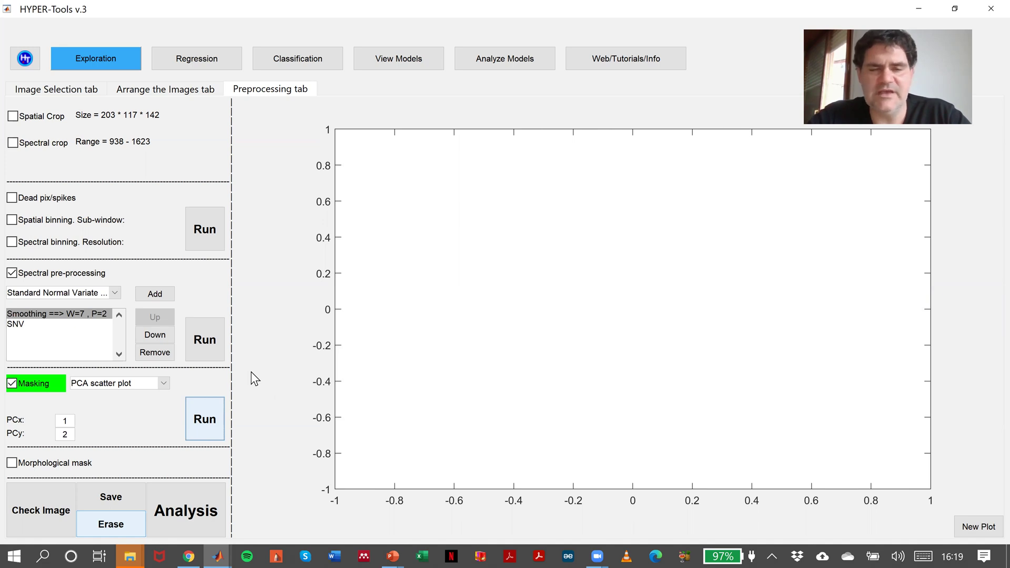
left_click(204, 418)
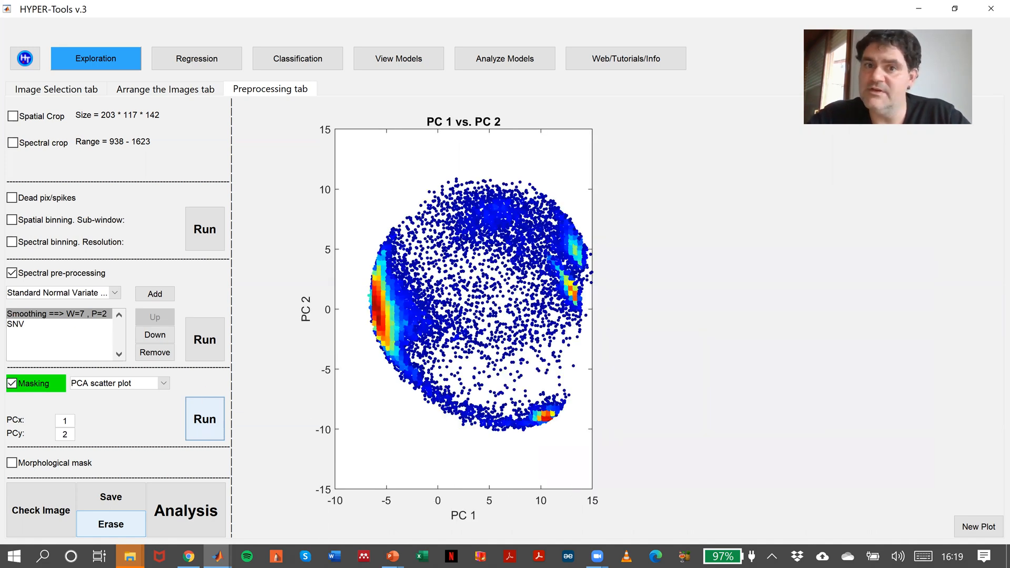
mouse_move(354, 259)
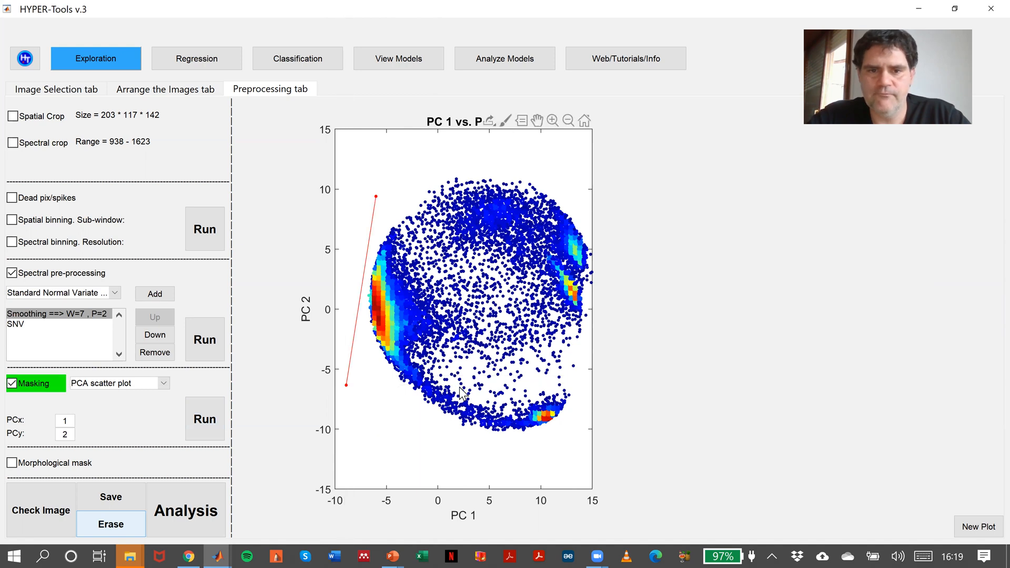
Close the polygon around the left cluster, then show and invert the mask to isolate the plastics
left_click(460, 389)
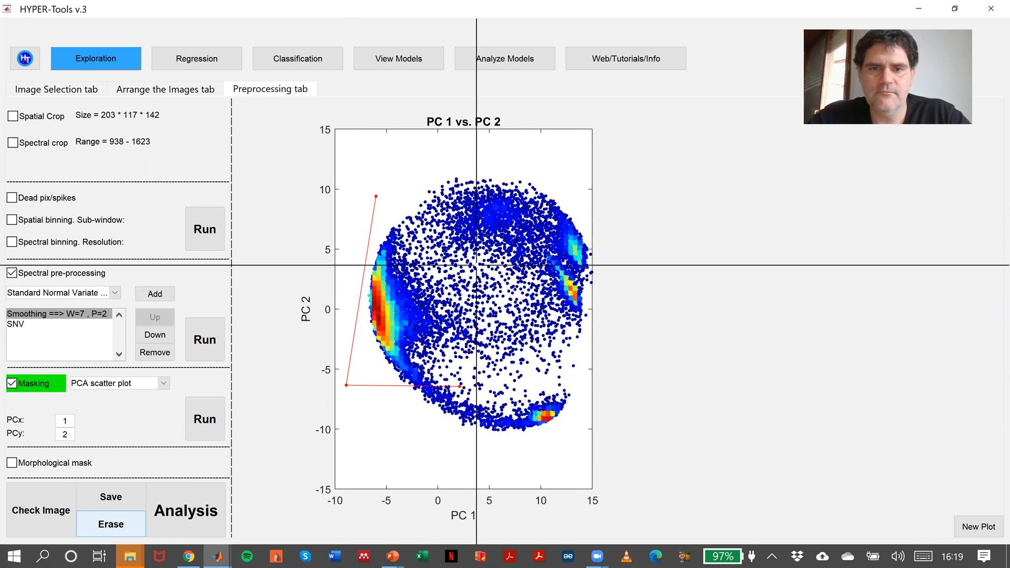
left_click(457, 264)
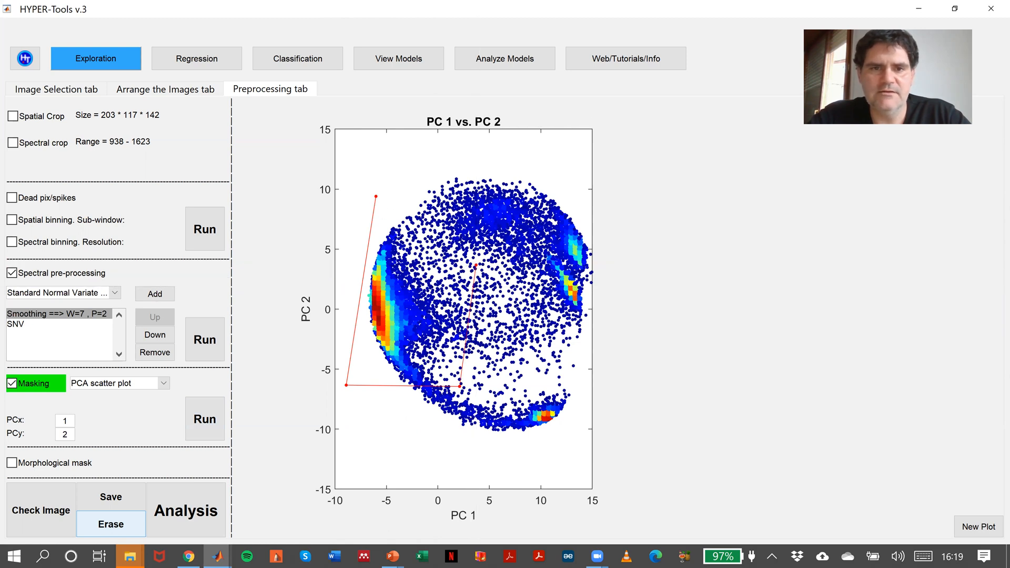
mouse_move(377, 198)
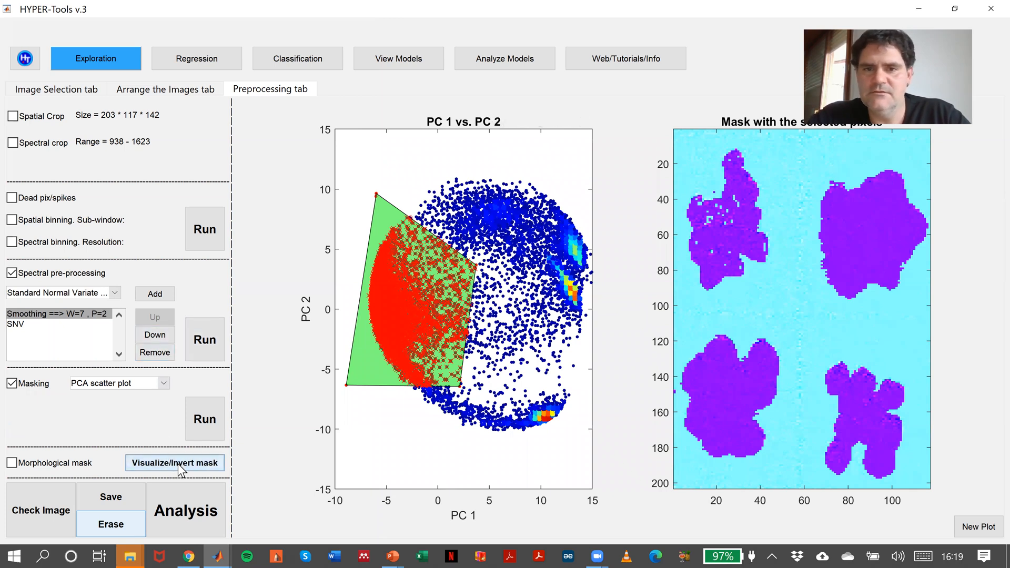
left_click(174, 462)
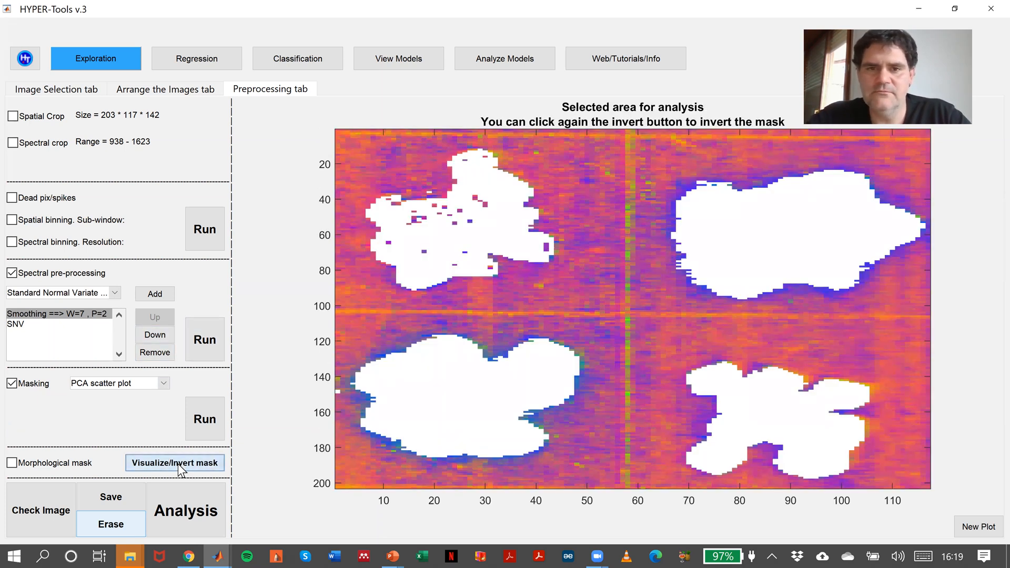
left_click(175, 462)
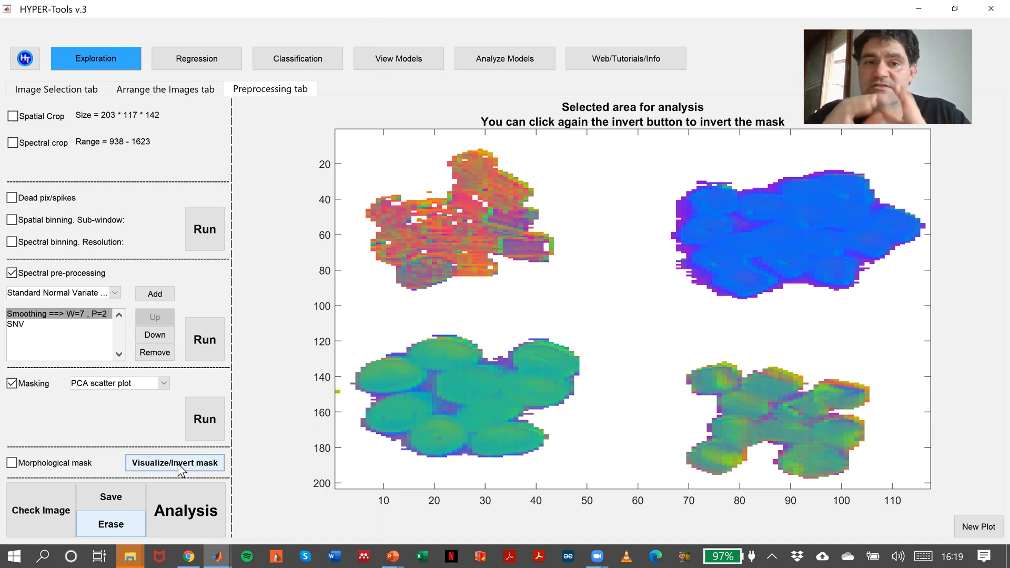
mouse_move(359, 260)
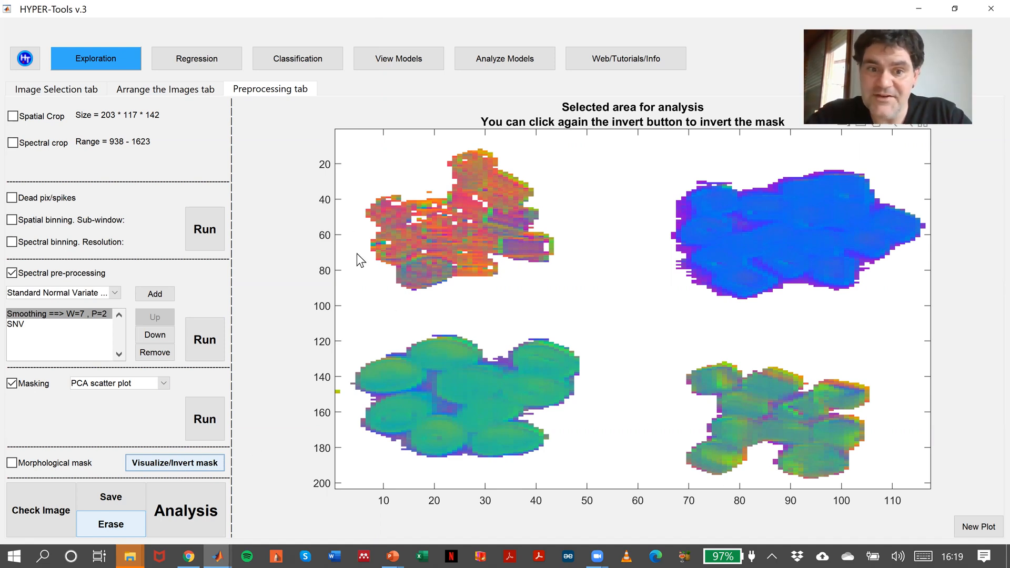
mouse_move(620, 379)
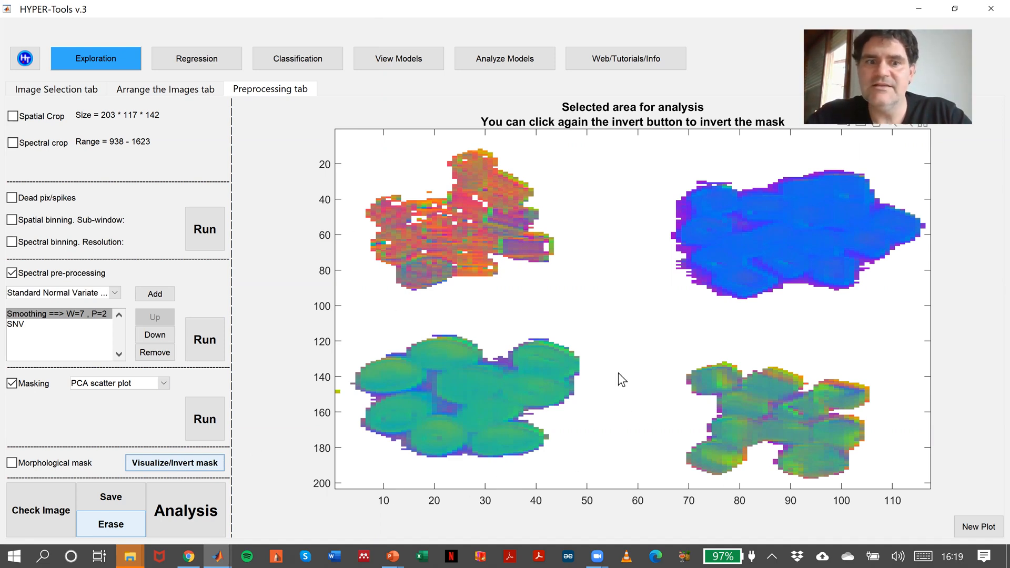
mouse_move(478, 222)
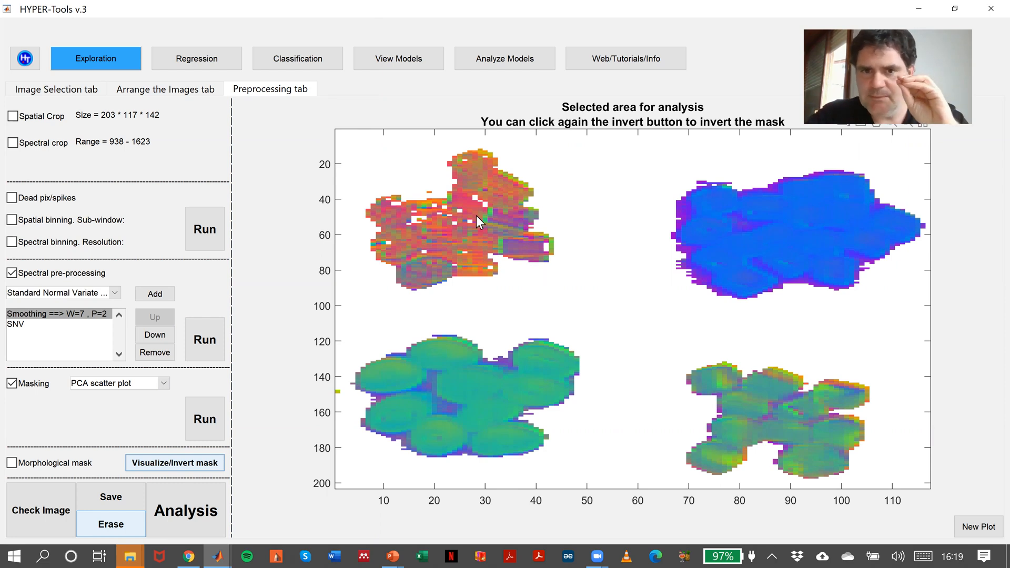
mouse_move(595, 332)
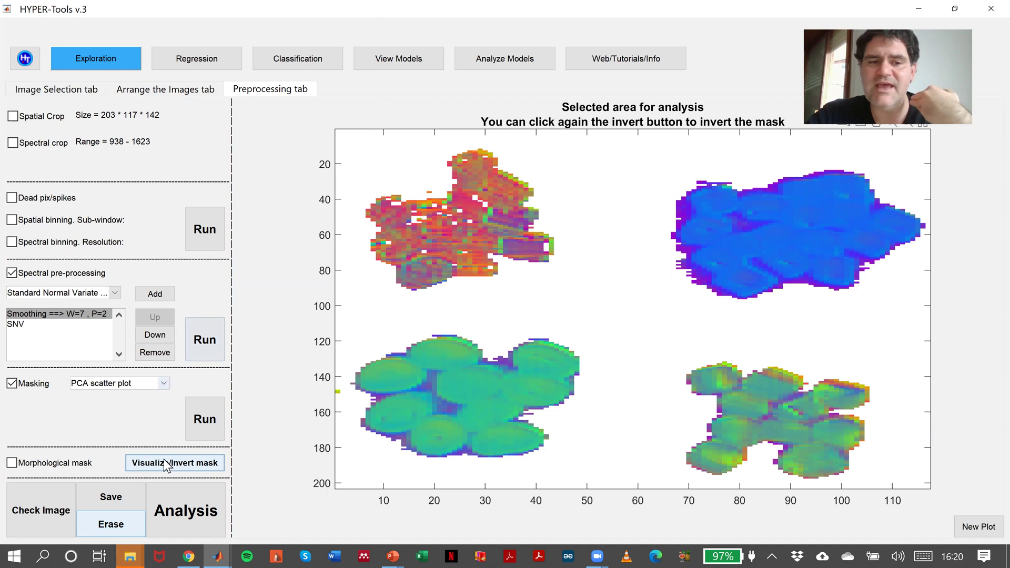
Export only the mask to the workspace as prep_mask, excluding sample and wavelengths
left_click(110, 497)
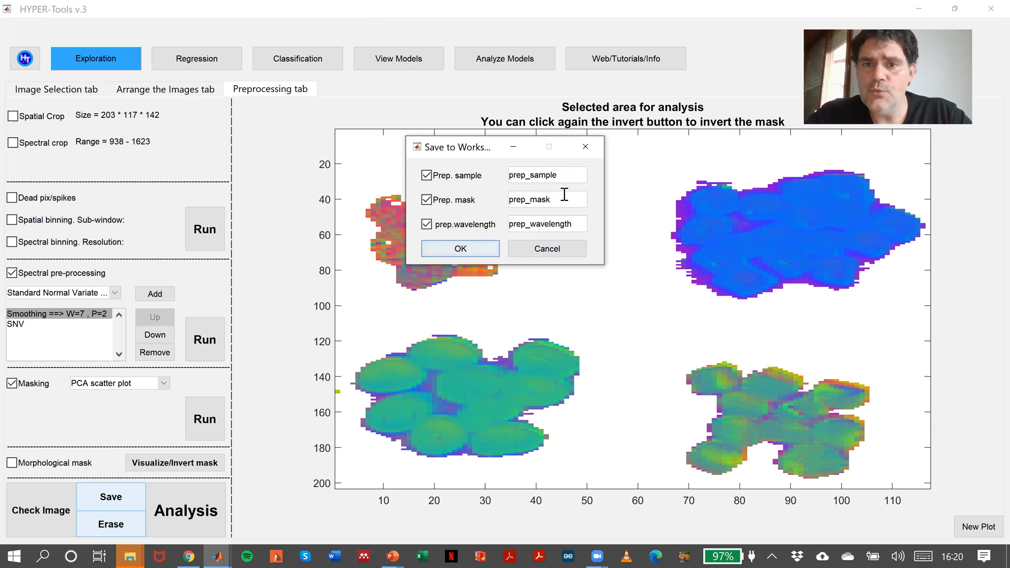
left_click(427, 175)
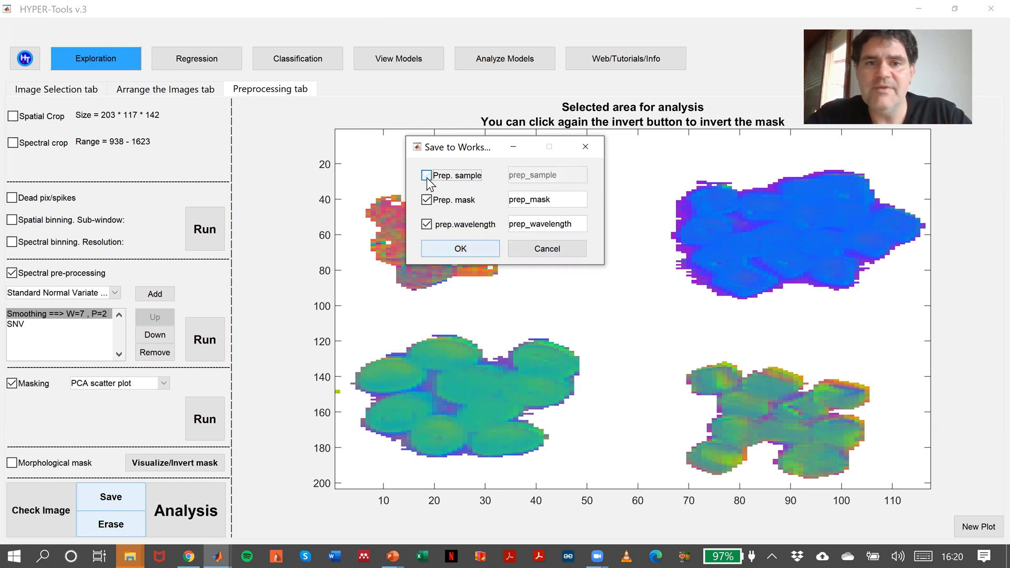
left_click(426, 223)
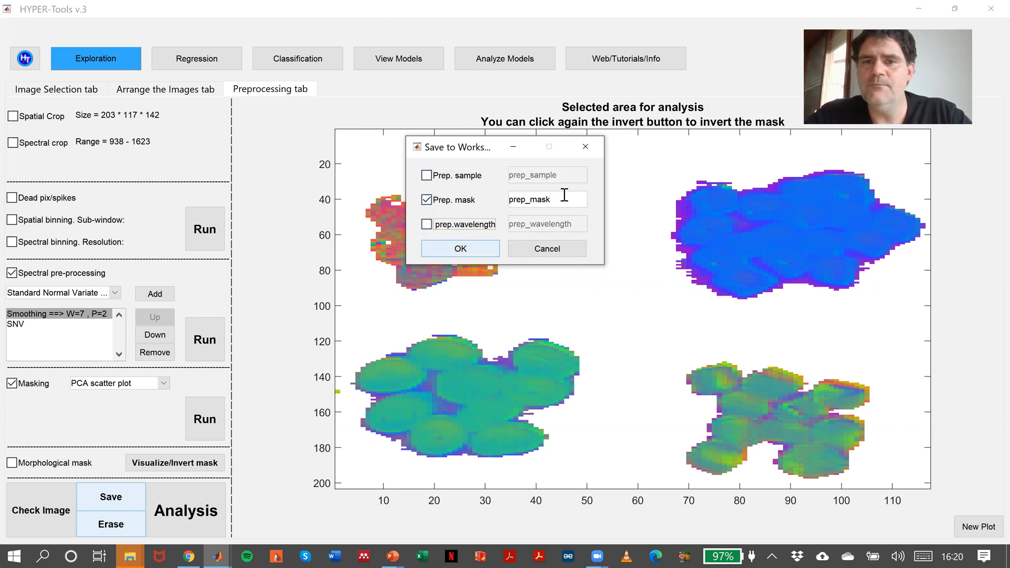
left_click(460, 248)
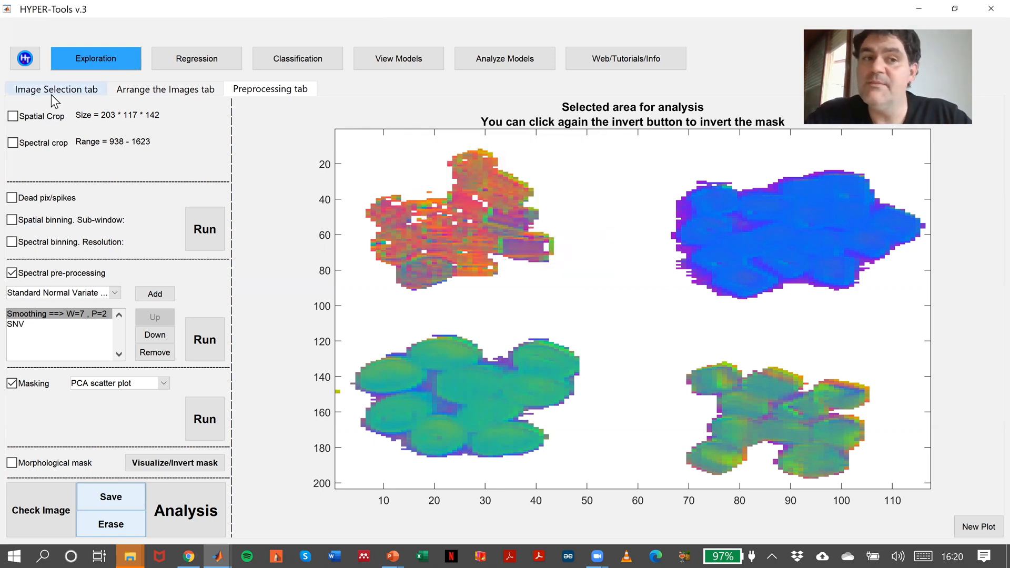
mouse_move(225, 159)
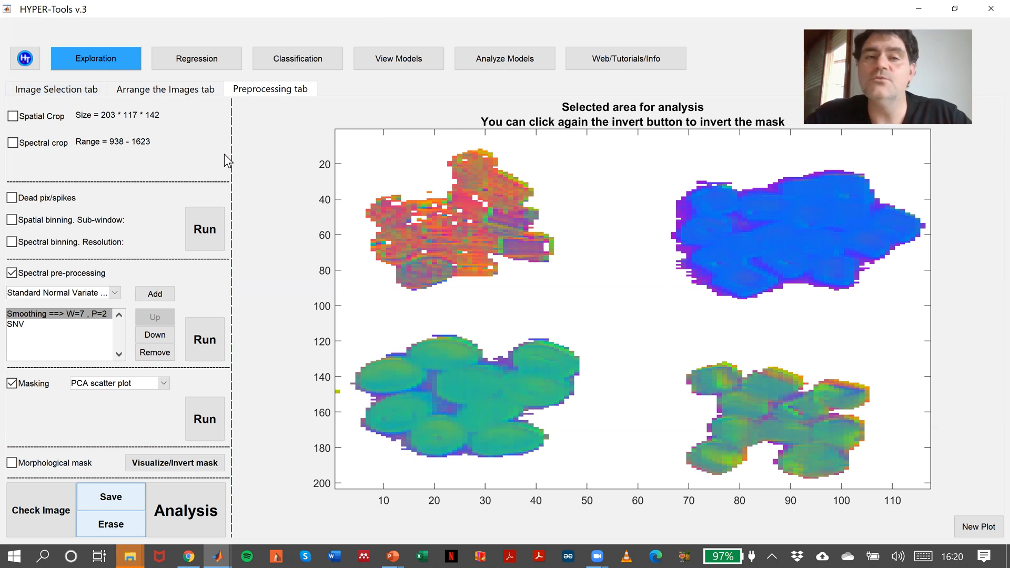
mouse_move(368, 292)
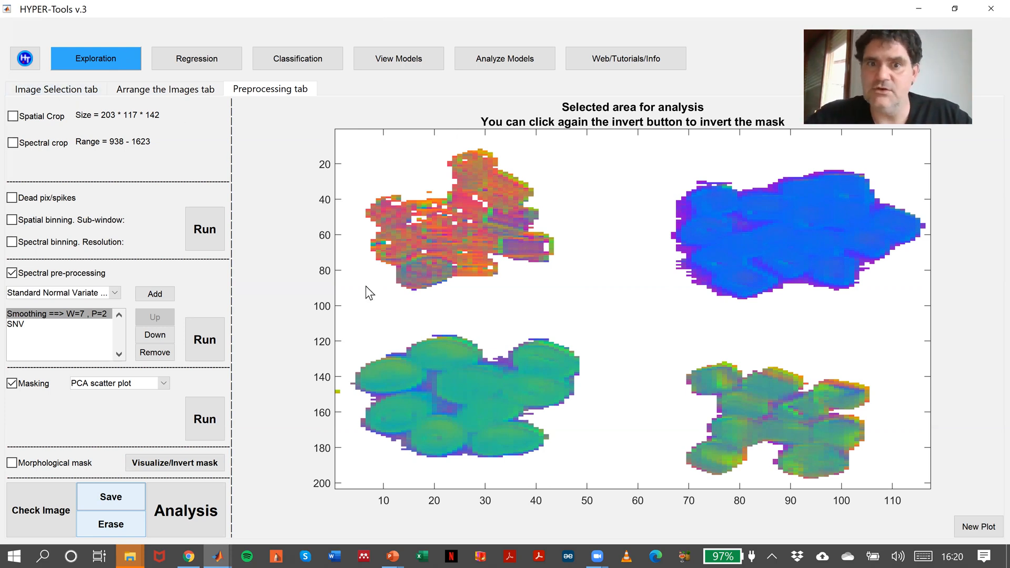
mouse_move(527, 150)
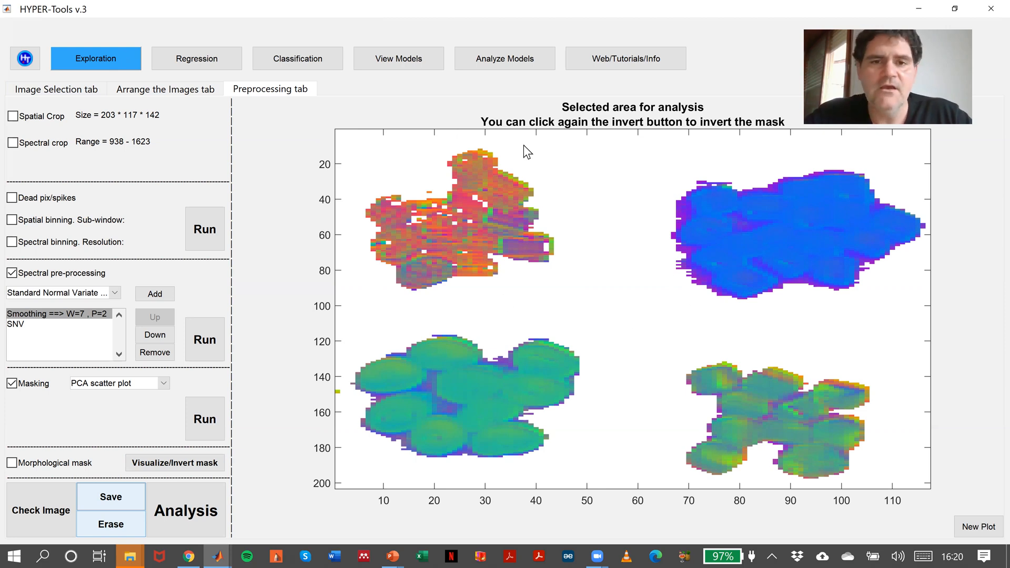
mouse_move(114, 432)
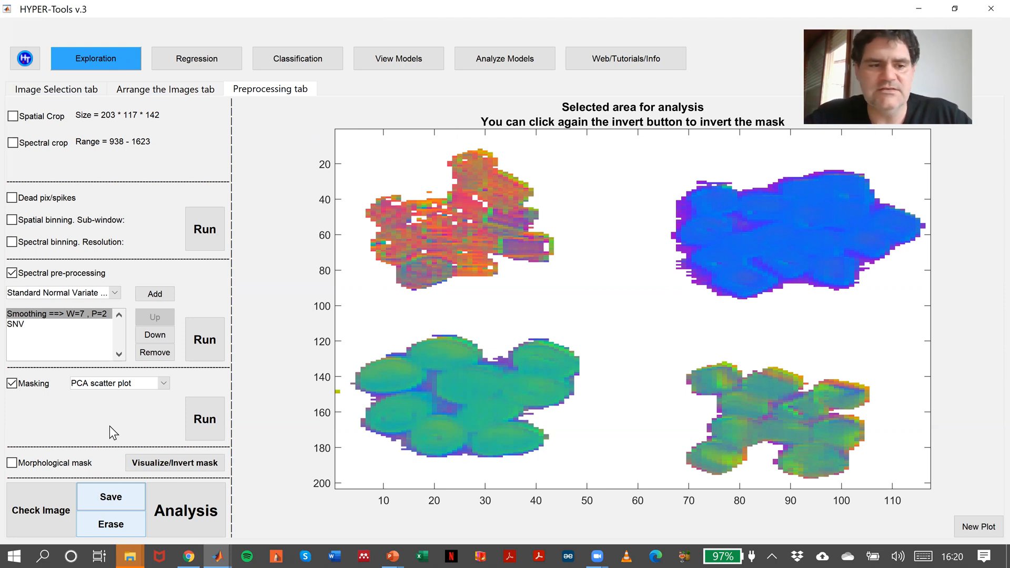
left_click(12, 462)
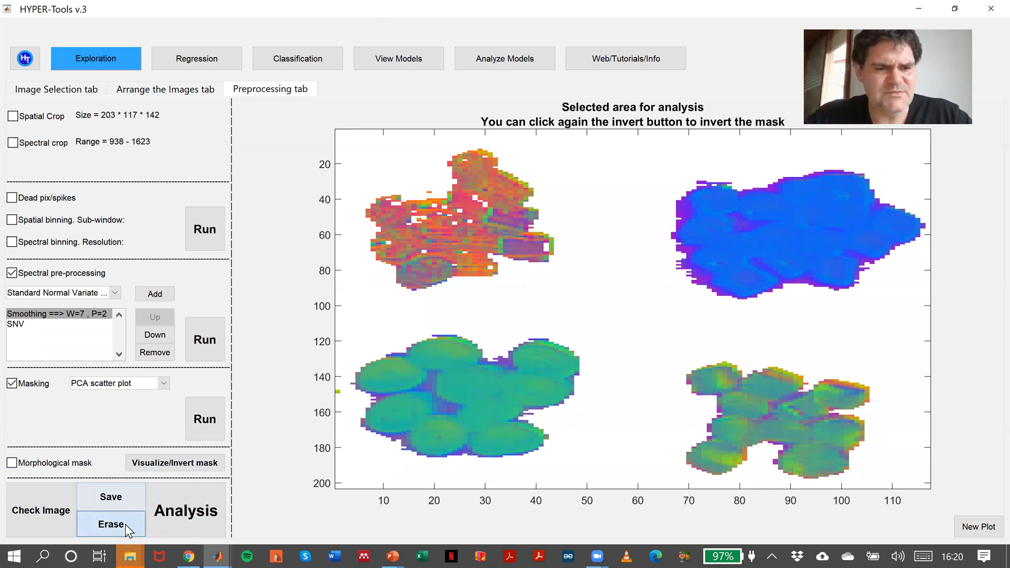
Erase preprocessing to unprocessed data and enable K-means clustering masking with 5 clusters
left_click(111, 524)
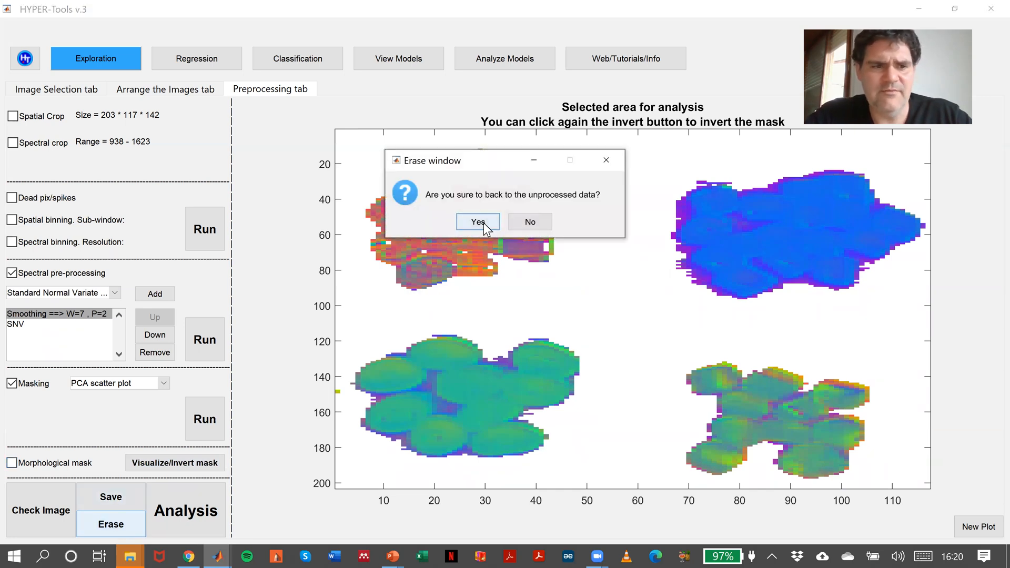
left_click(477, 222)
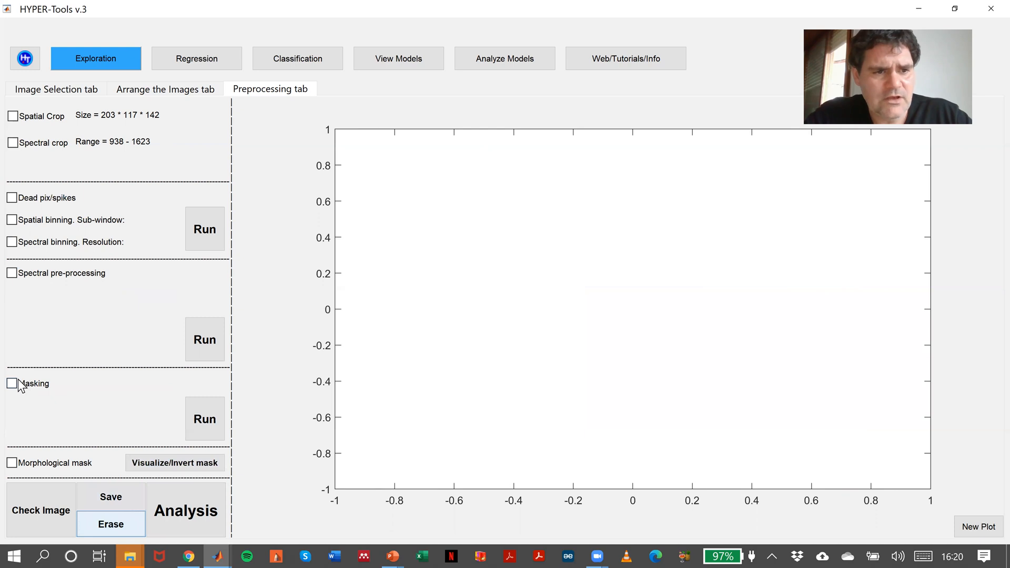
mouse_move(101, 347)
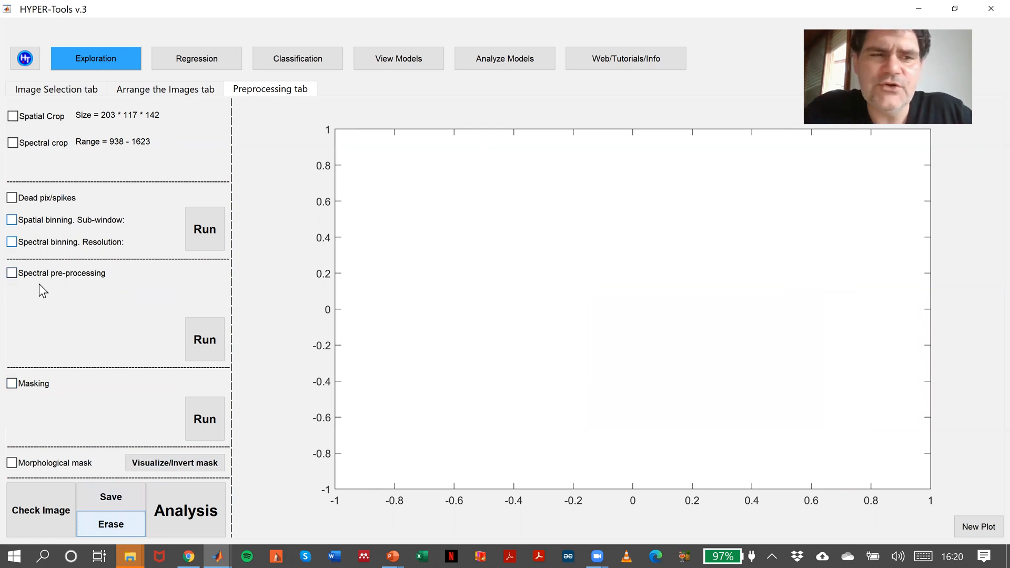
left_click(12, 384)
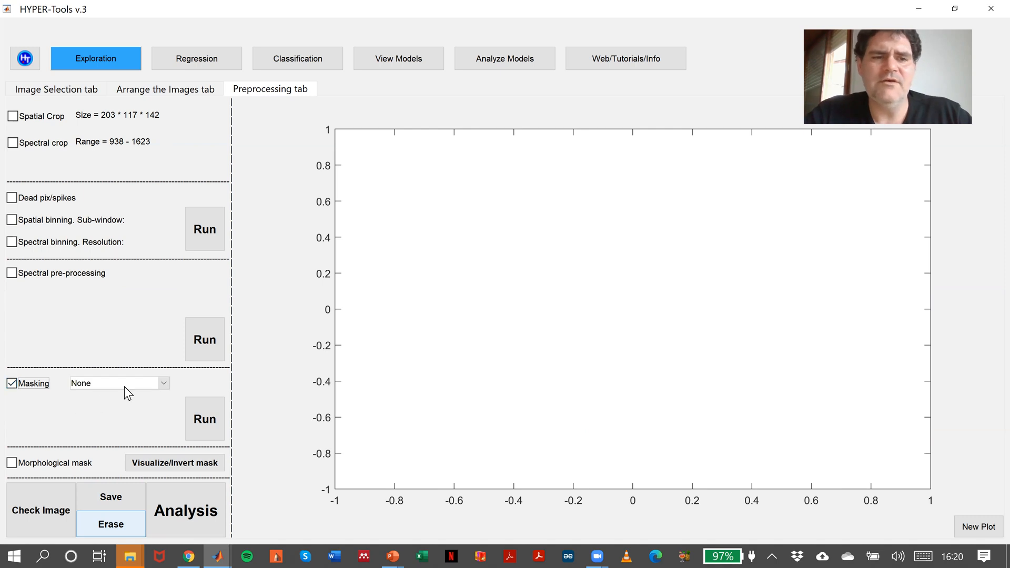
left_click(119, 382)
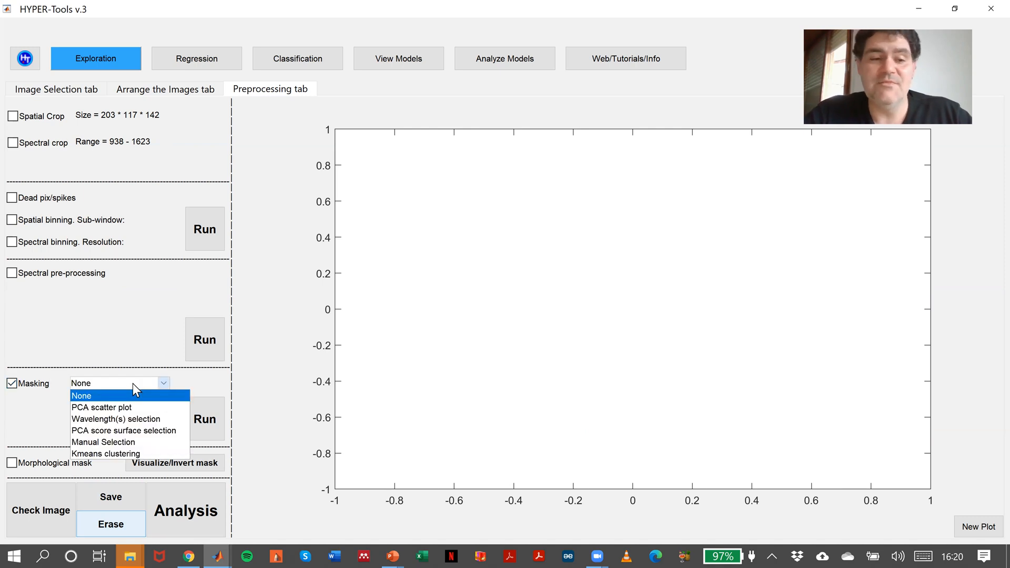
mouse_move(102, 442)
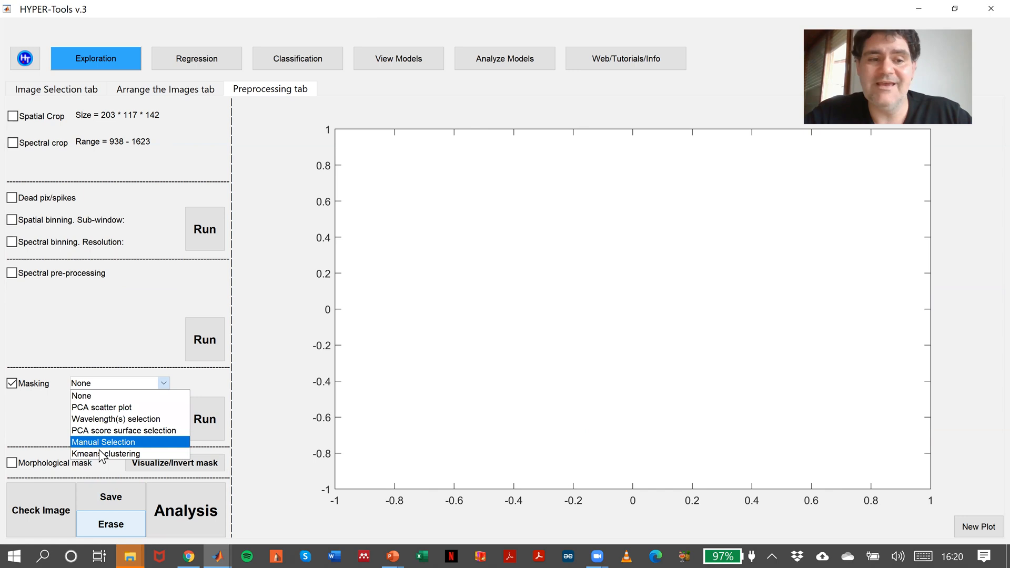
left_click(105, 453)
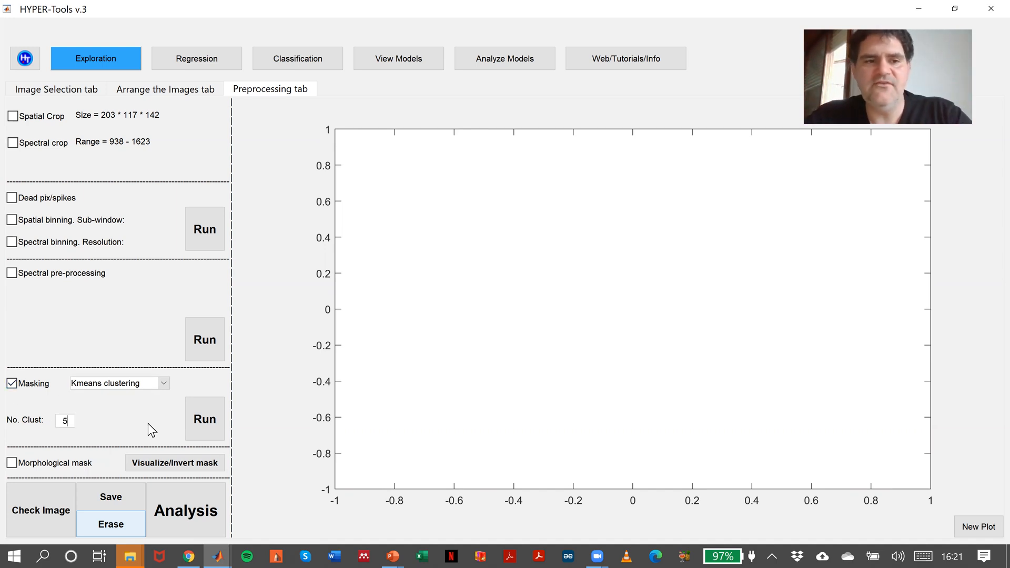
Run K-means masking to produce the 5-cluster map of the plastics image
left_click(204, 419)
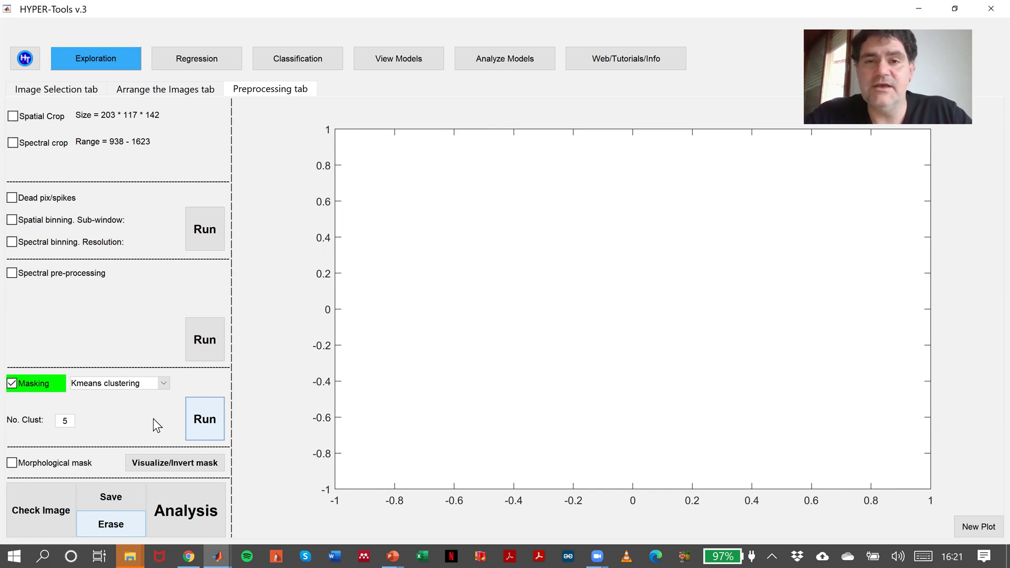
left_click(204, 418)
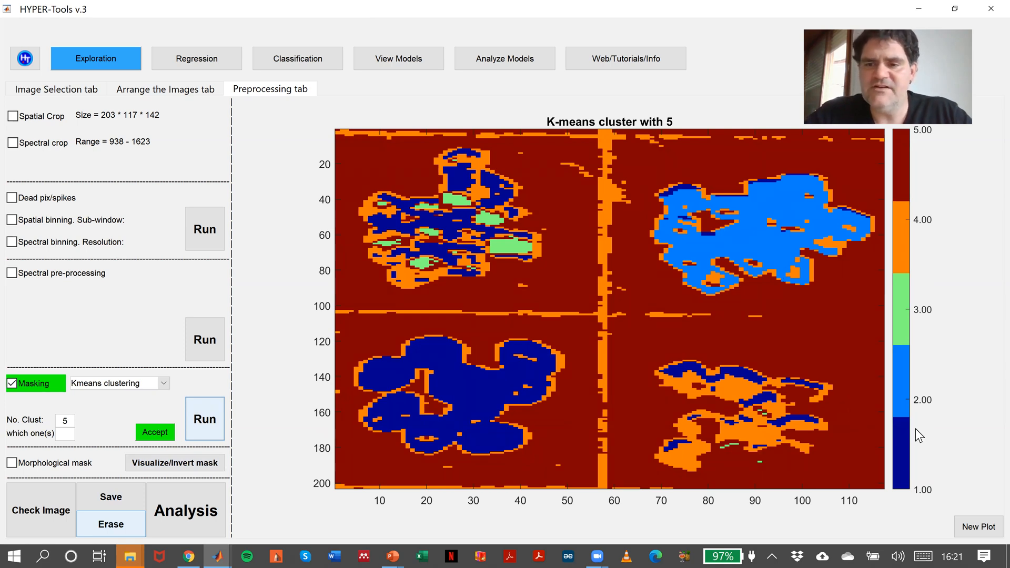
mouse_move(459, 353)
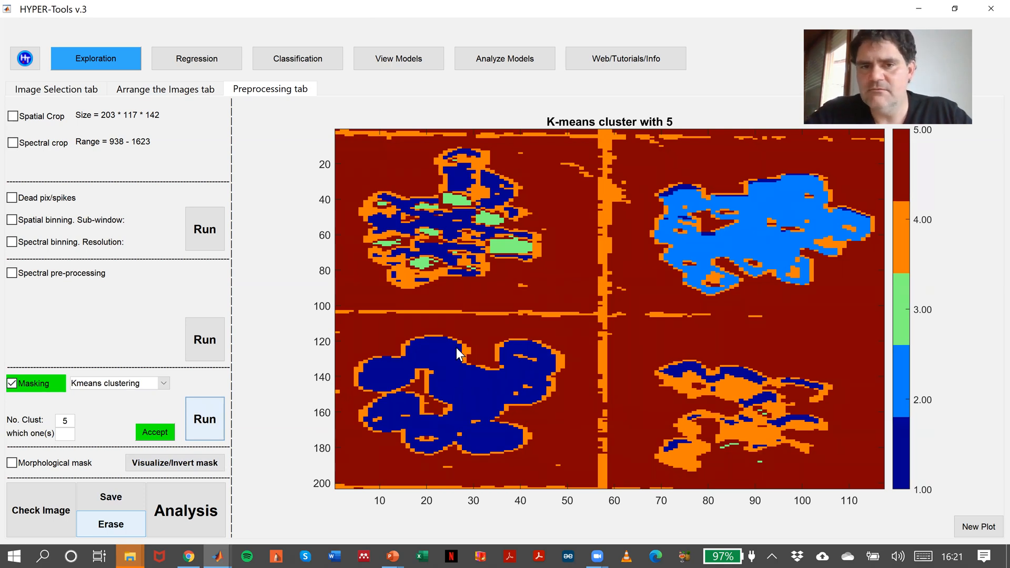
mouse_move(784, 381)
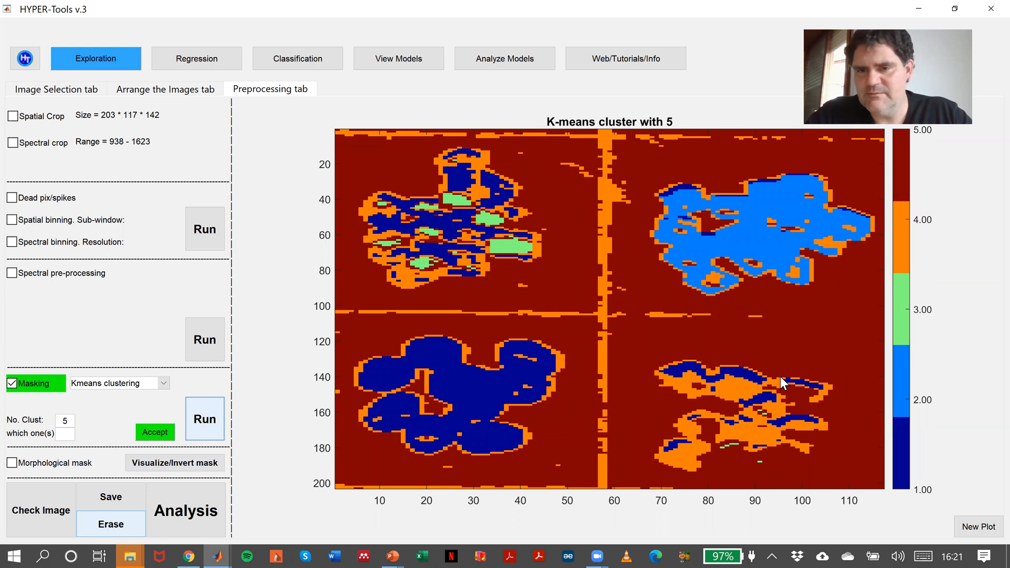
mouse_move(910, 405)
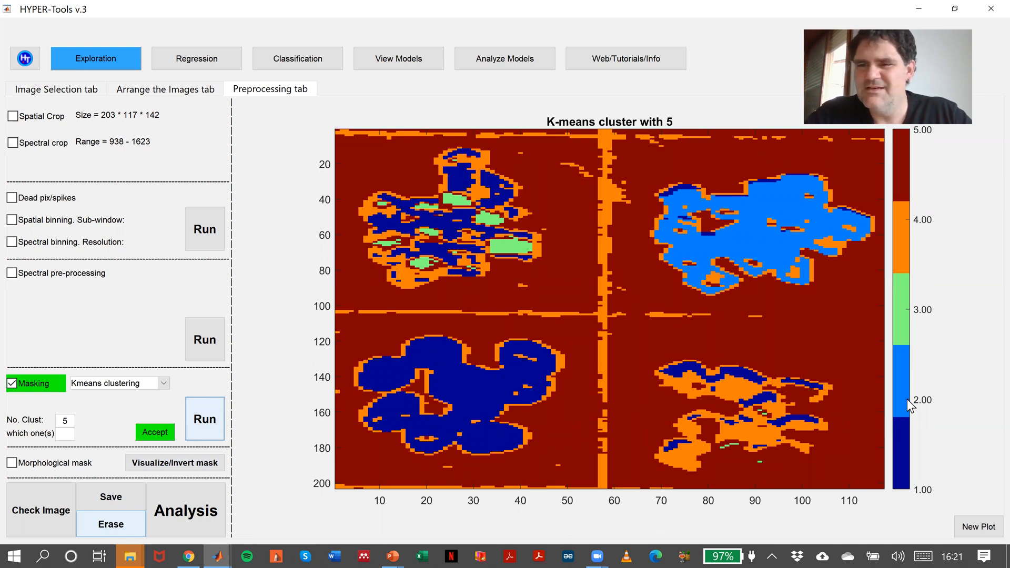
mouse_move(754, 236)
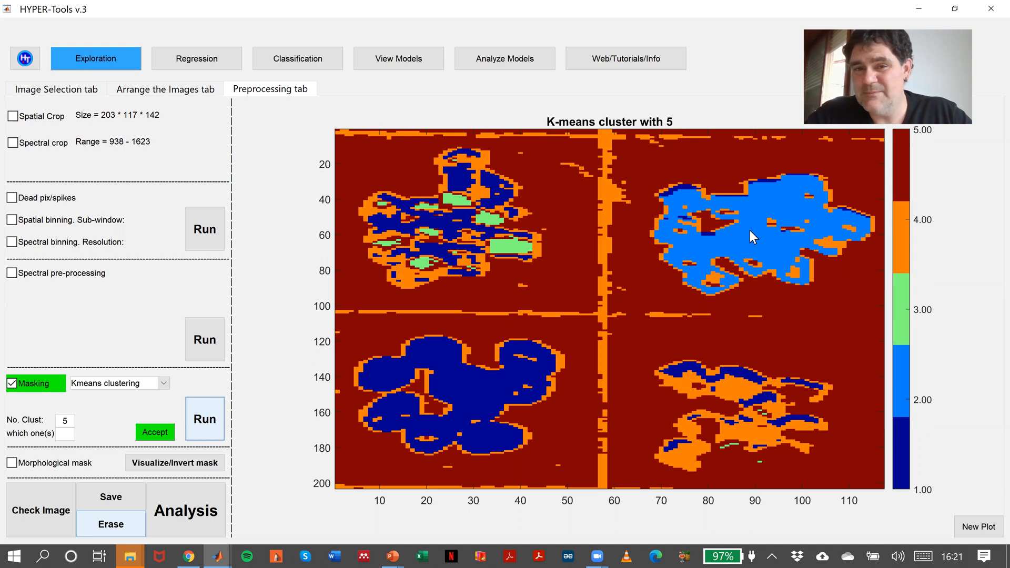
mouse_move(484, 213)
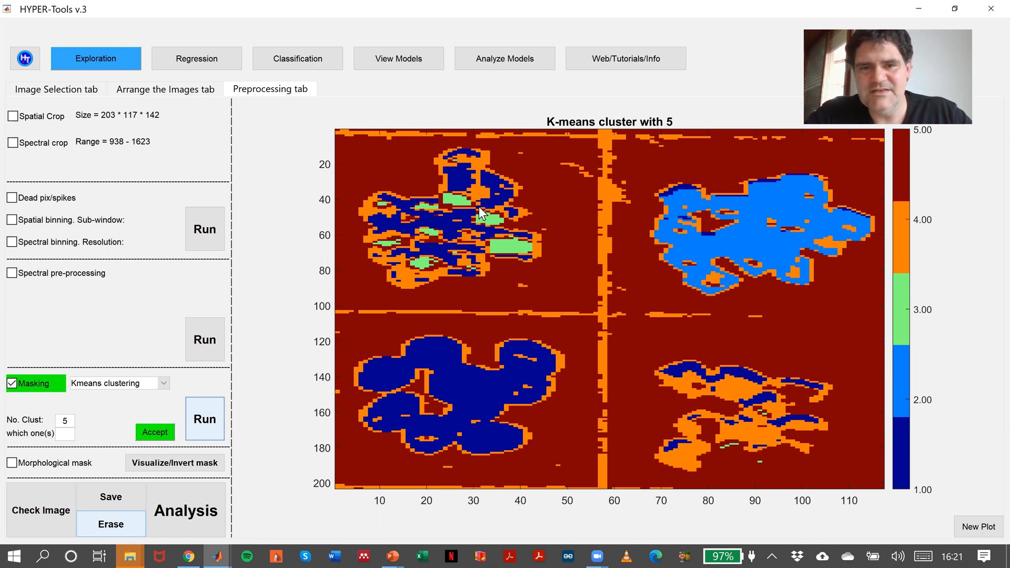
mouse_move(454, 278)
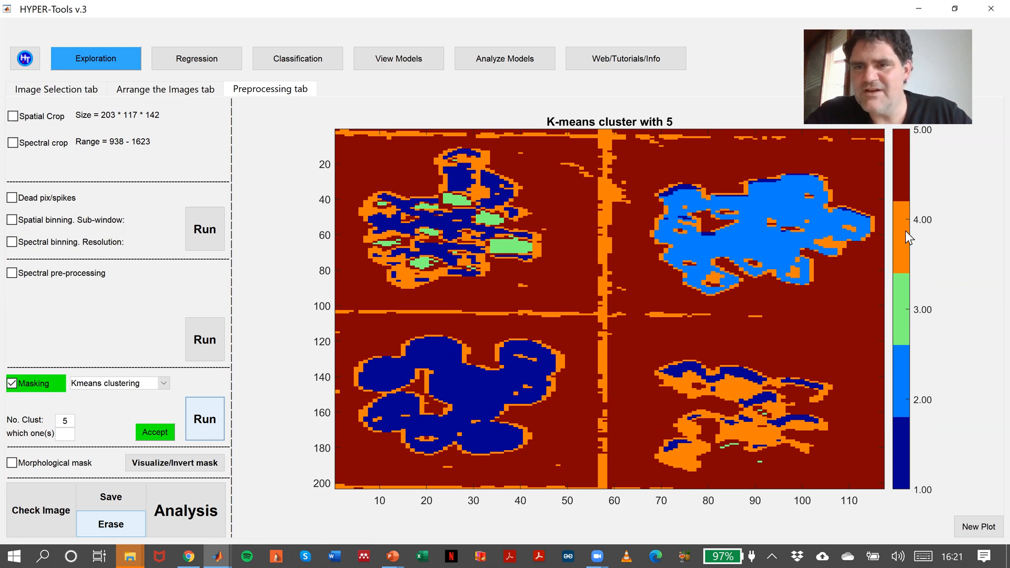
mouse_move(414, 341)
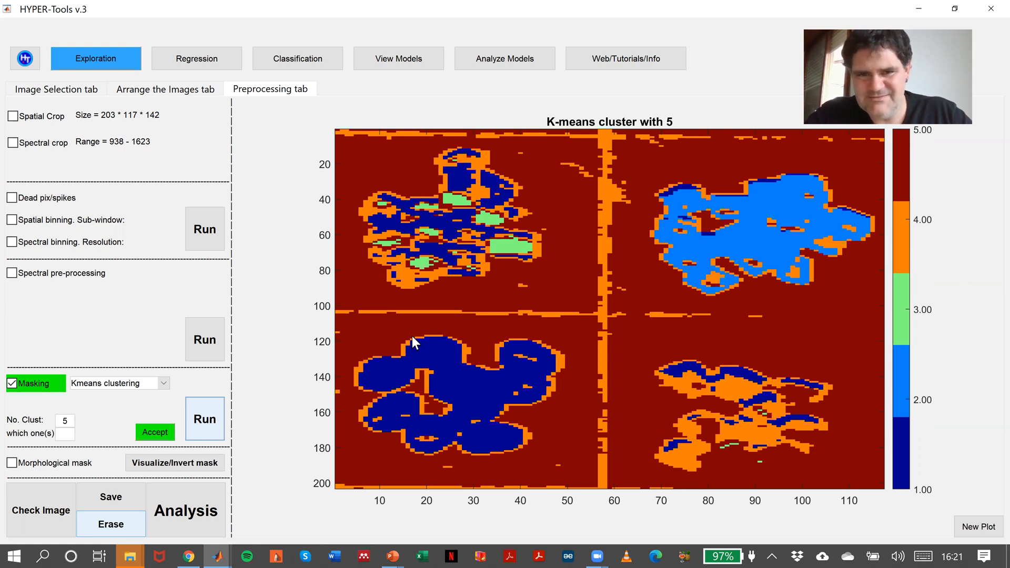
mouse_move(928, 153)
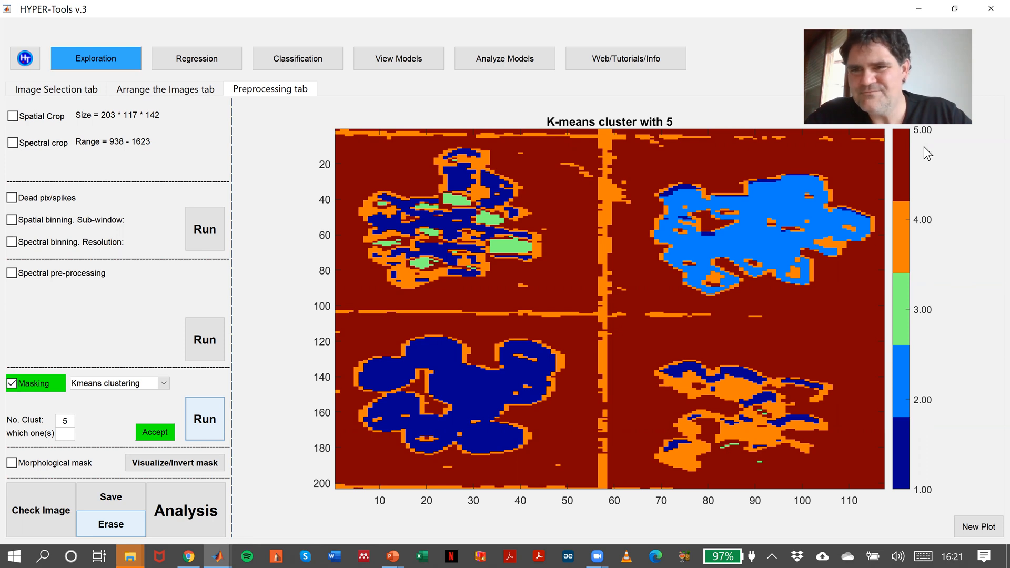
mouse_move(633, 178)
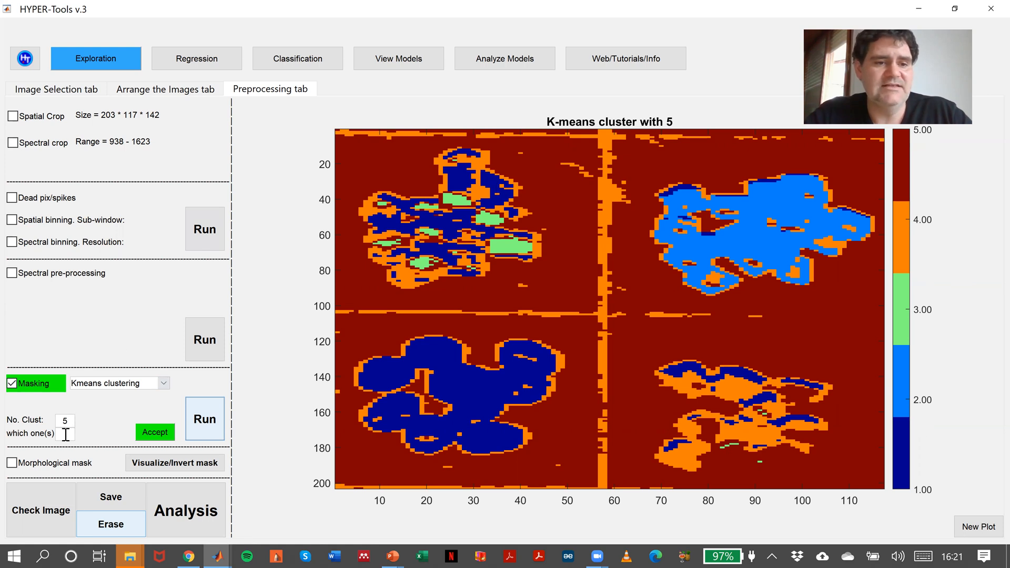
mouse_move(106, 425)
type("5")
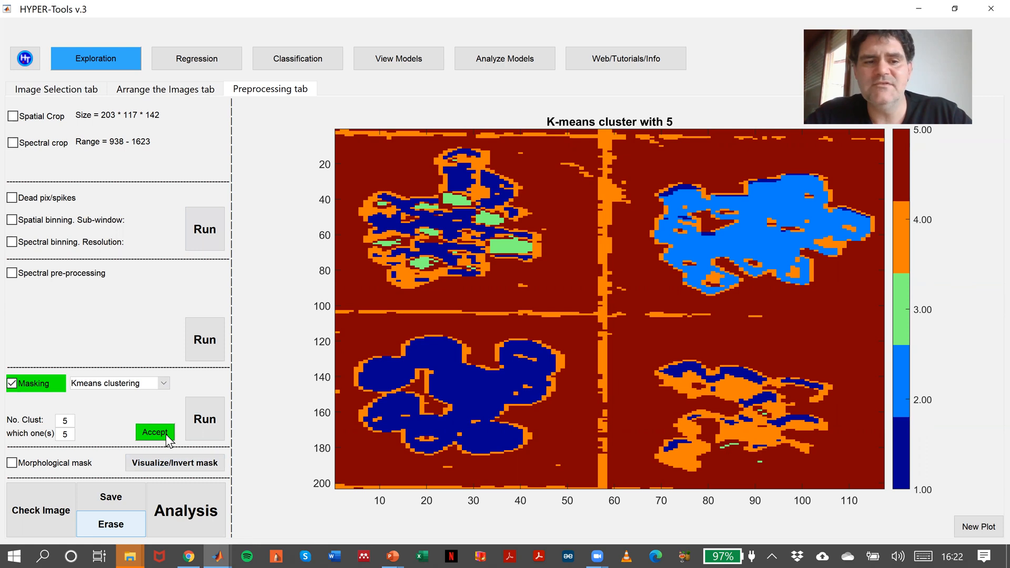
Accept cluster 5 as the mask, then view and invert it to keep the plastics
left_click(155, 431)
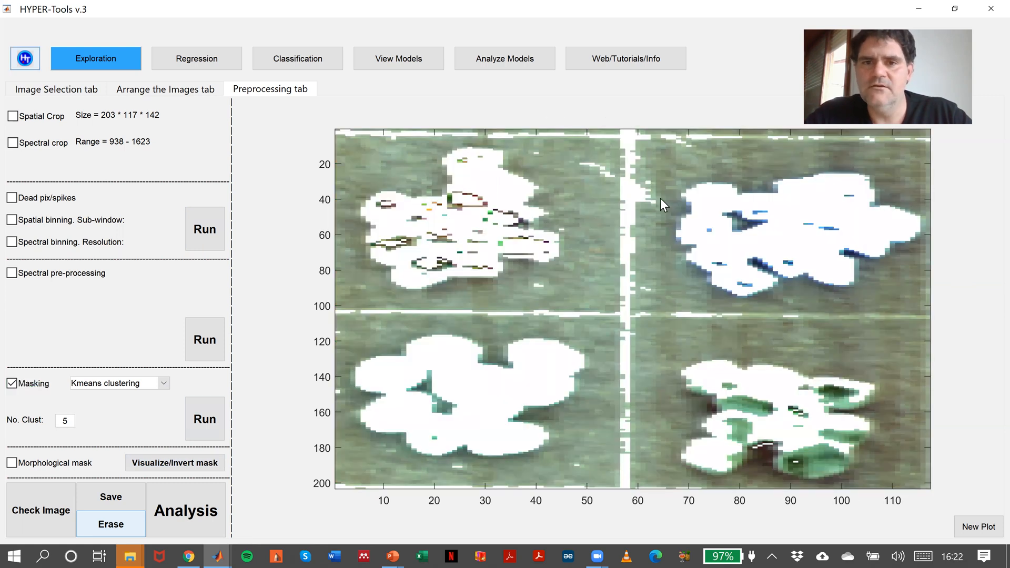
mouse_move(766, 272)
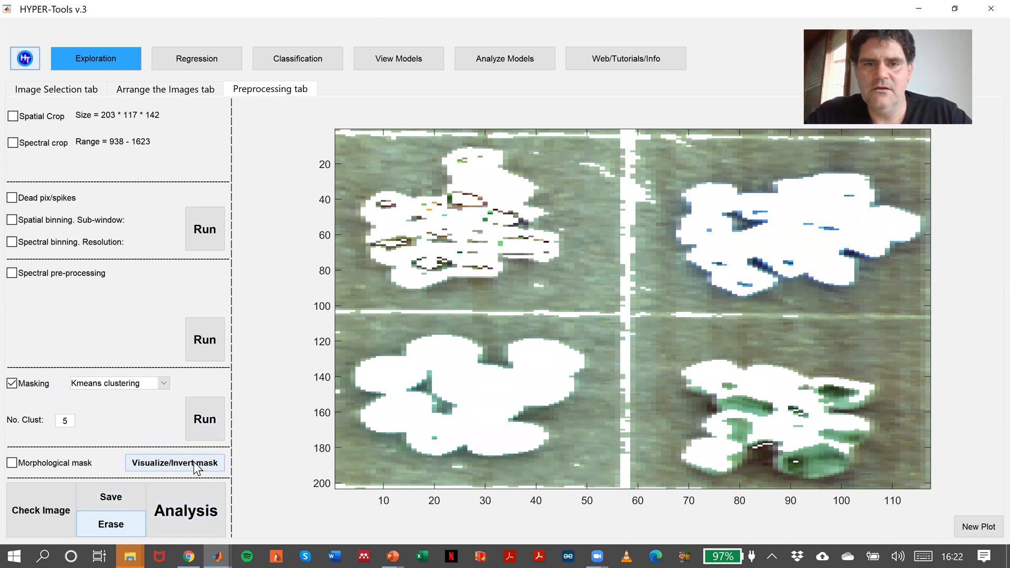
left_click(174, 462)
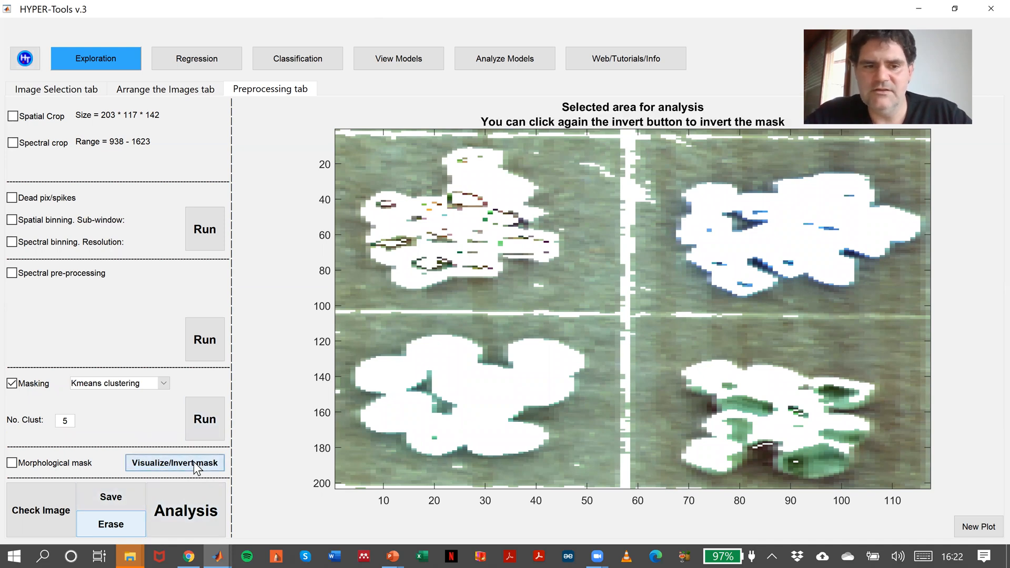
left_click(175, 463)
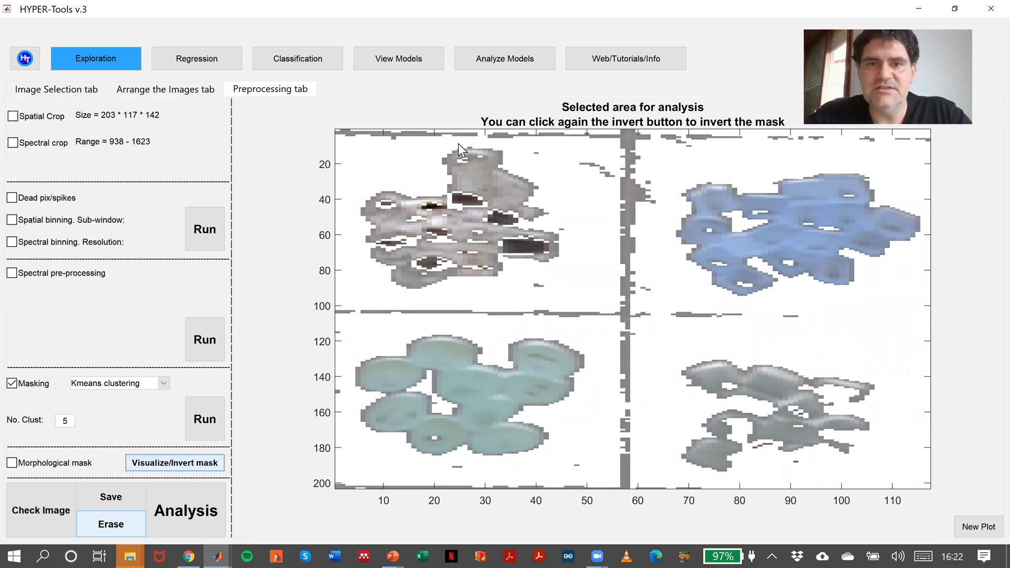
mouse_move(604, 271)
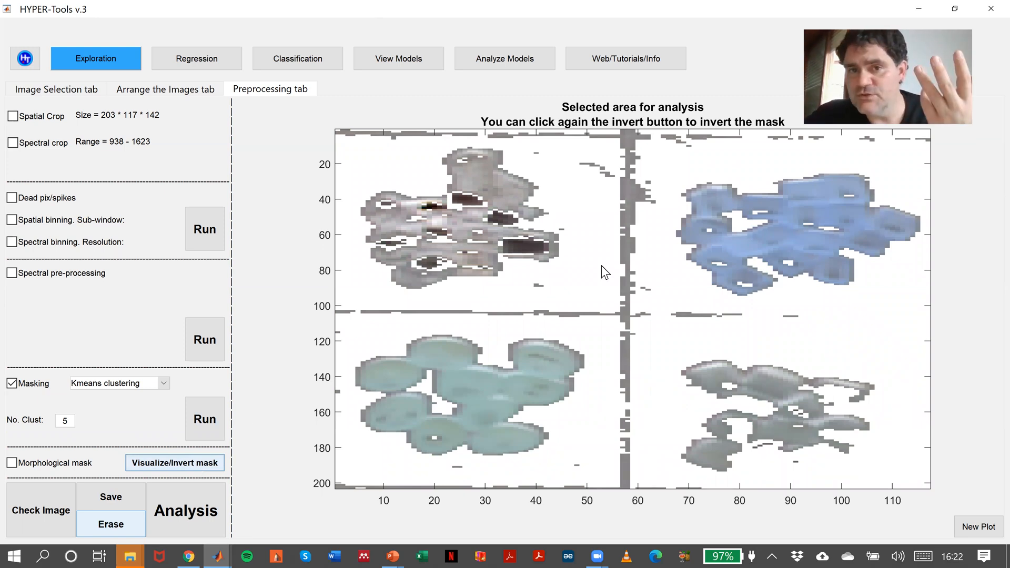
mouse_move(451, 135)
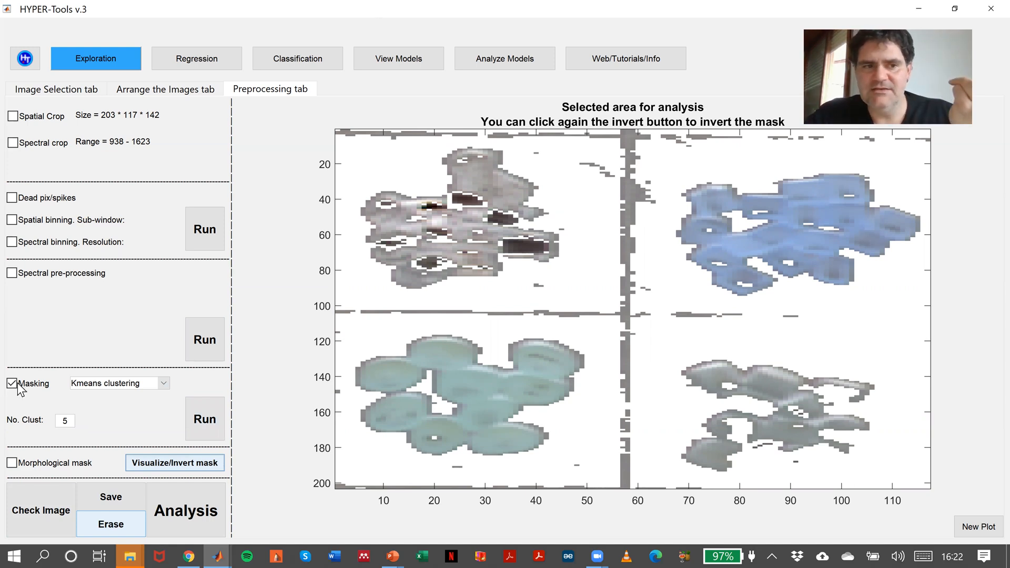
Discard the previous mask by re-toggling Masking and reselect K-means clustering
left_click(11, 384)
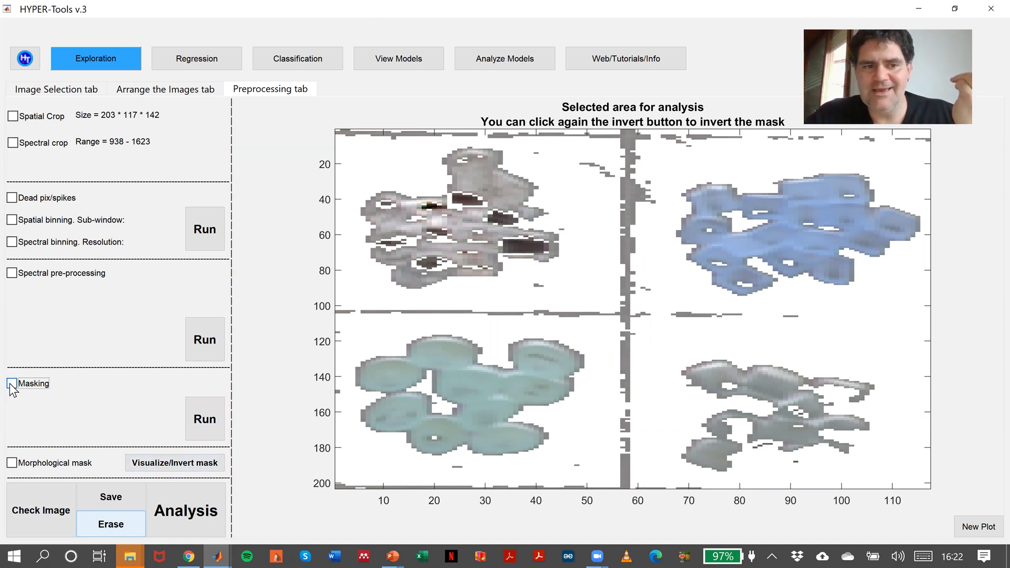
left_click(11, 384)
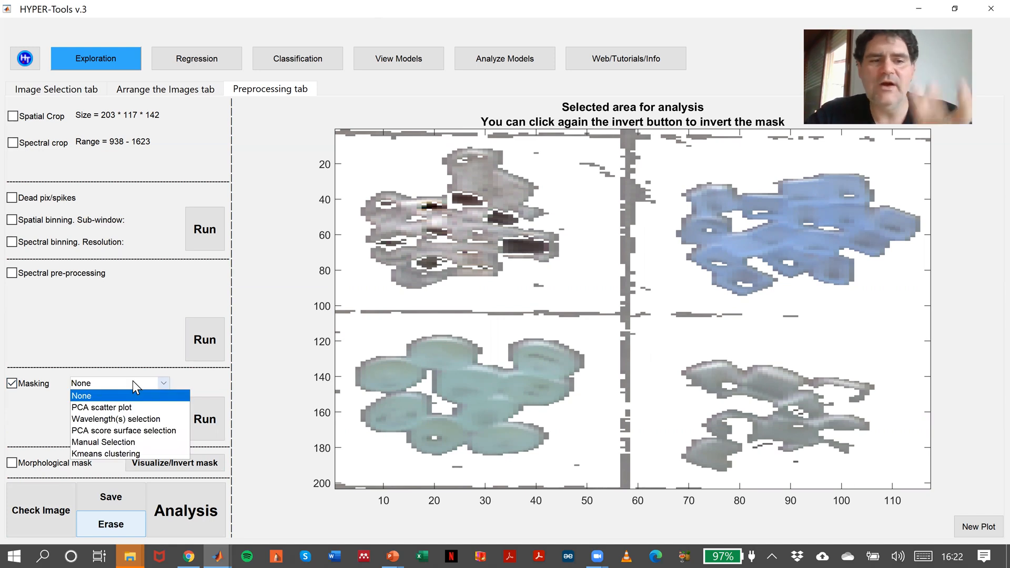
left_click(105, 454)
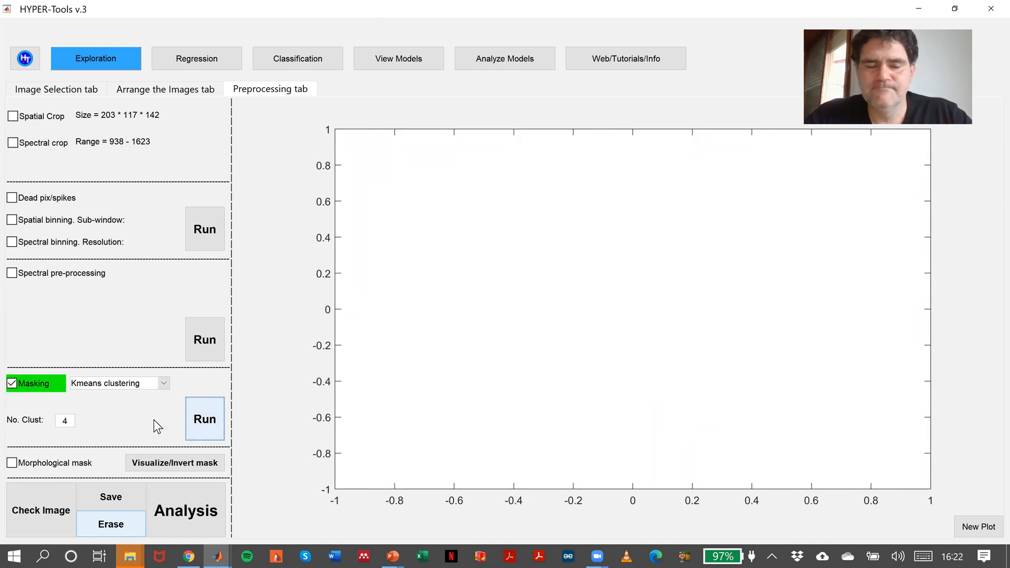
Compute the 4-cluster K-means map, accept clusters 3 and 1, and display the inverted mask
left_click(204, 419)
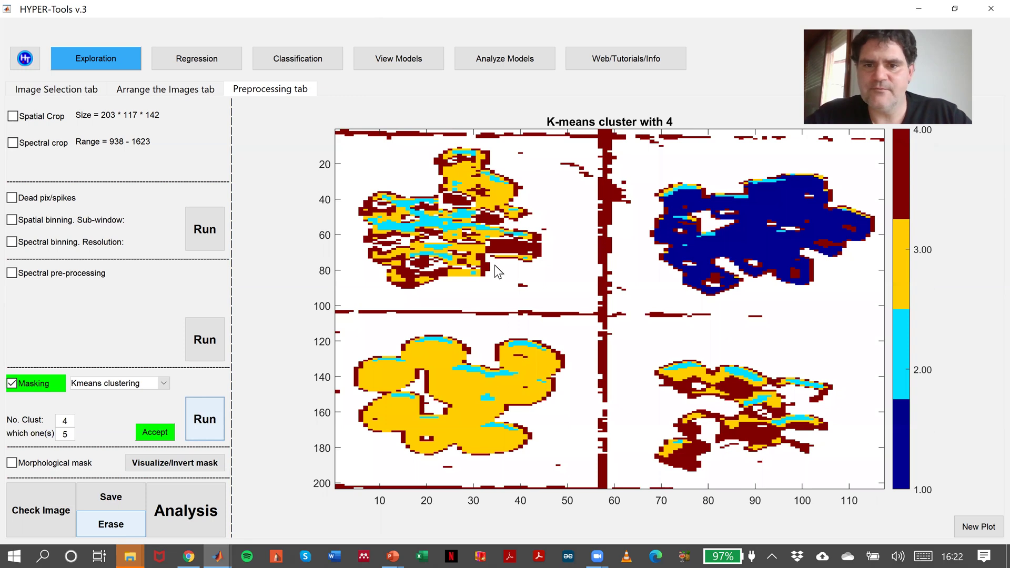
mouse_move(584, 277)
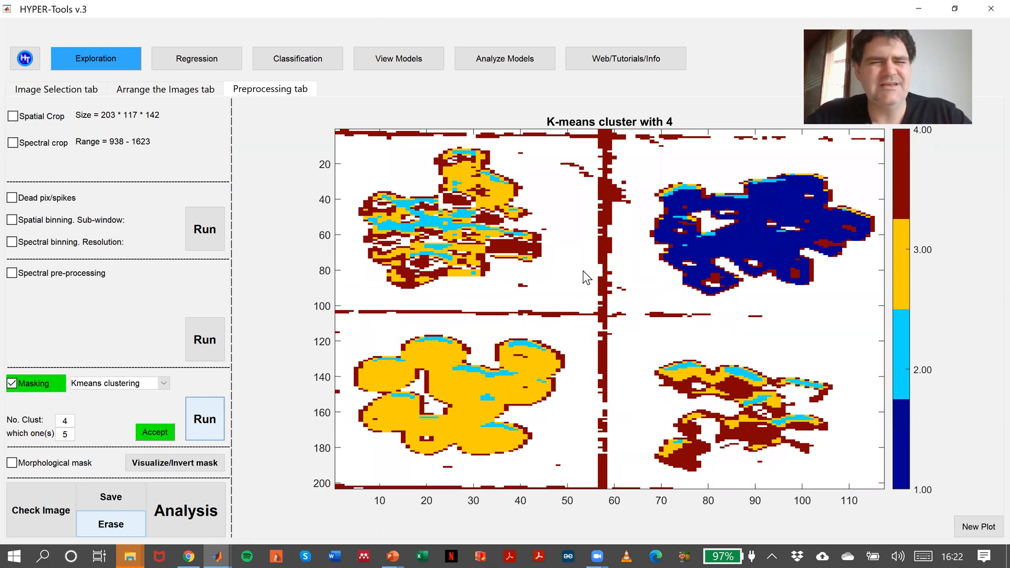
mouse_move(905, 261)
type("3 1")
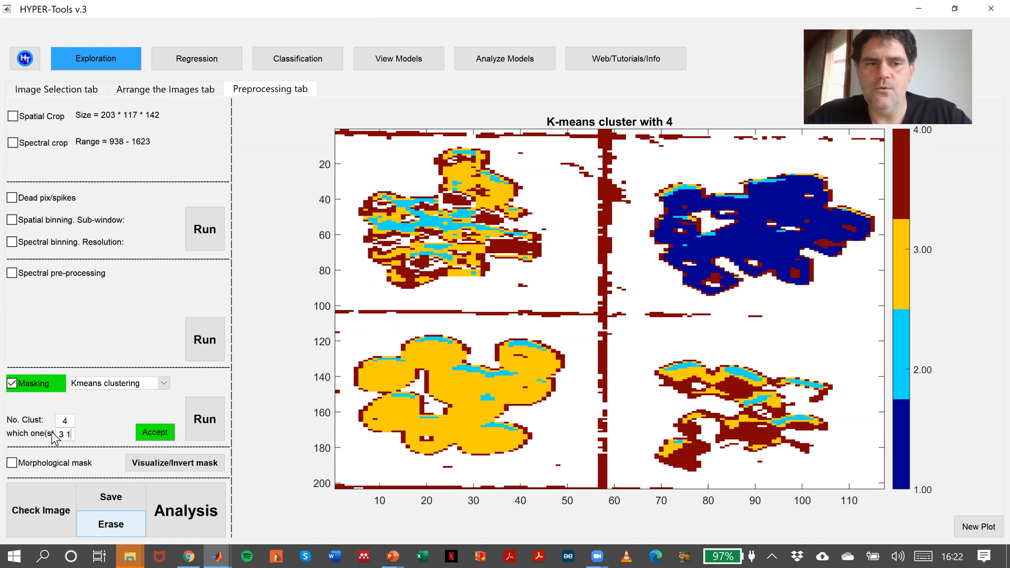
left_click(155, 433)
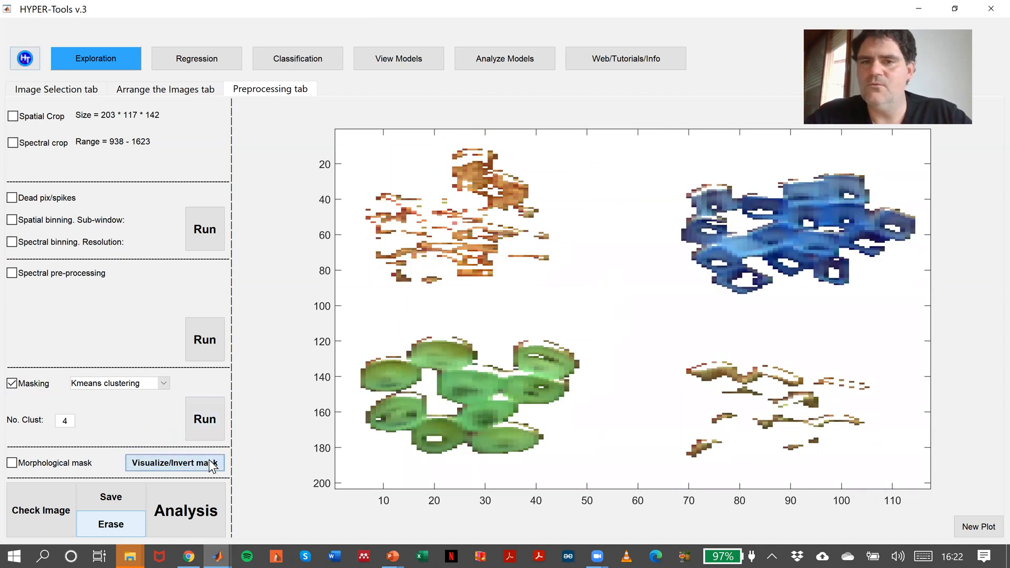
left_click(174, 463)
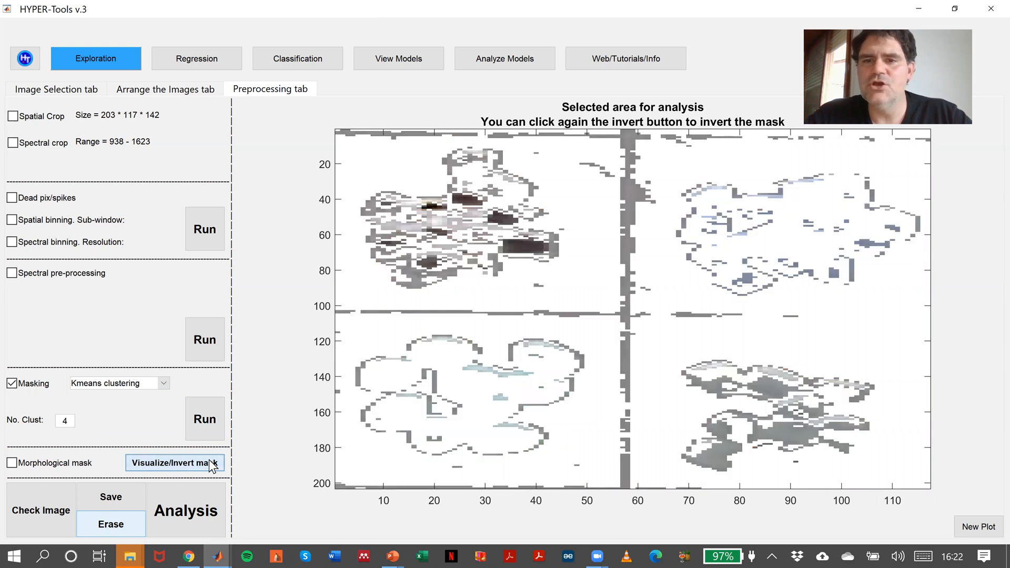
Toggle the mask view back, revert to unprocessed data, and enable spectral pre-processing
left_click(174, 462)
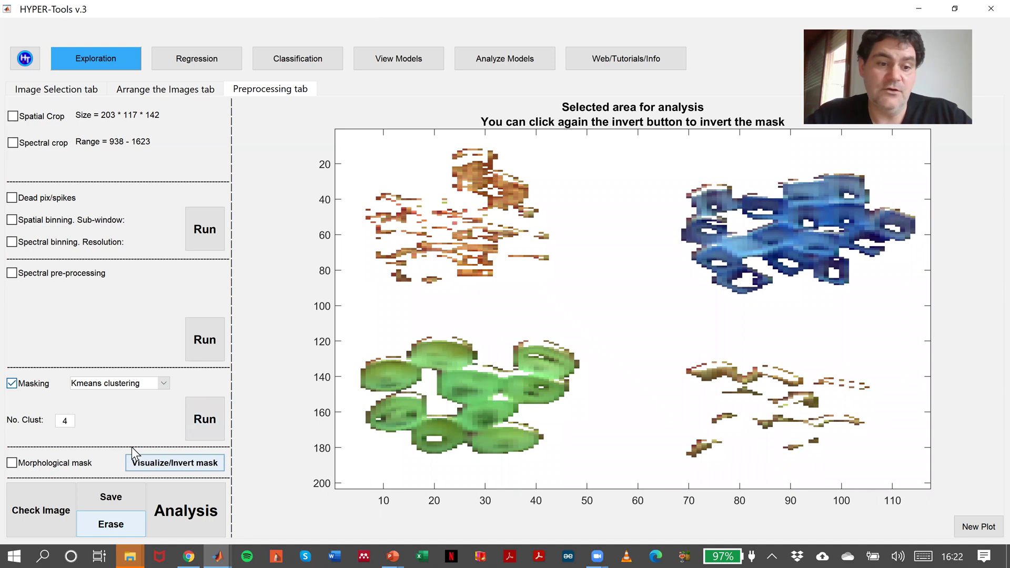
left_click(110, 524)
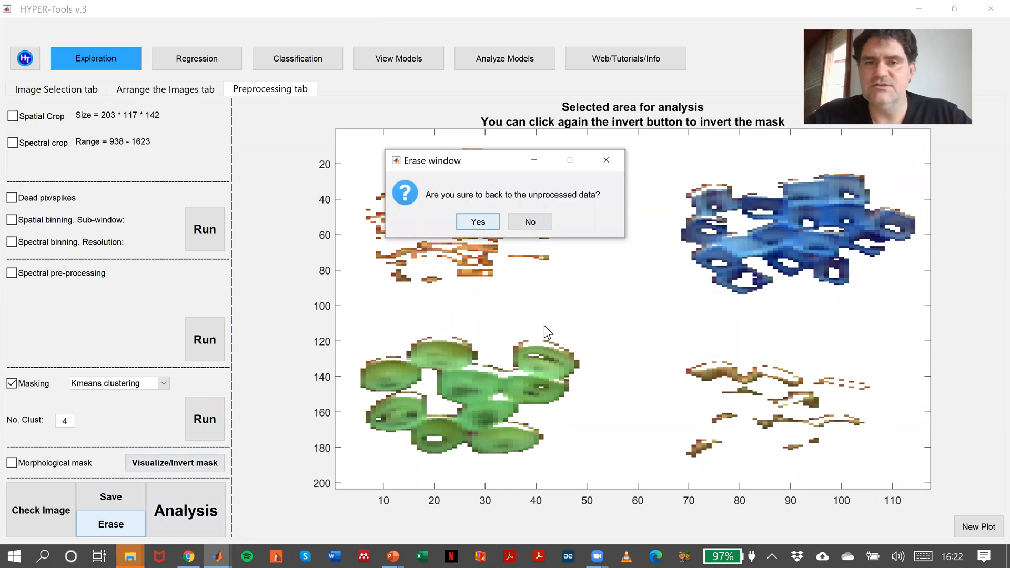
left_click(477, 221)
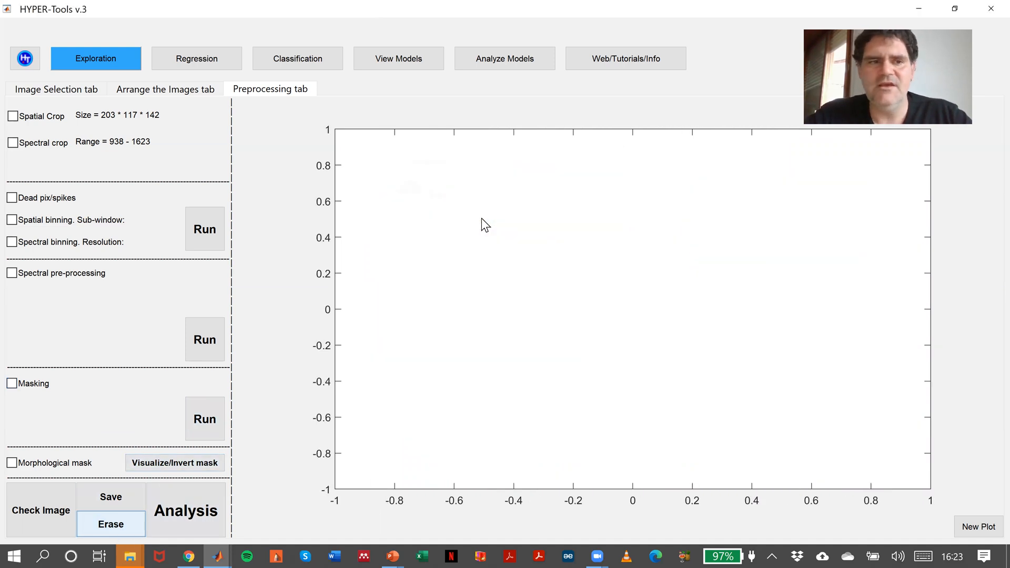
left_click(11, 273)
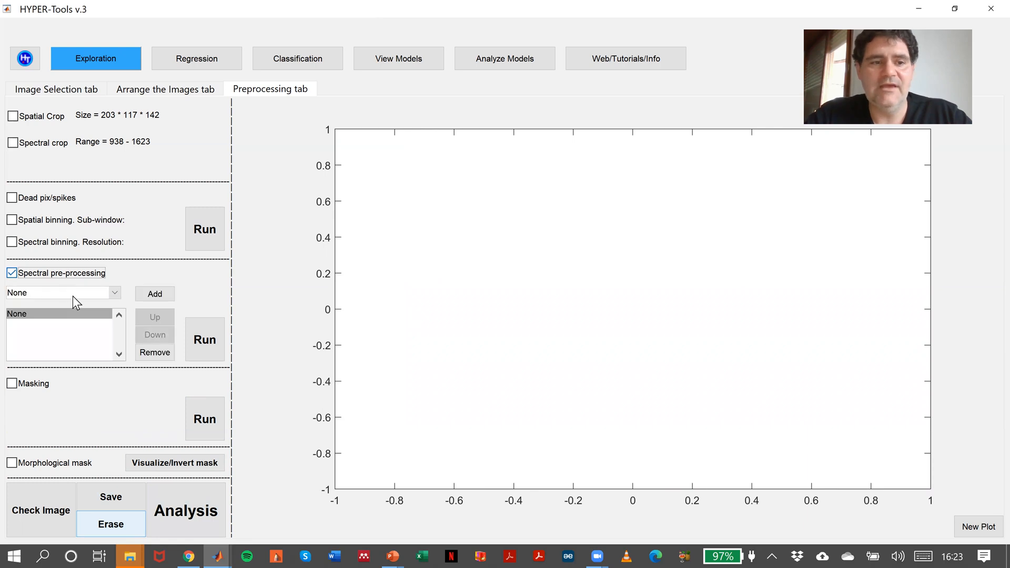
Apply Sav-Gol smoothing (W=15, P=2) and SNV to the spectra, then enable masking
left_click(61, 292)
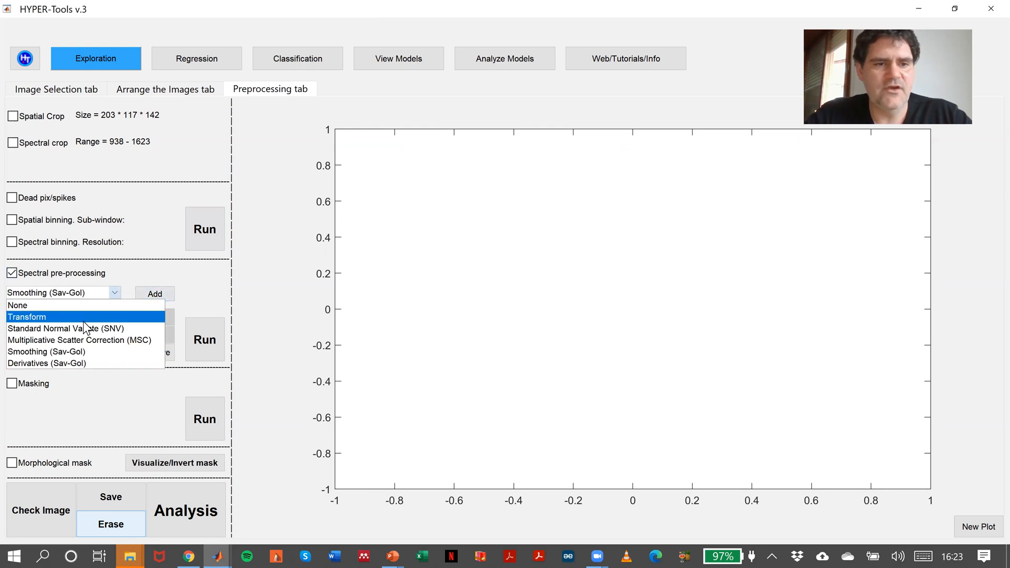
left_click(71, 328)
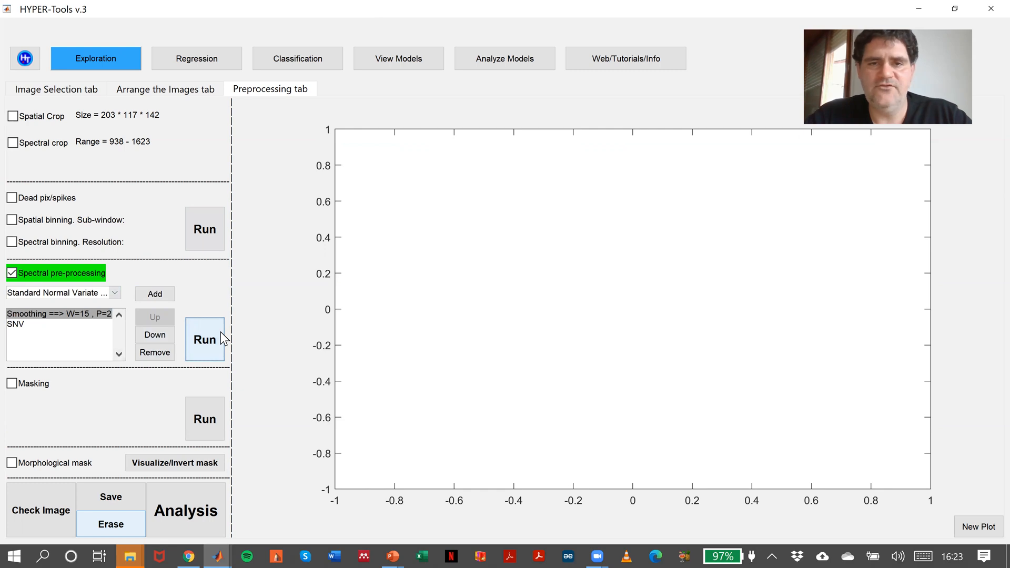
left_click(204, 340)
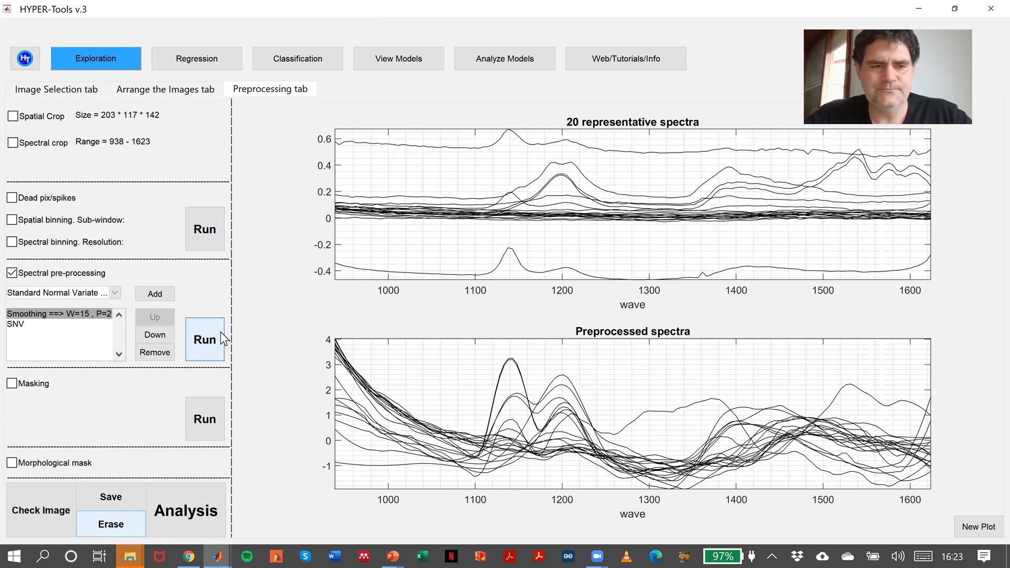
left_click(11, 383)
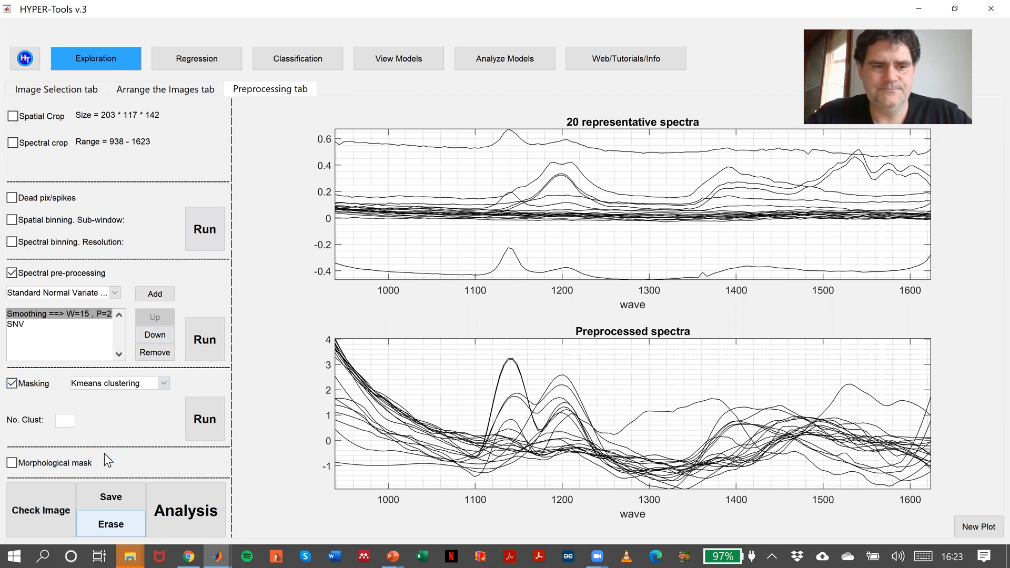
mouse_move(102, 421)
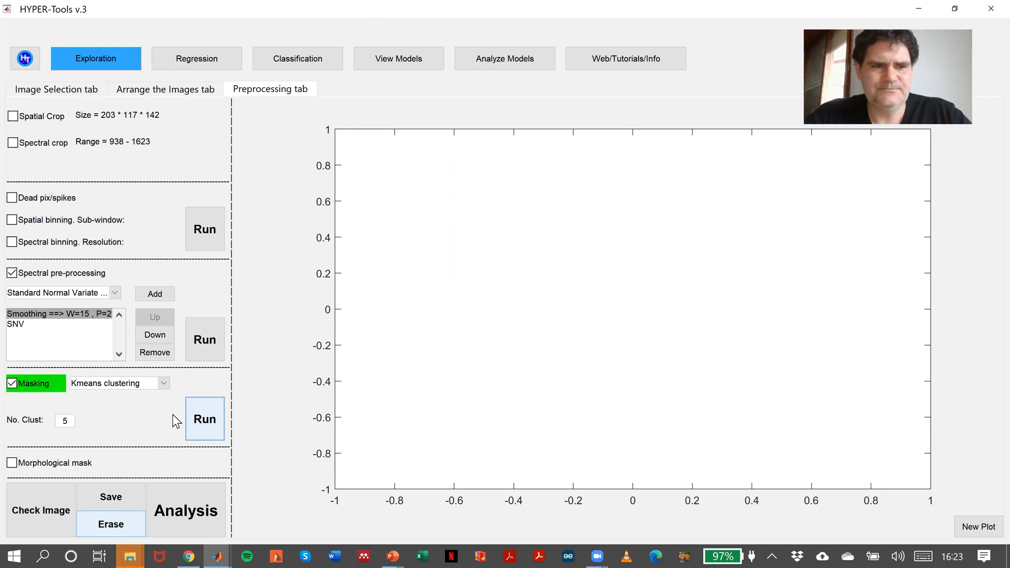
Run 5-cluster K-means, keep clusters 4 and 3 as the mask, preview it, and request revert
left_click(204, 418)
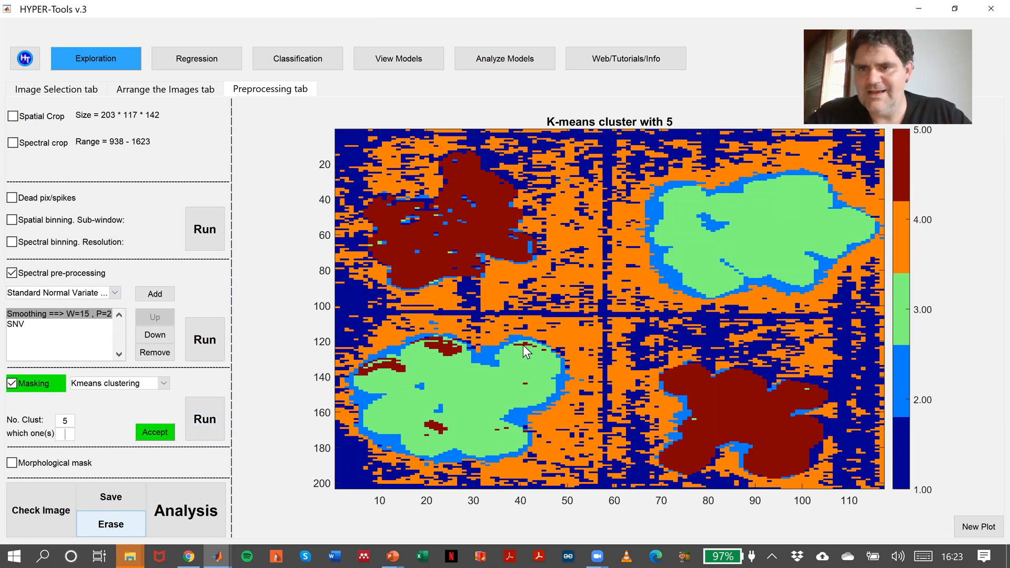
mouse_move(509, 388)
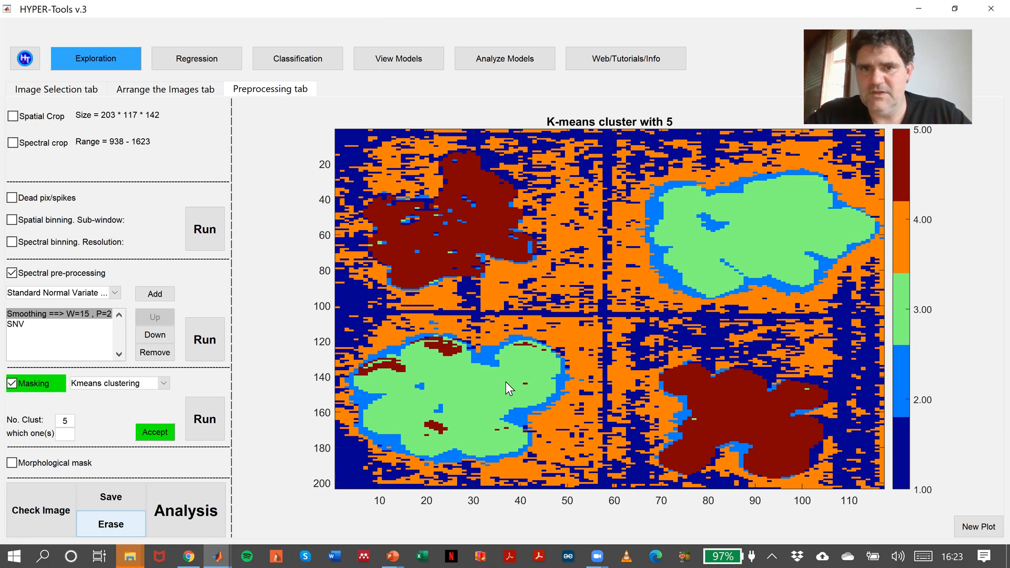
mouse_move(682, 284)
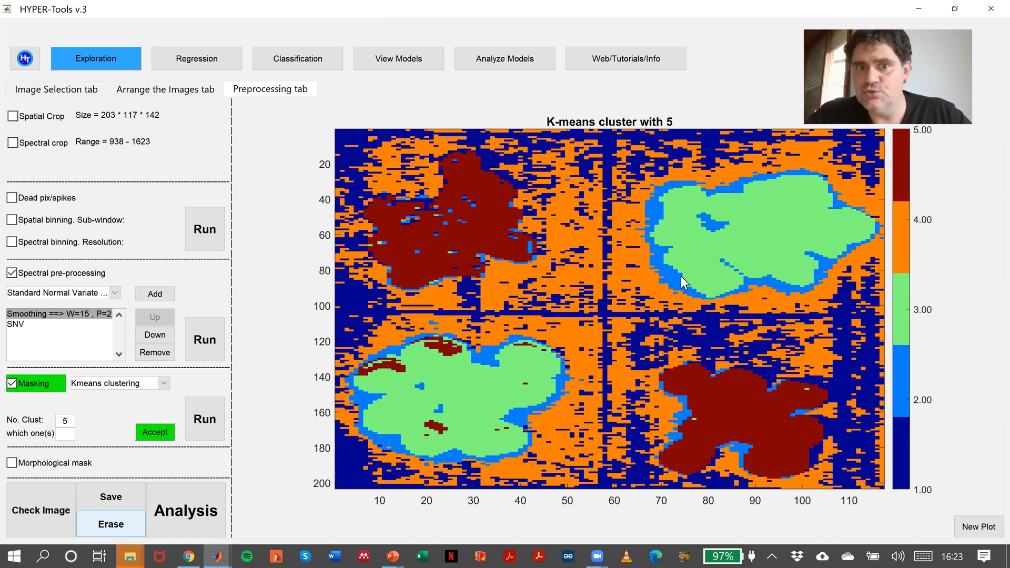
left_click(64, 435)
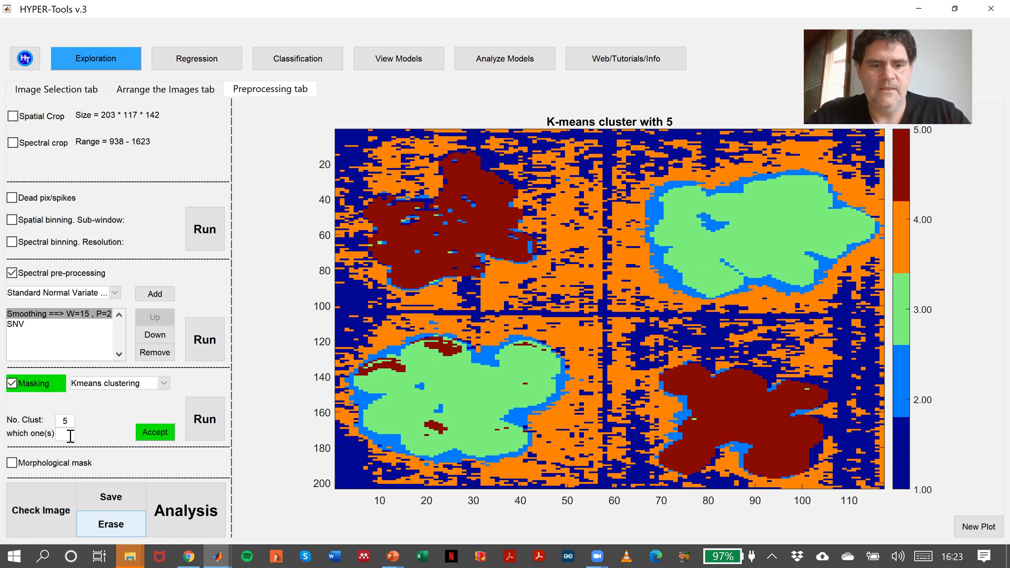
type("4 3")
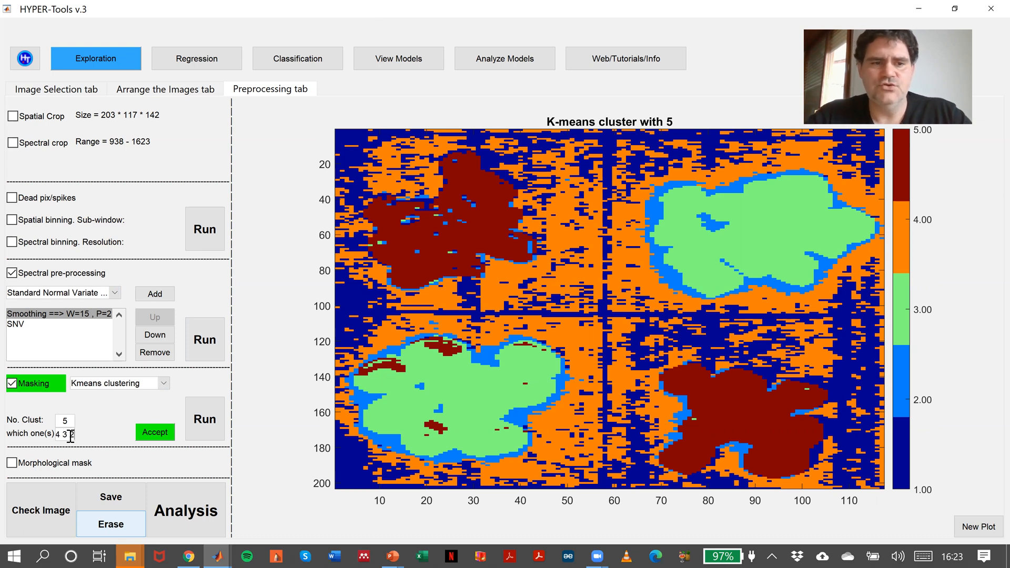
left_click(154, 432)
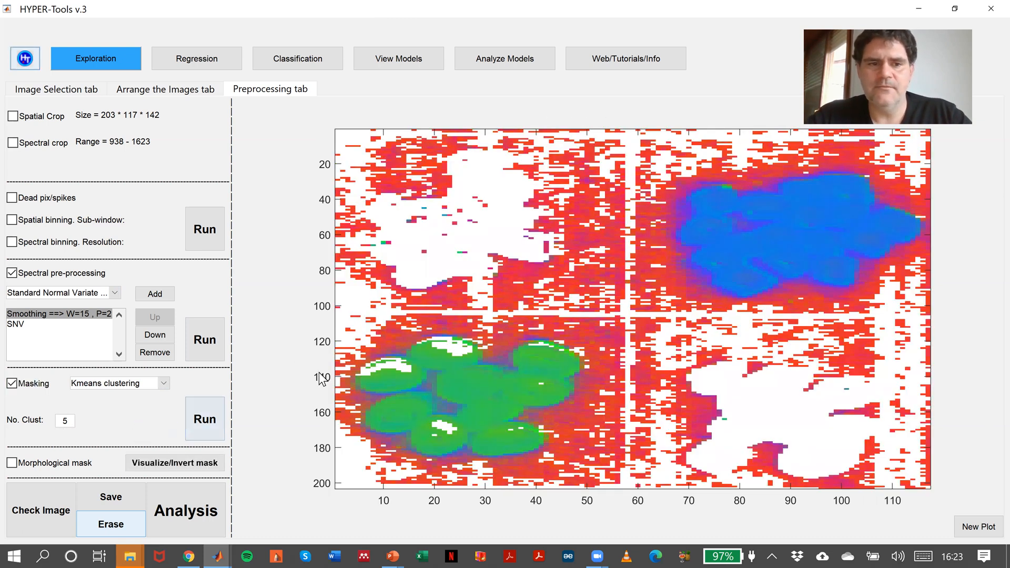
left_click(175, 462)
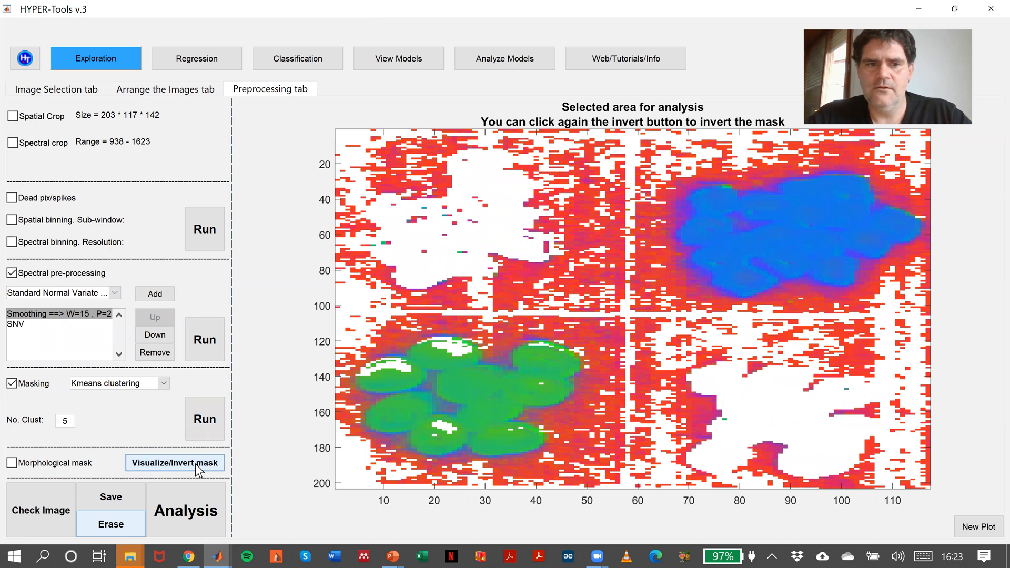
mouse_move(53, 424)
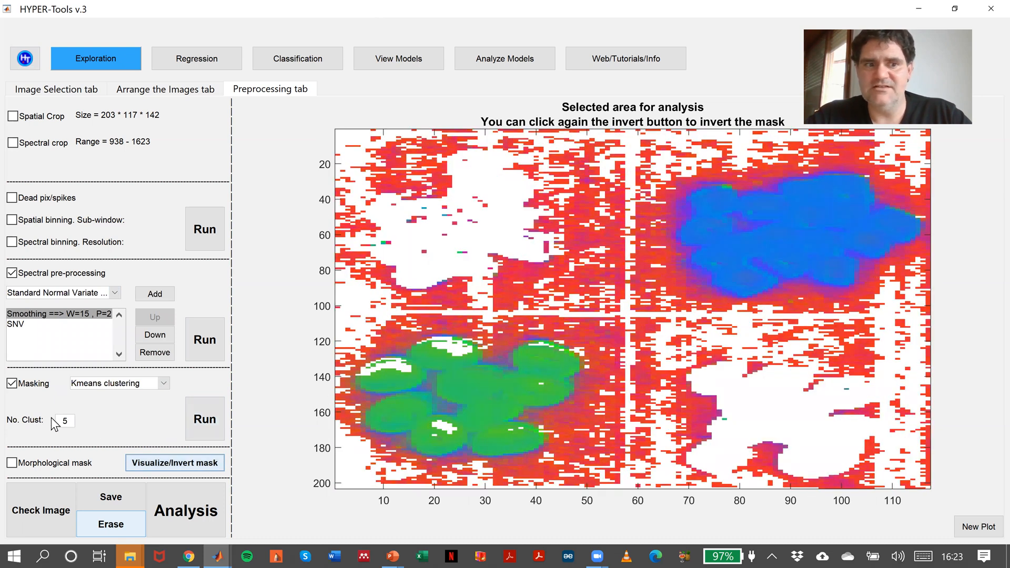
mouse_move(93, 431)
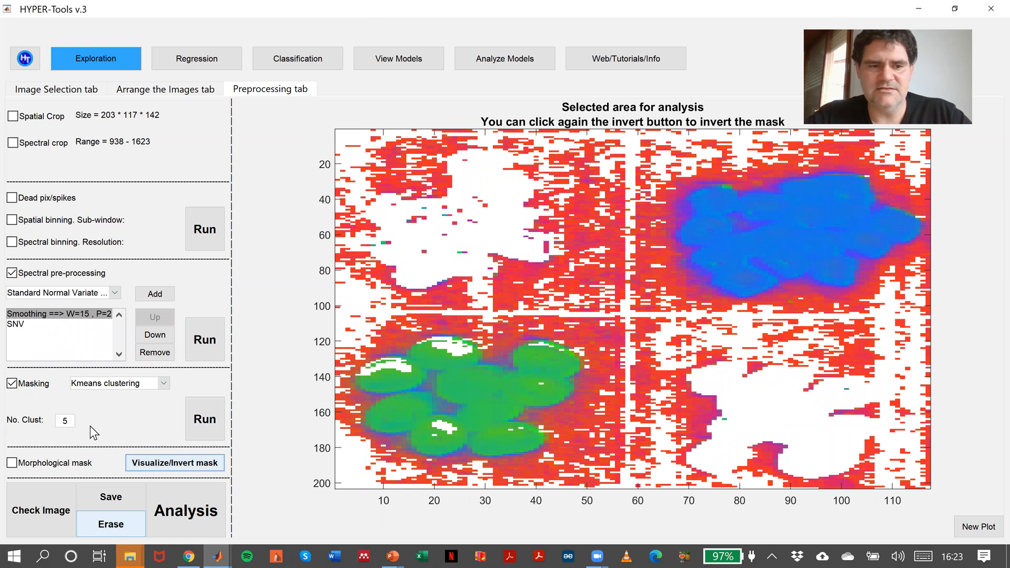
left_click(110, 523)
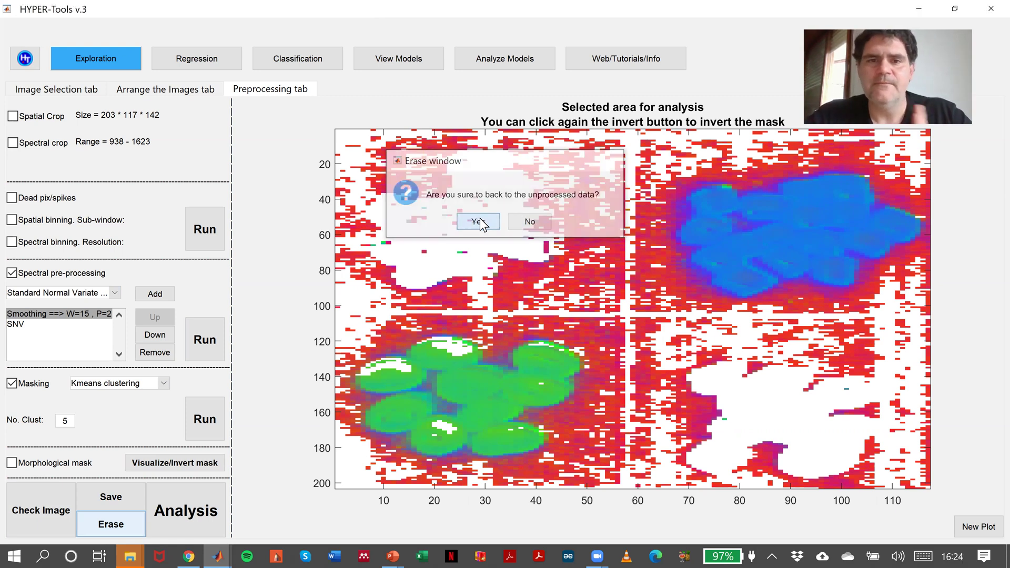
Confirm the revert and set up Wavelength(s) selection masking with 2 wavelengths
left_click(479, 220)
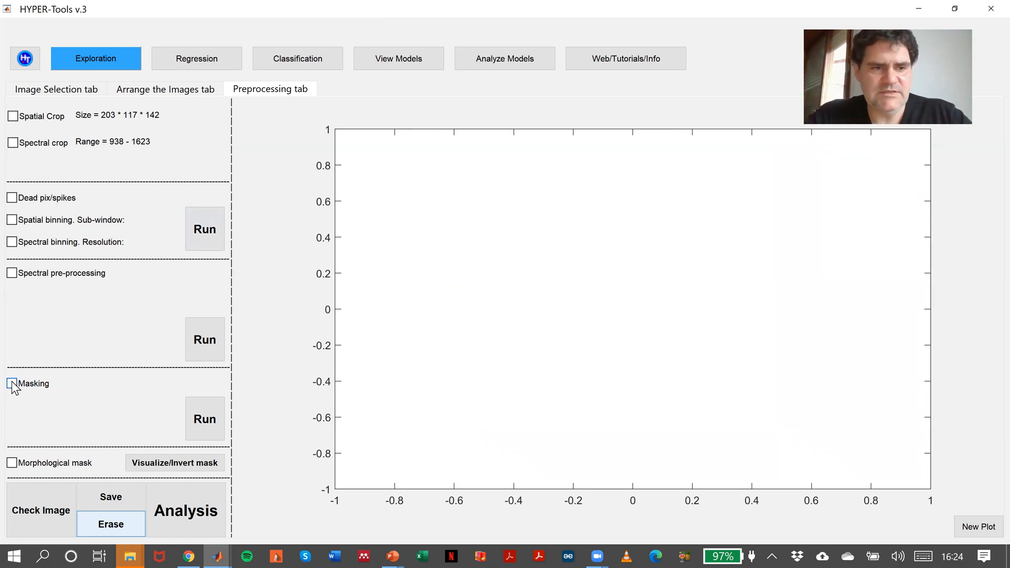
left_click(12, 383)
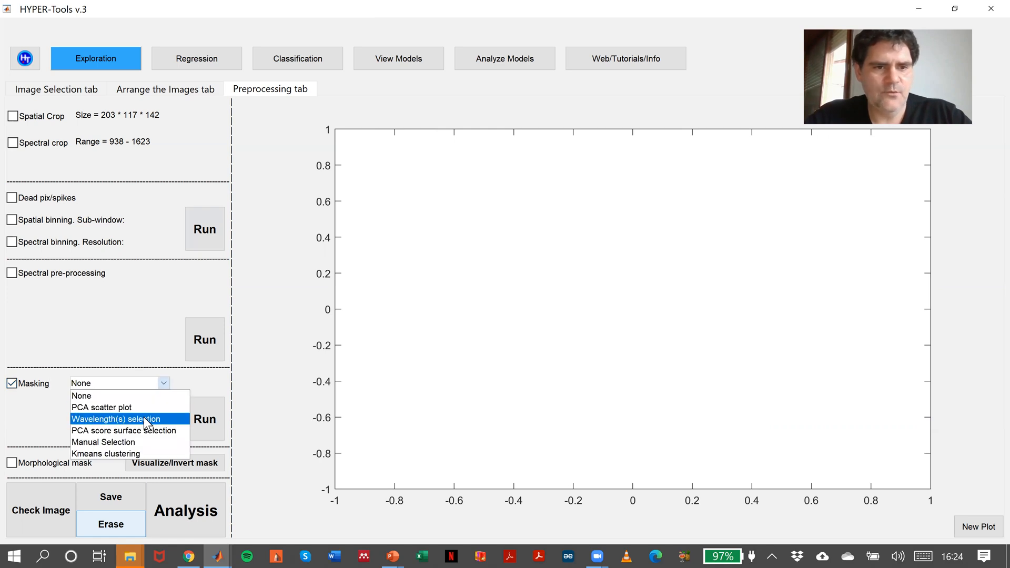
left_click(116, 419)
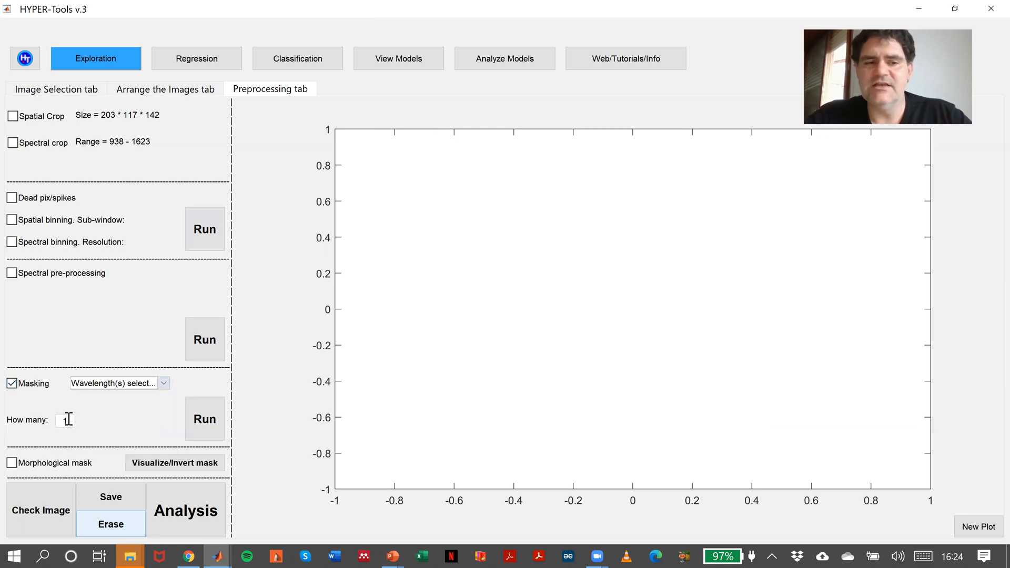
type("2")
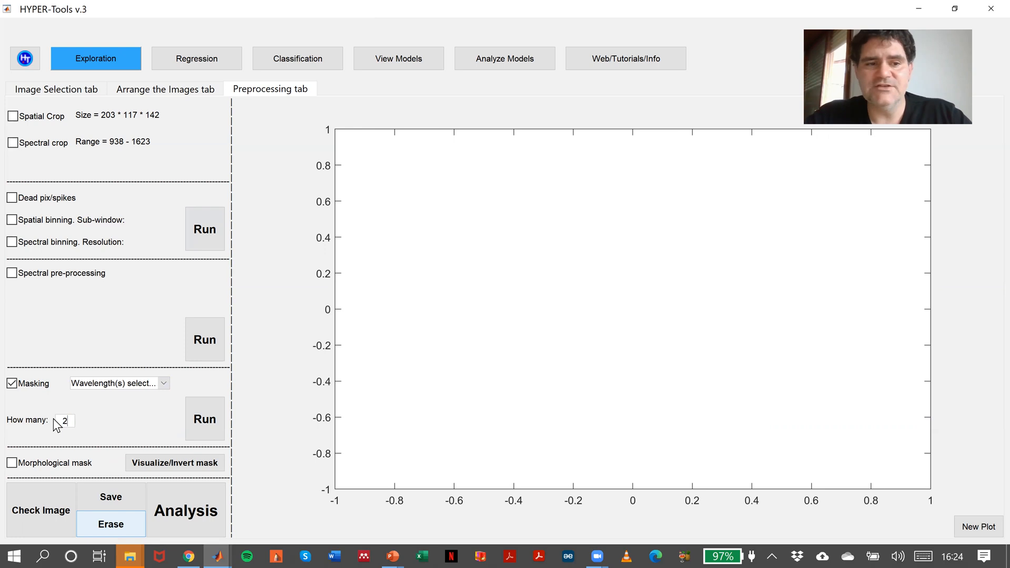
left_click(204, 419)
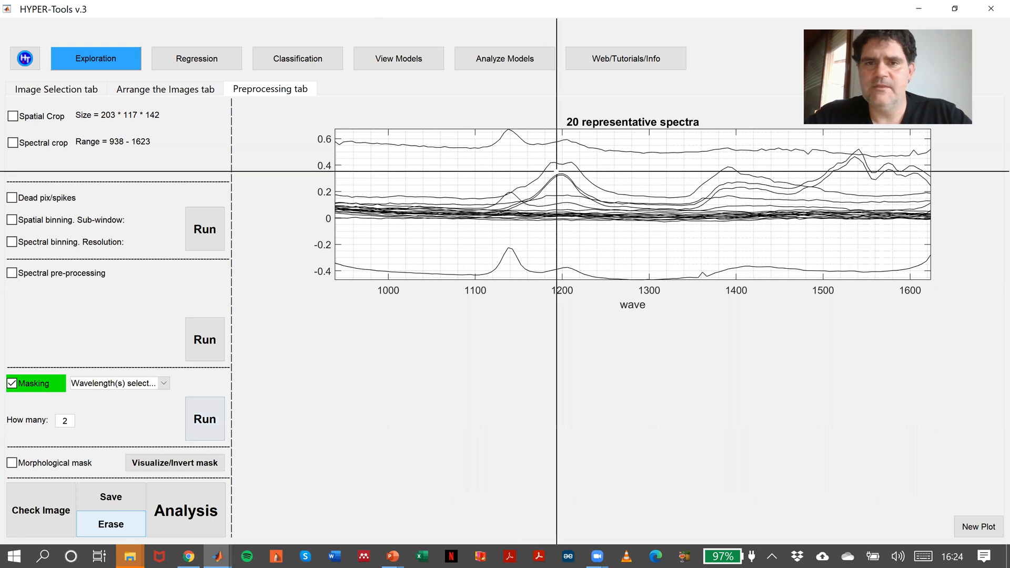
Pick the 1193 and 1050 wavelengths, preview the plastics mask, and request revert
left_click(552, 193)
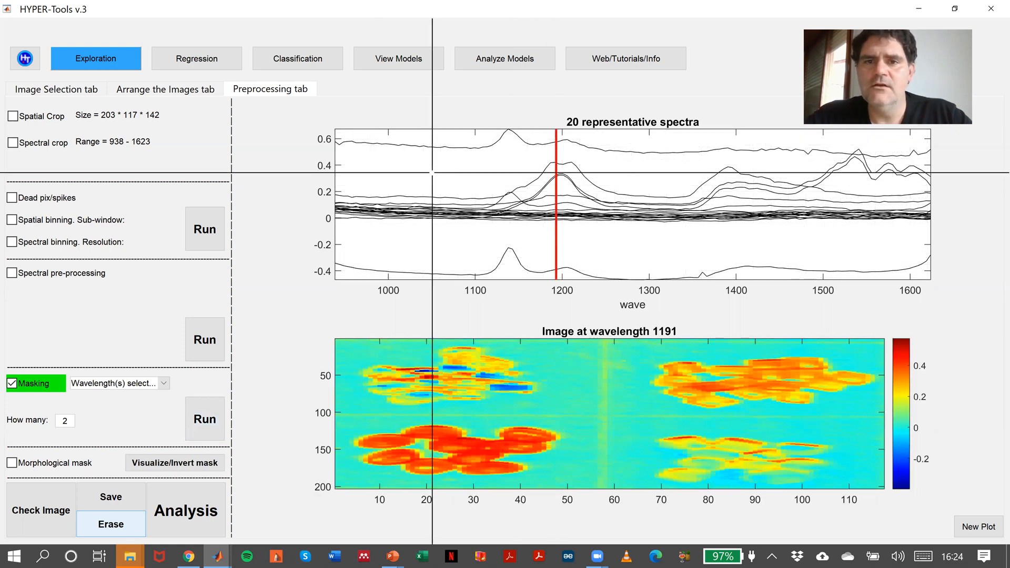
left_click(204, 419)
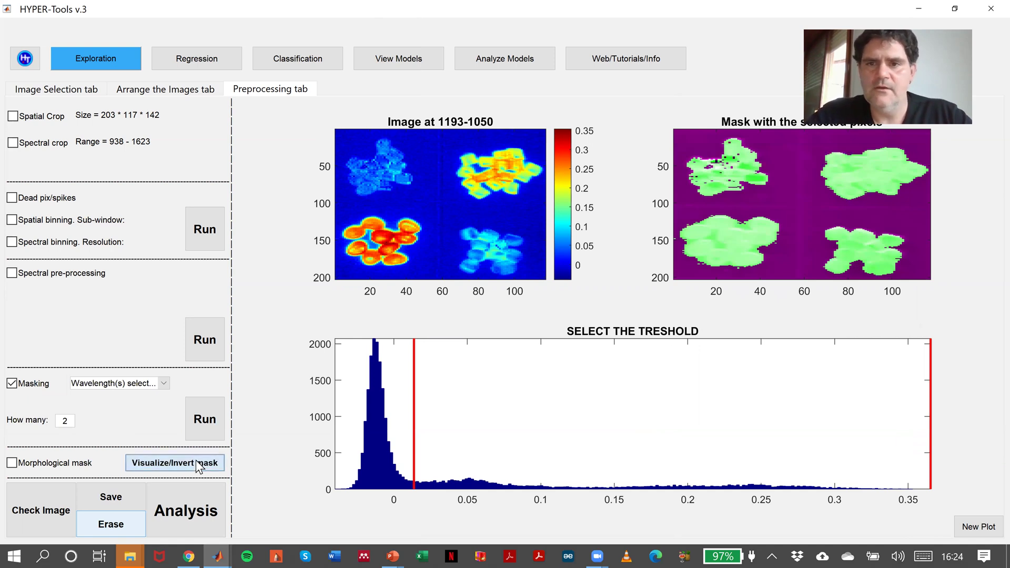
left_click(175, 462)
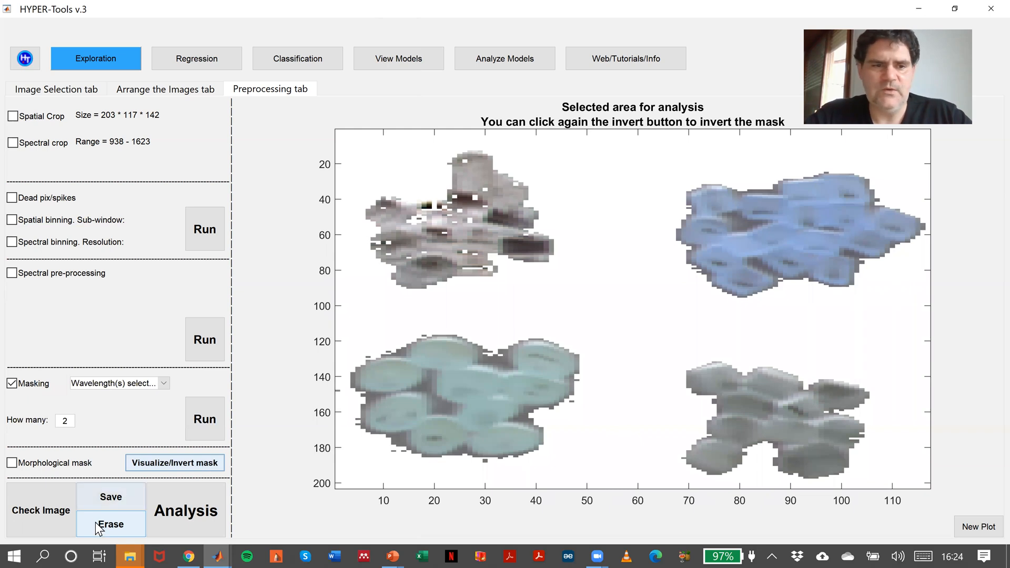
left_click(110, 524)
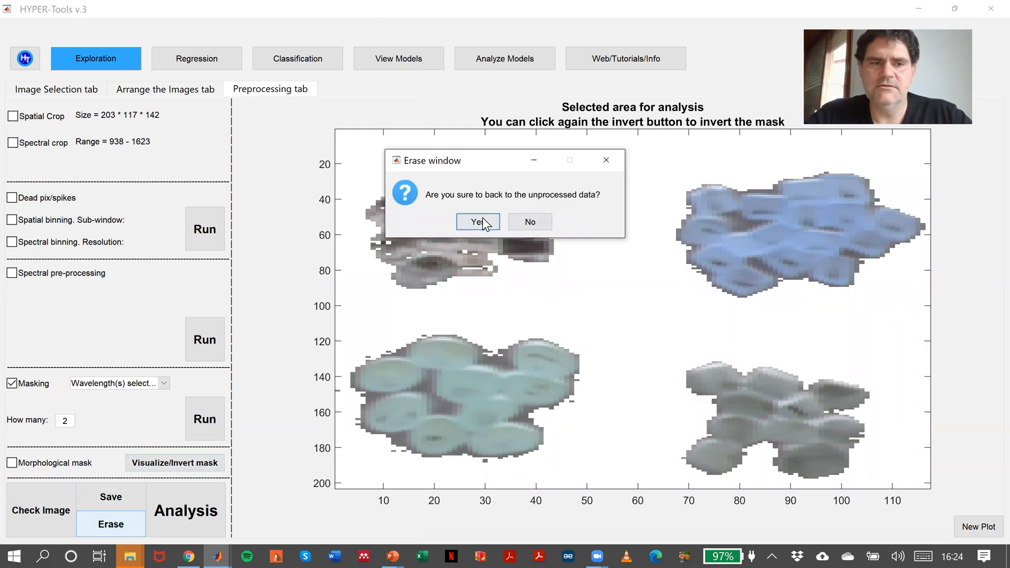
Confirm the revert and compute PCA score surfaces and histograms for masking
left_click(477, 221)
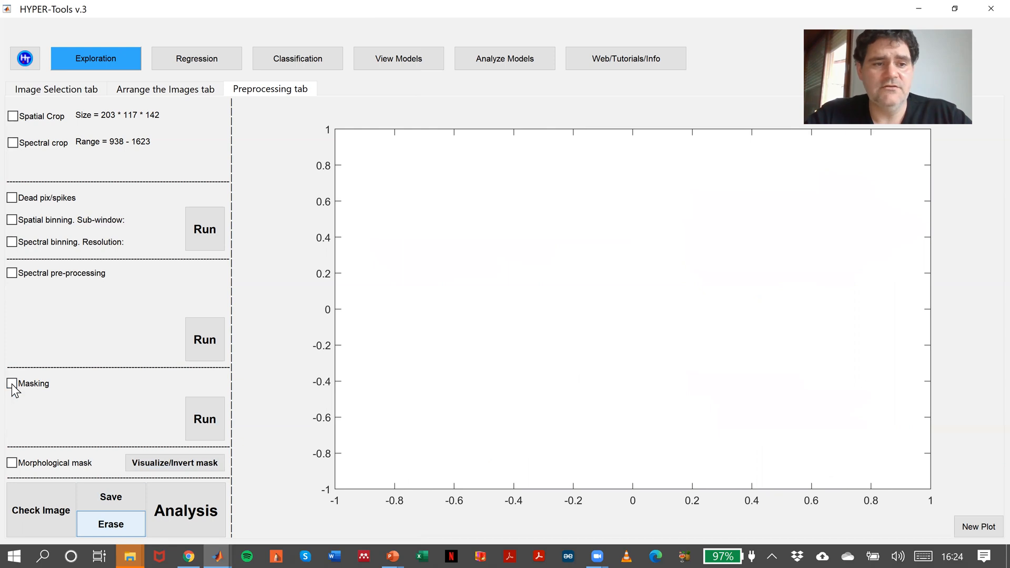
left_click(12, 384)
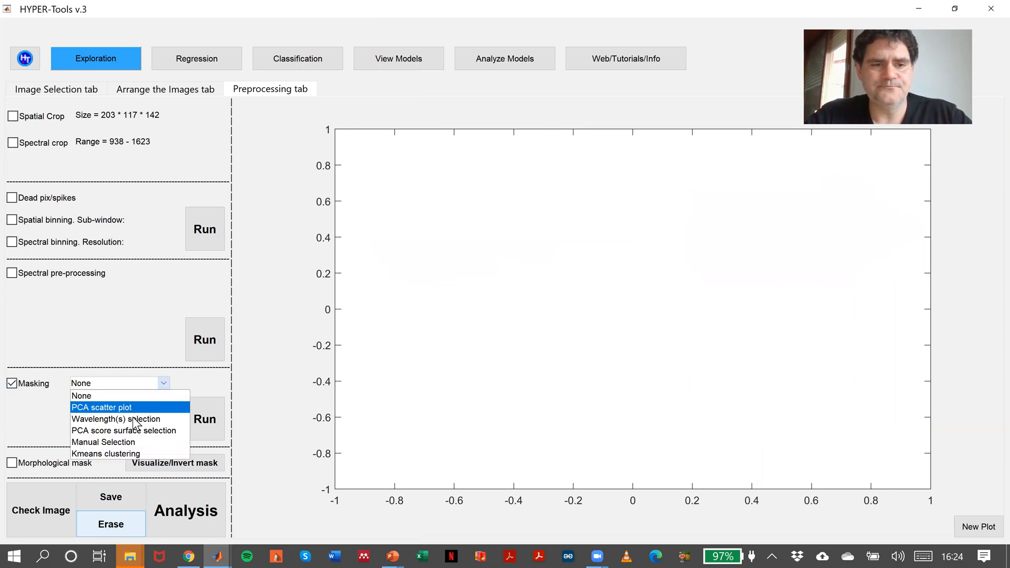
mouse_move(132, 430)
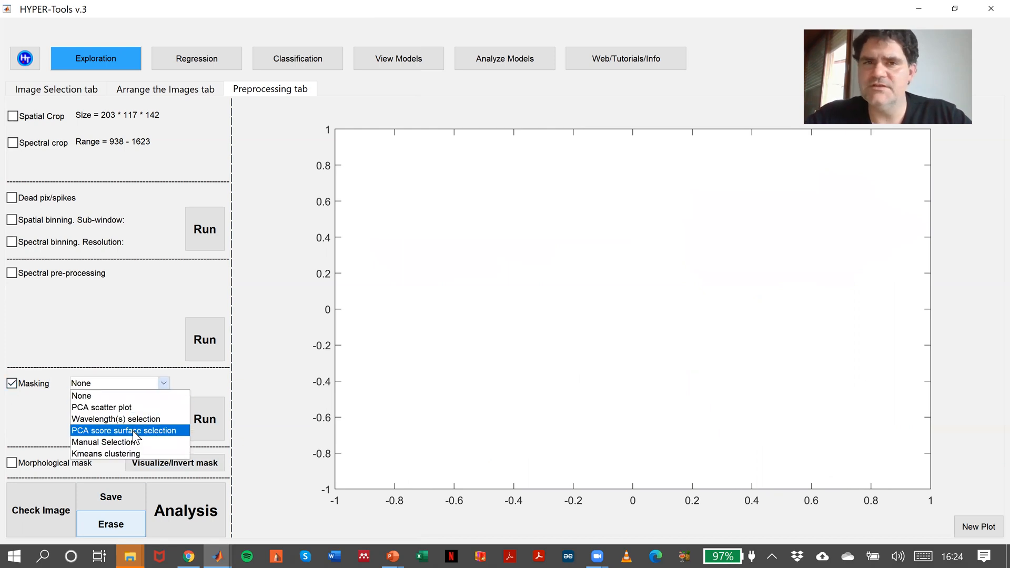
left_click(124, 431)
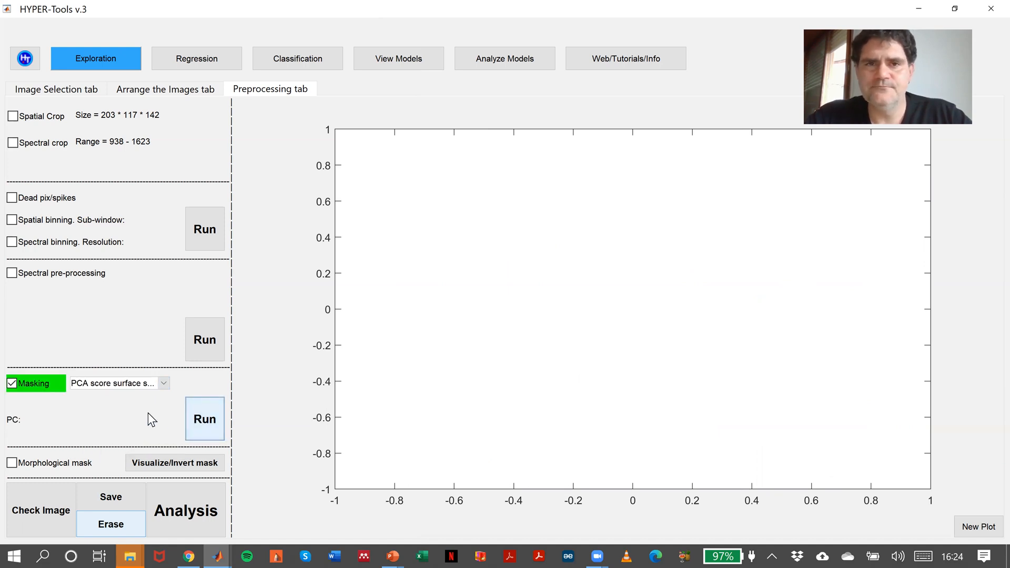
left_click(204, 418)
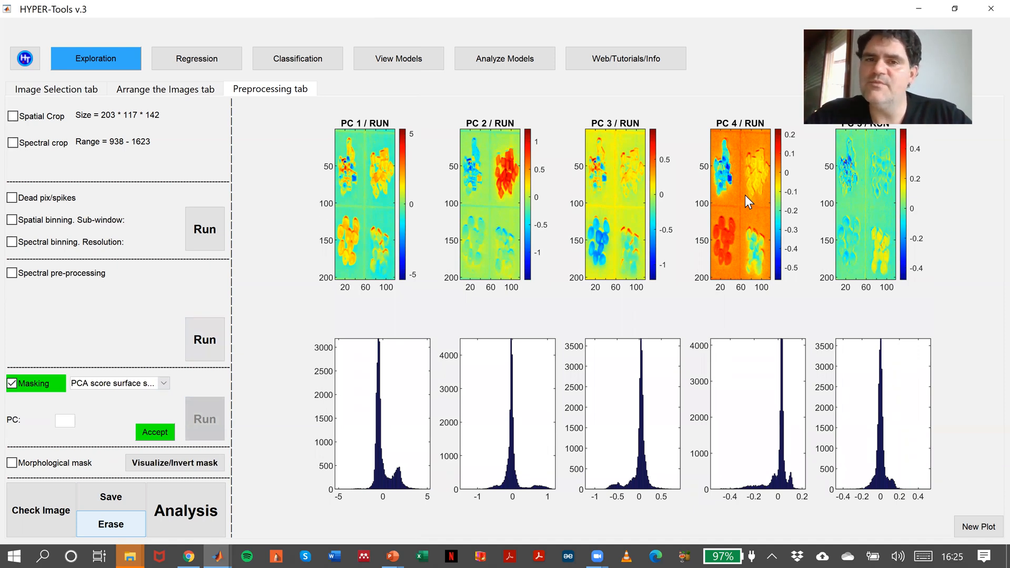
Threshold PC 1 near zero, preview the resulting plastics mask, and request revert
left_click(64, 421)
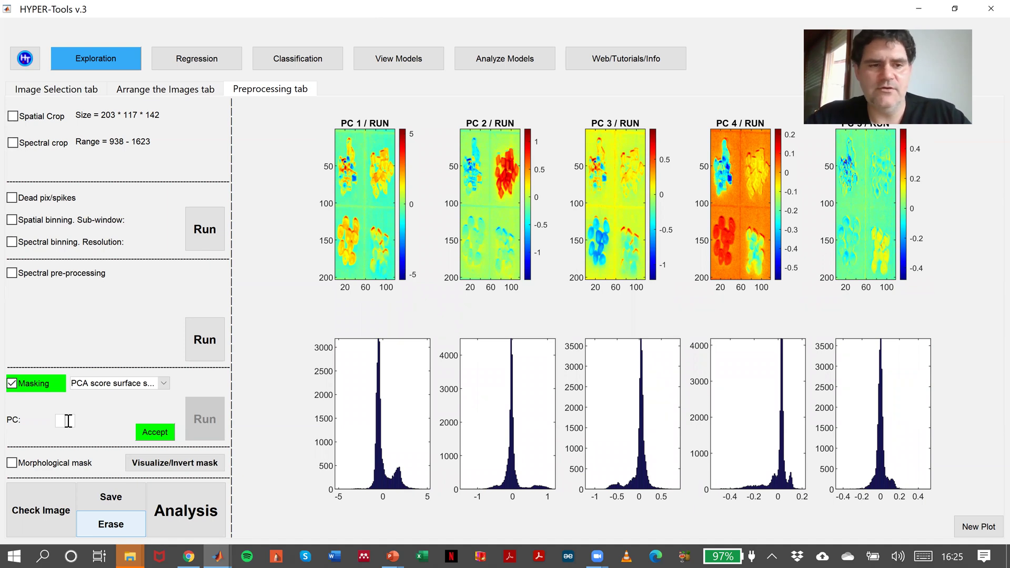
type("1")
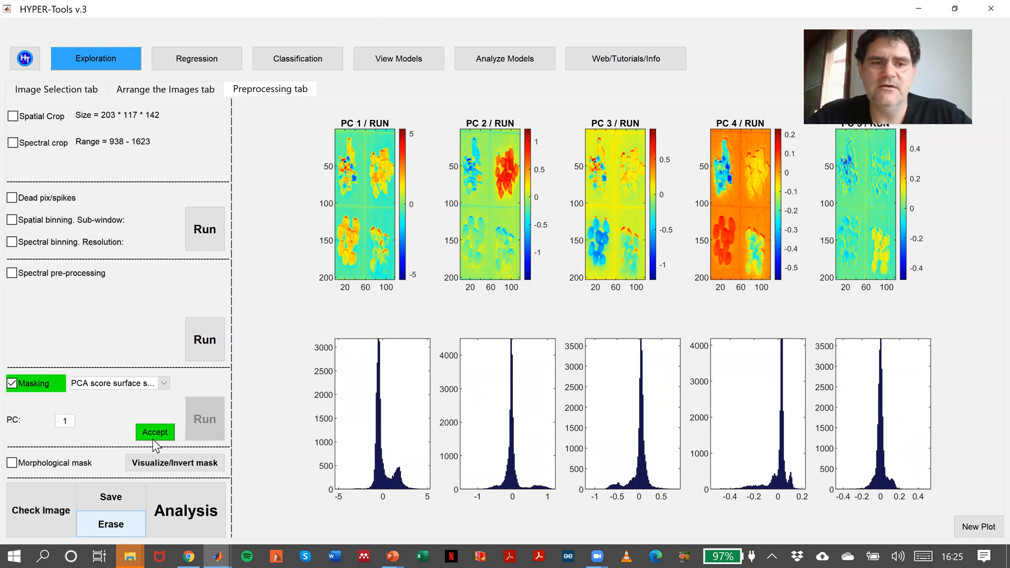
left_click(154, 432)
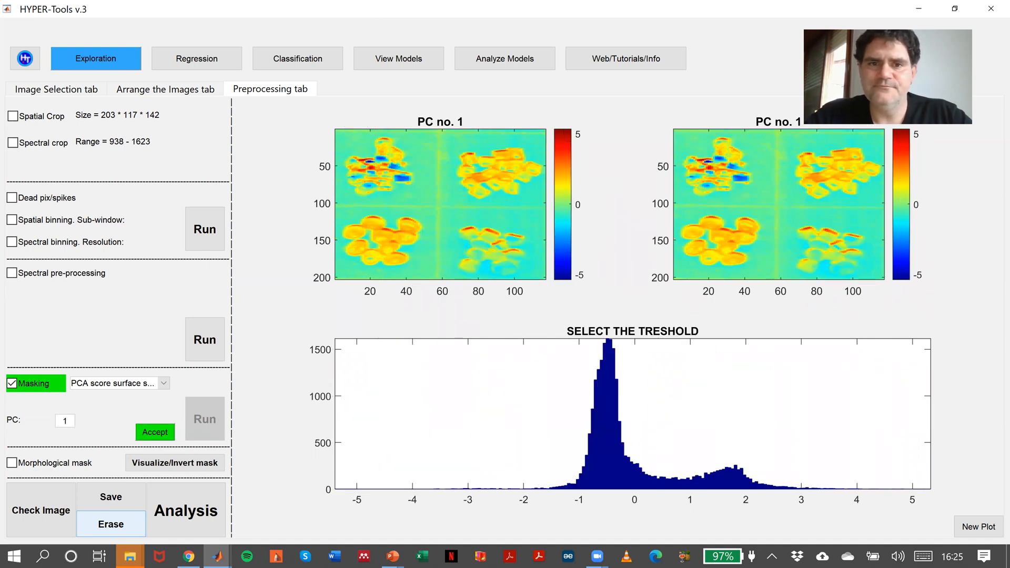
left_click(579, 419)
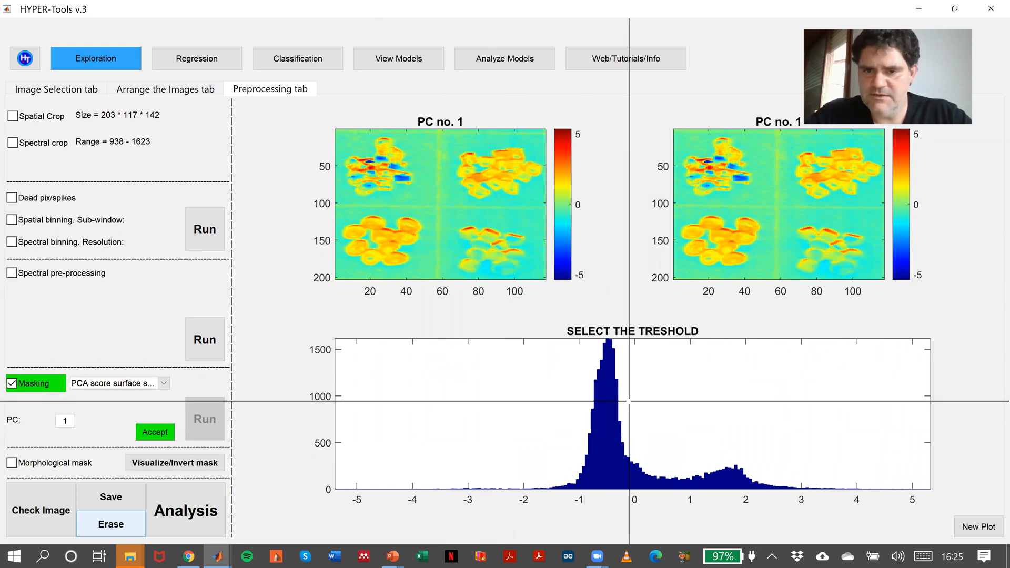
left_click(635, 406)
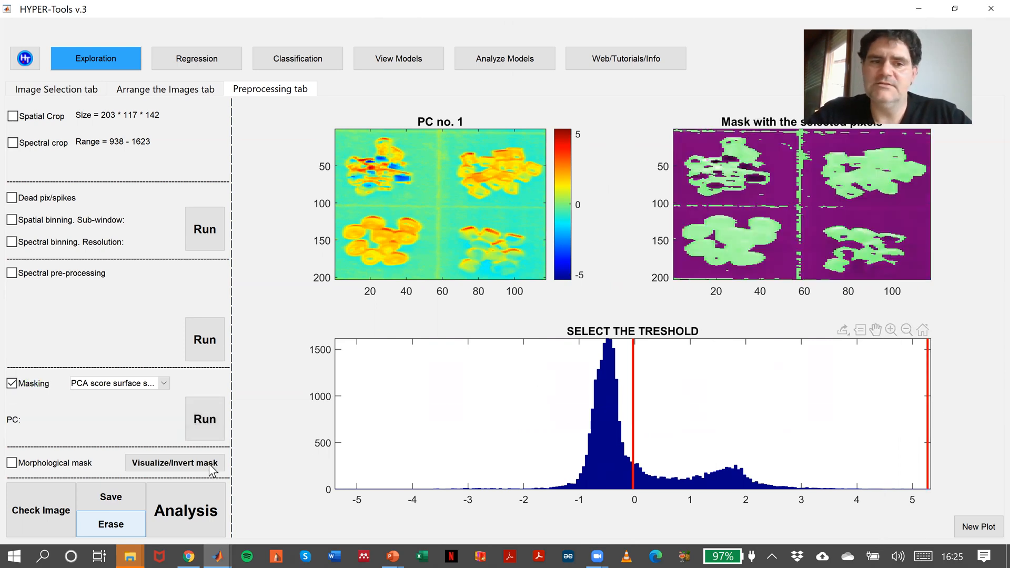
left_click(174, 462)
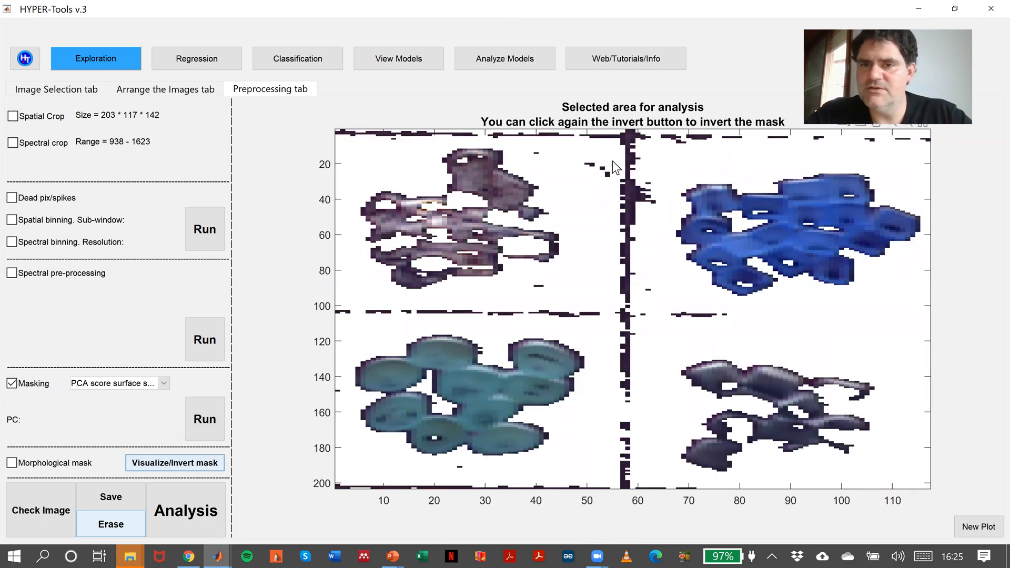
mouse_move(131, 539)
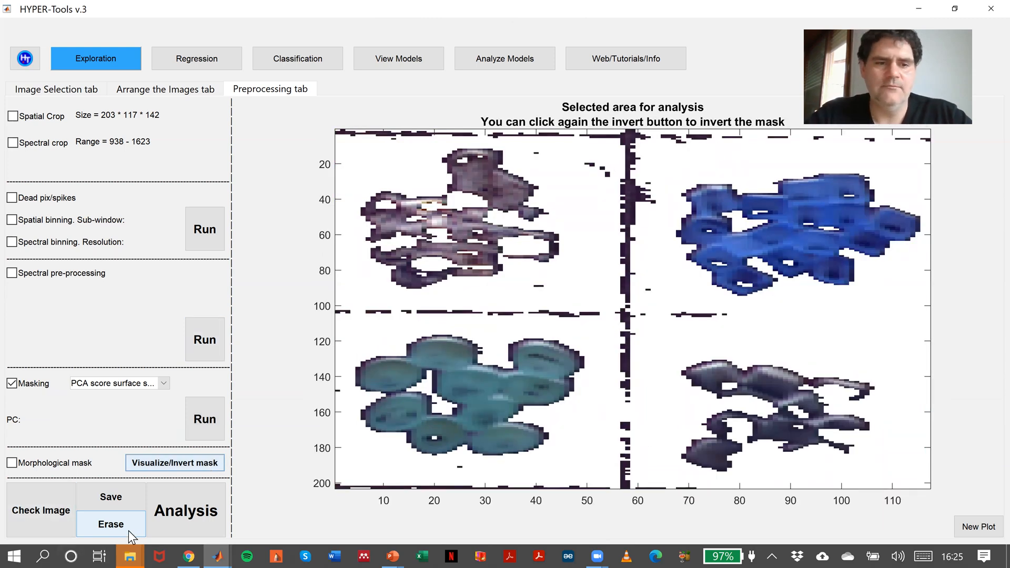
left_click(110, 524)
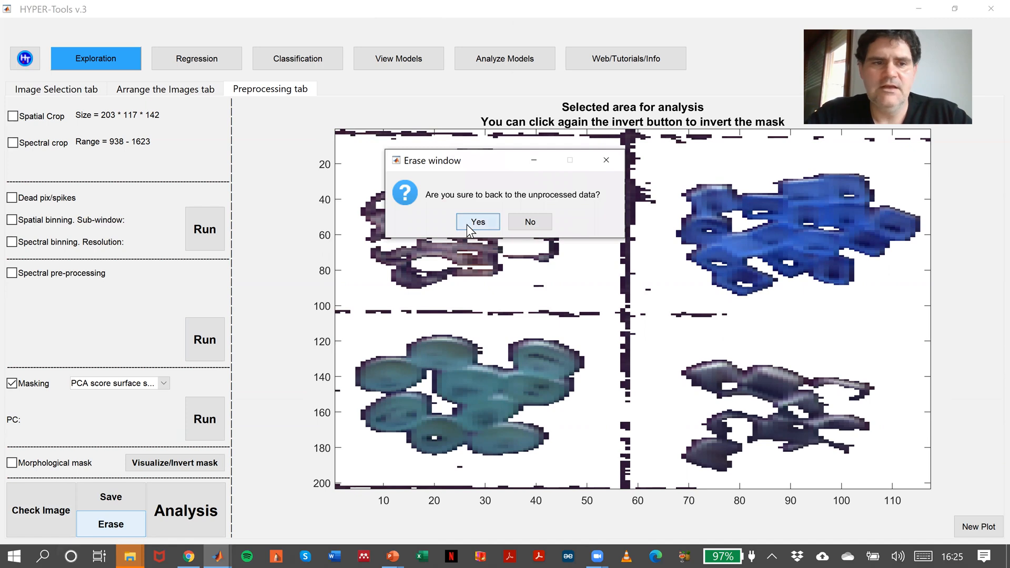
Confirm the revert and draw four manual polygon crops around the plastic groups
left_click(477, 221)
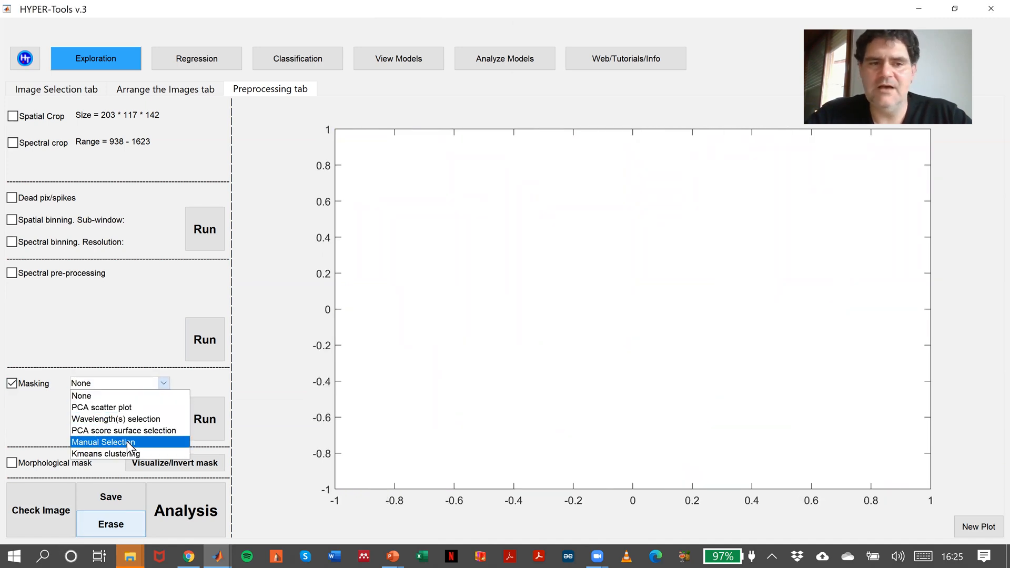
left_click(103, 442)
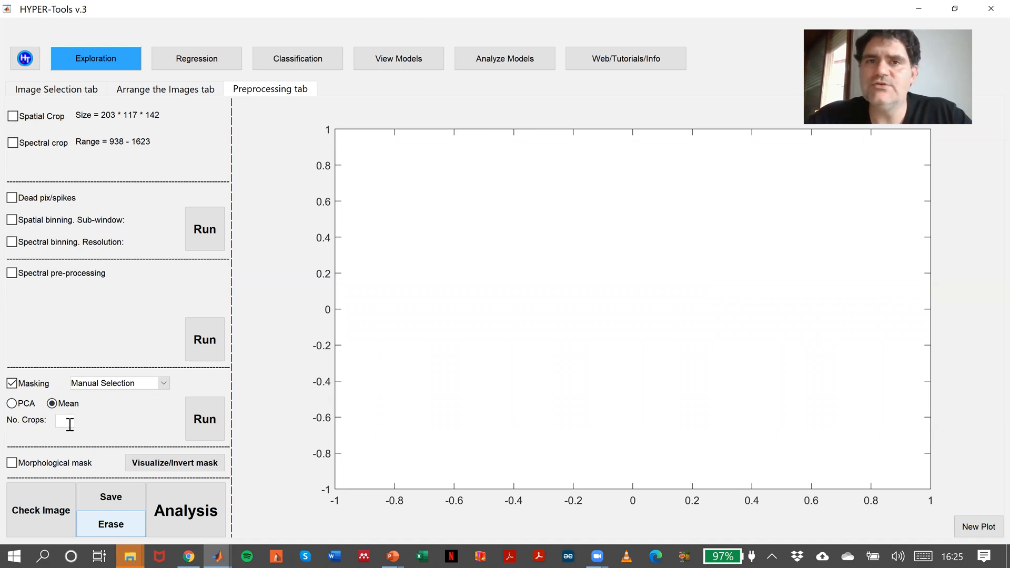
type("4")
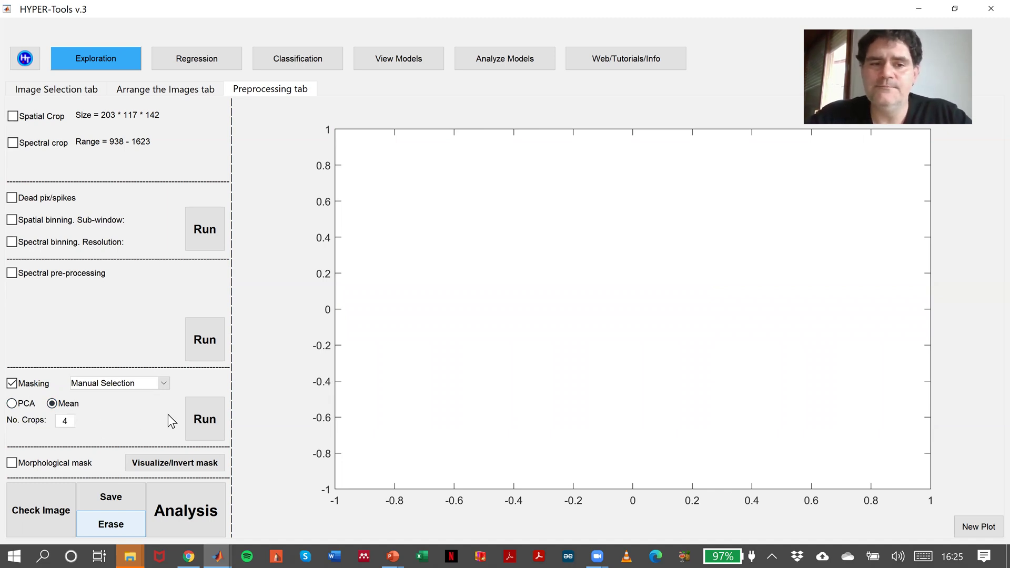
left_click(204, 419)
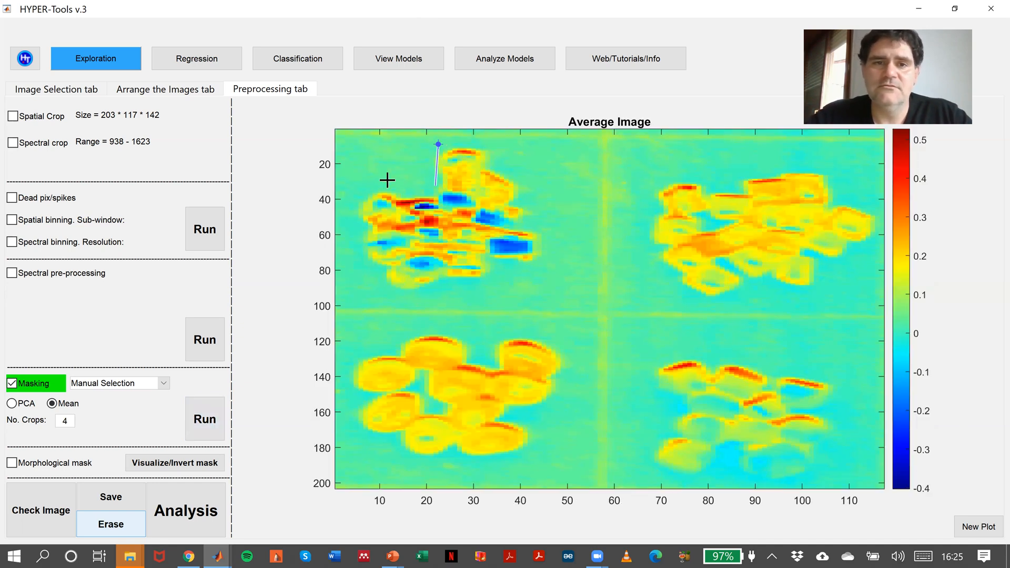
left_click(351, 195)
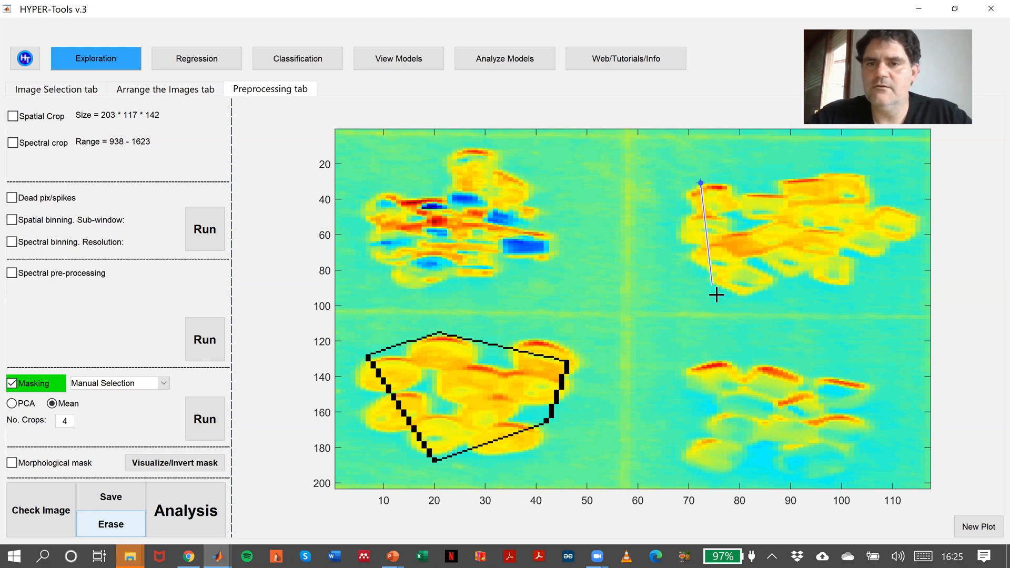
left_click(874, 219)
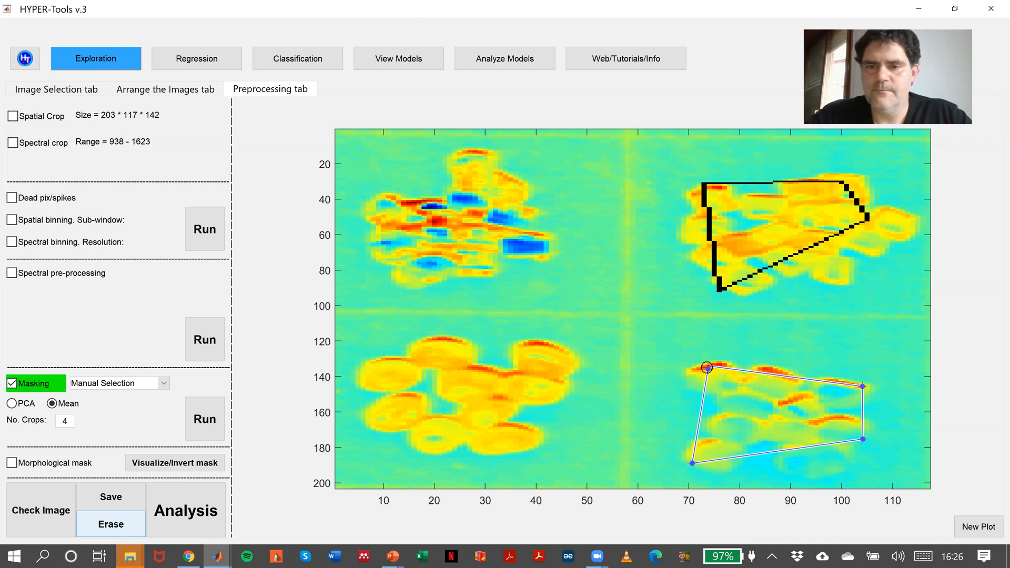
left_click(204, 418)
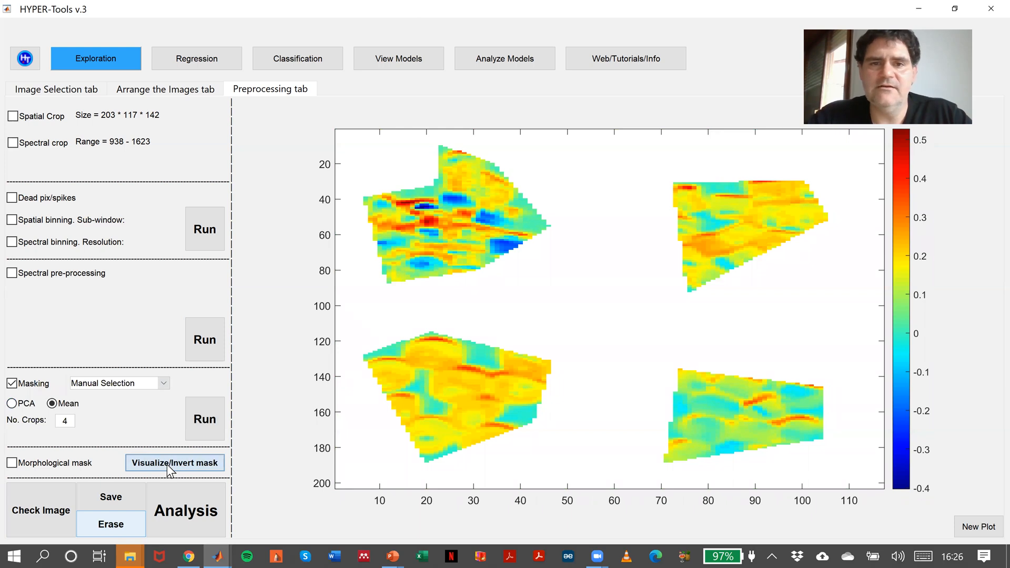
Preview the four drawn regions and invert the mask so only they remain
left_click(174, 463)
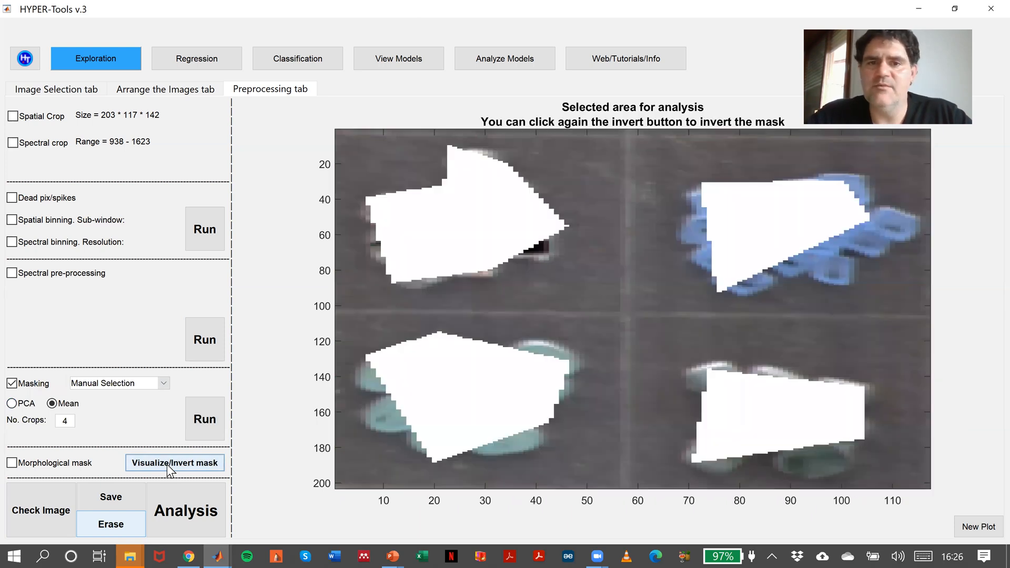
left_click(175, 462)
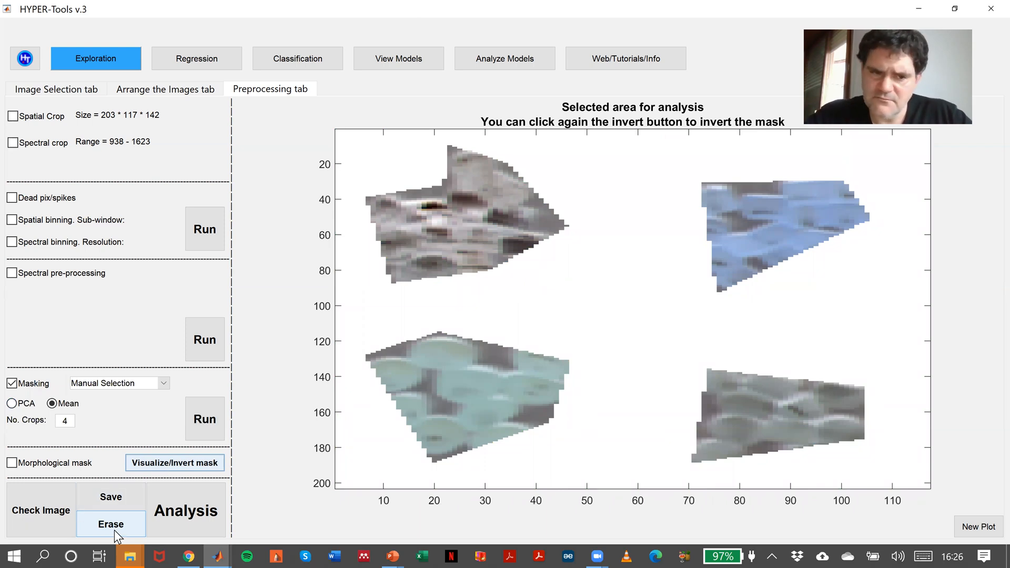
Revert to raw unmasked data and enable spectral pre-processing
left_click(110, 524)
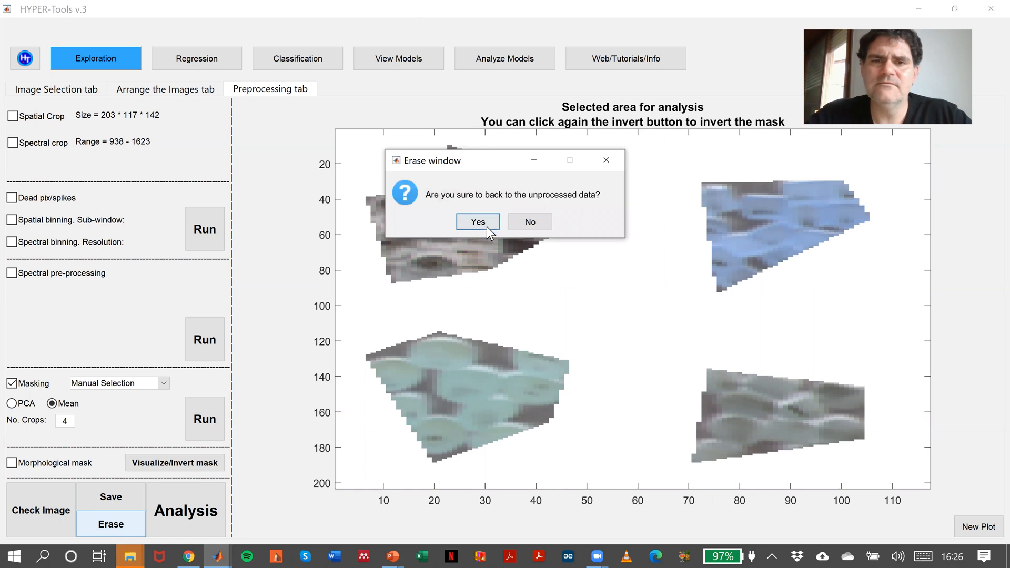
left_click(477, 222)
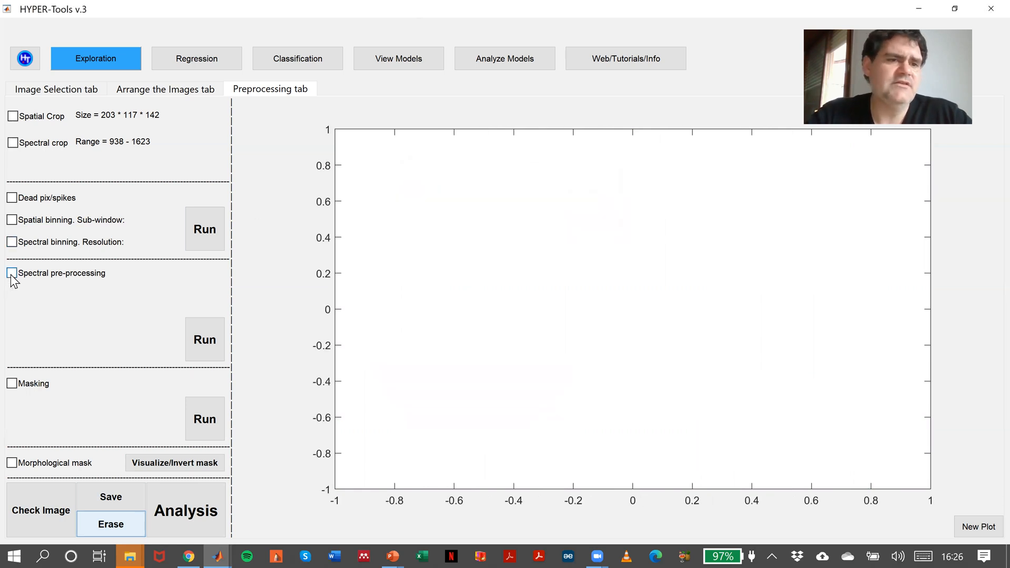
left_click(11, 272)
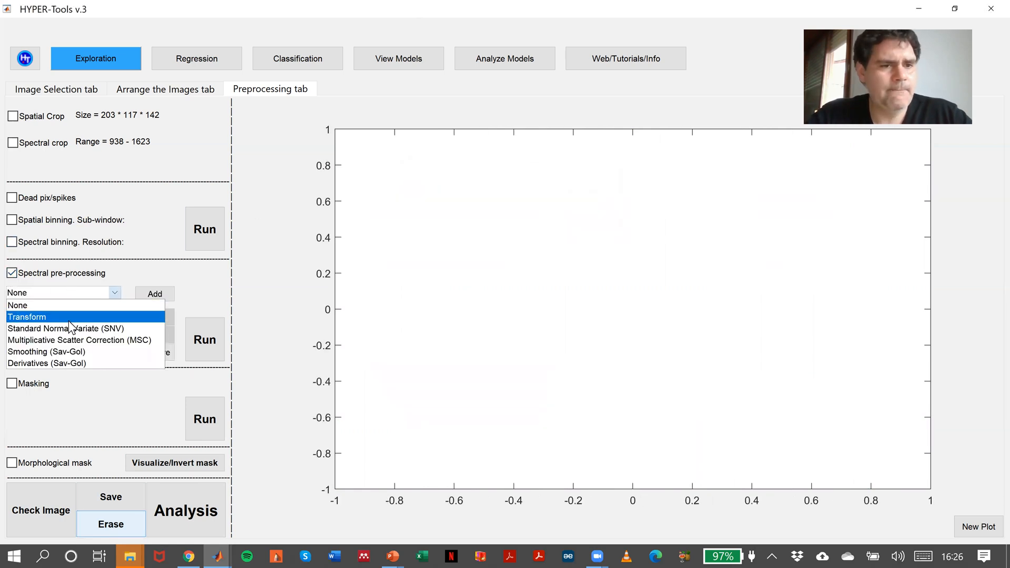
Add Sav-Gol smoothing (W=7, P=2) followed by SNV and run the pre-processing
left_click(46, 351)
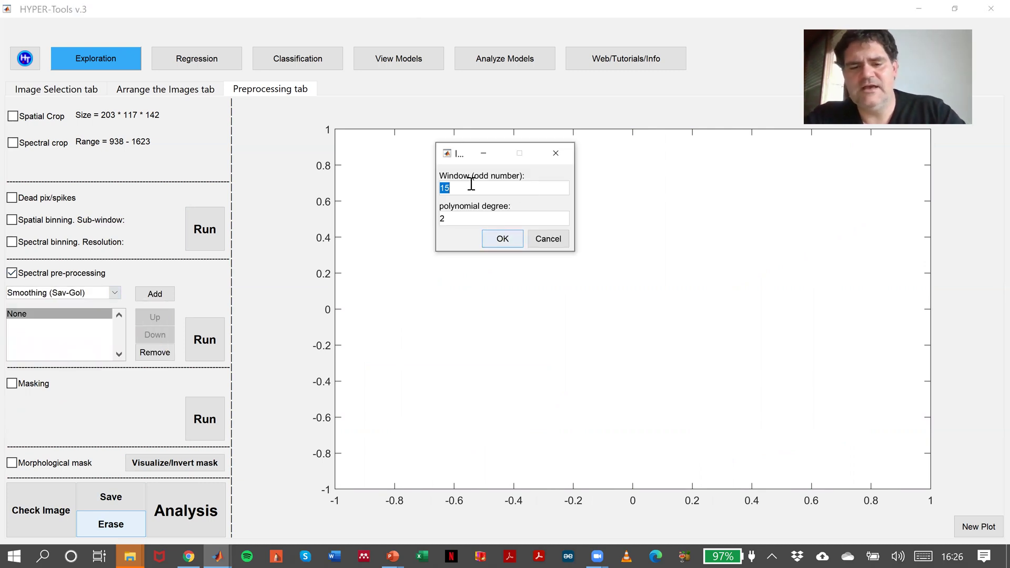
left_click(502, 239)
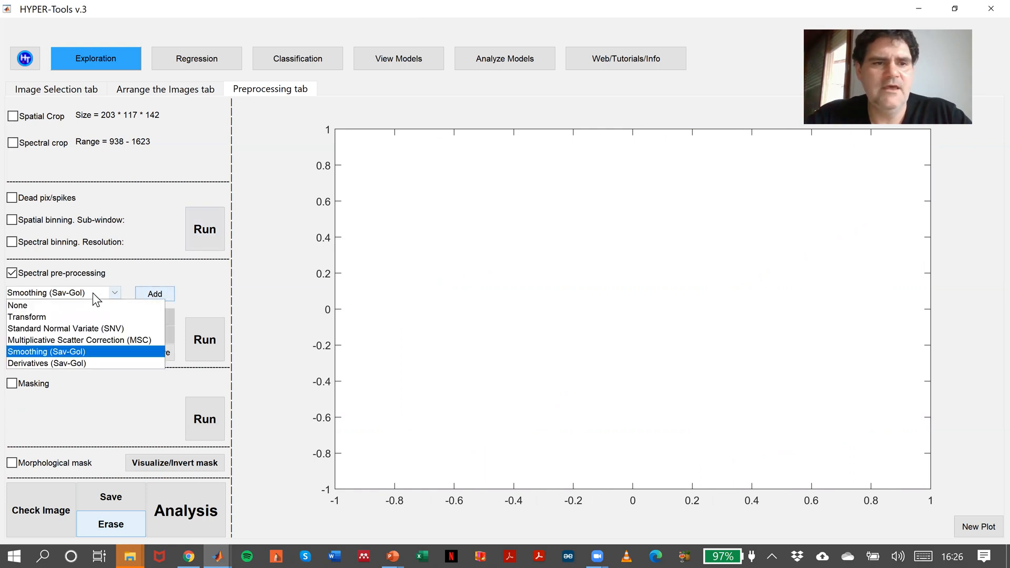
left_click(65, 328)
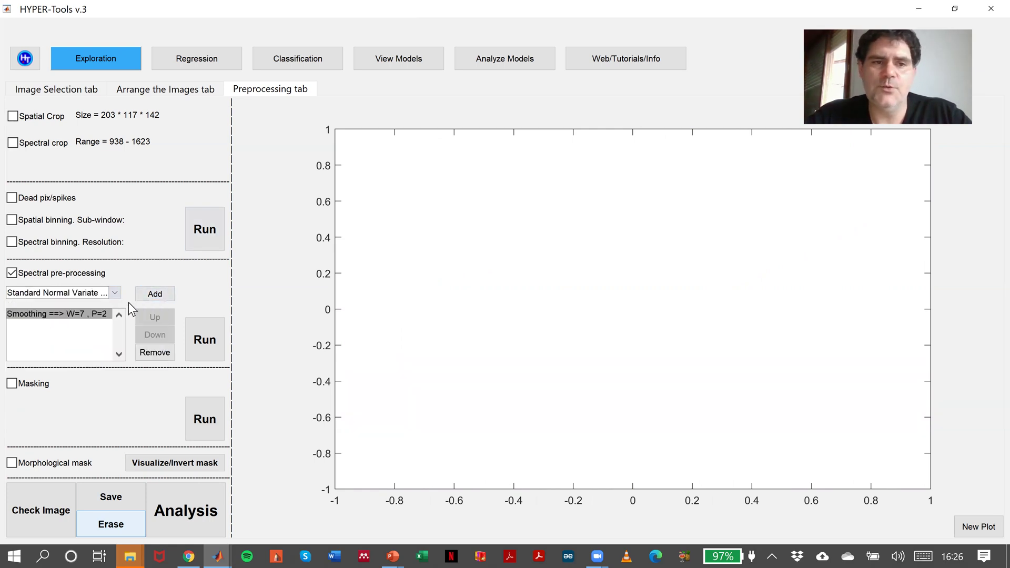
left_click(155, 293)
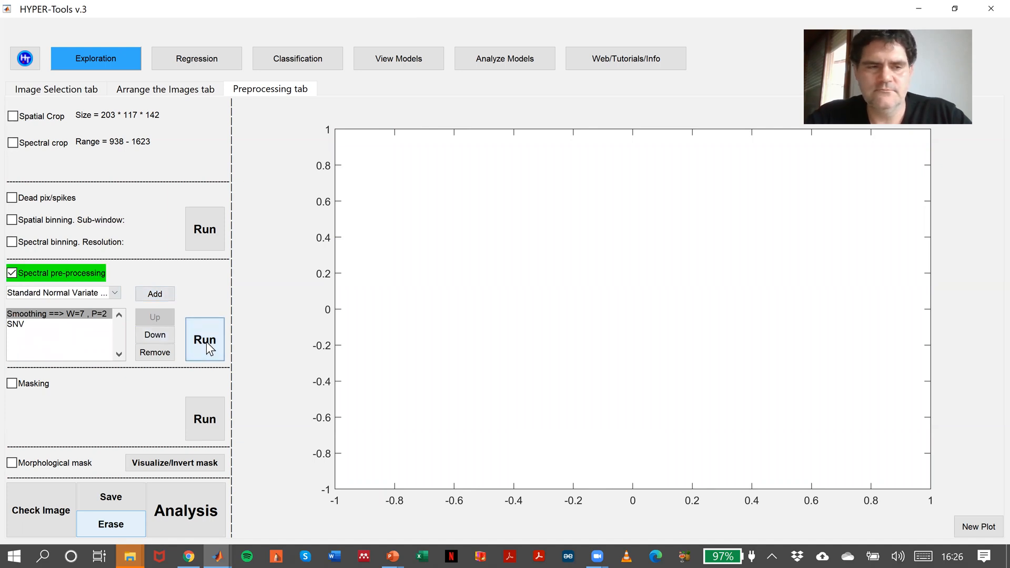
left_click(204, 339)
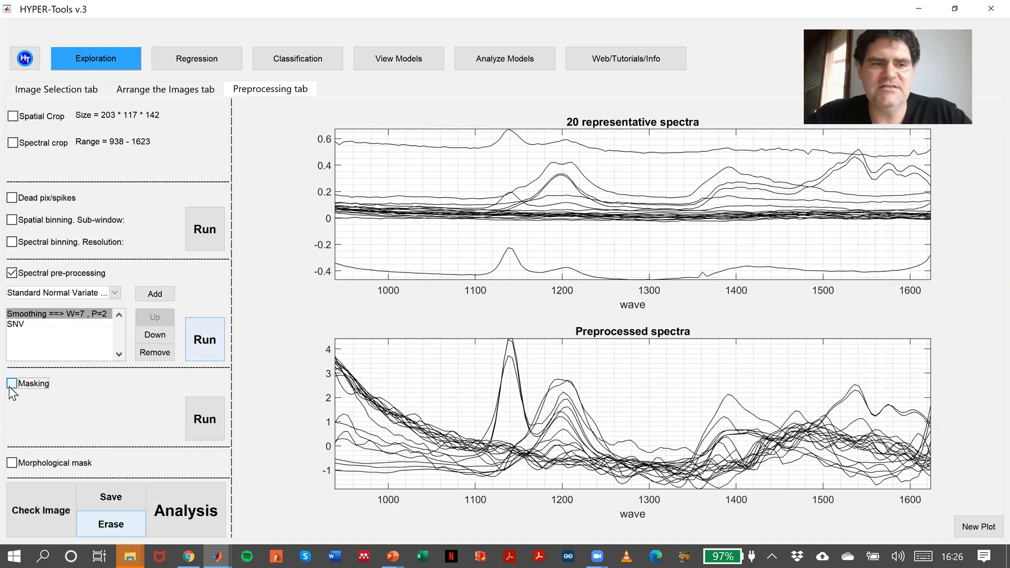
Enable background masking and run five-cluster K-means to pick clusters 1 and 5
left_click(11, 384)
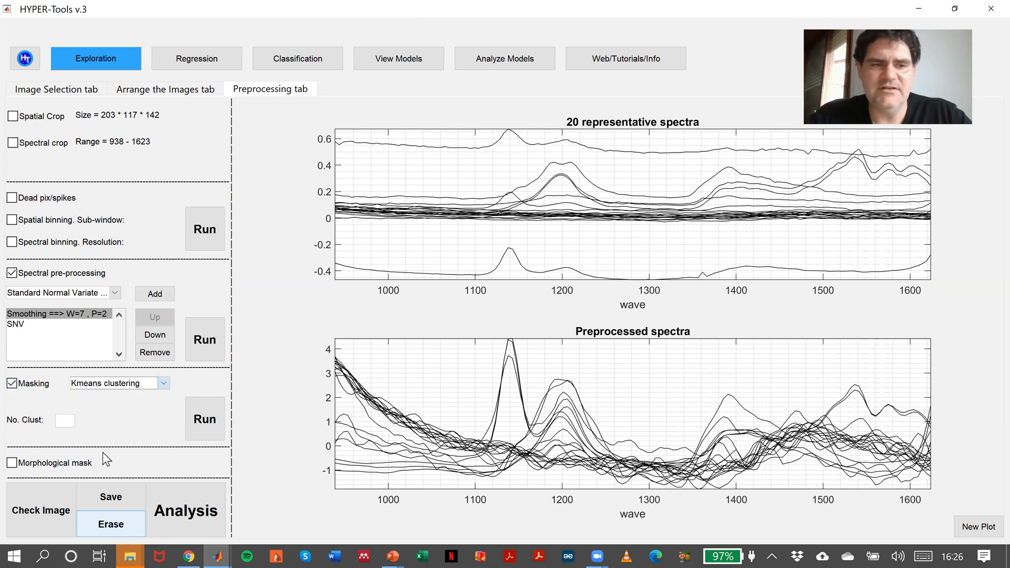
mouse_move(143, 429)
type("5")
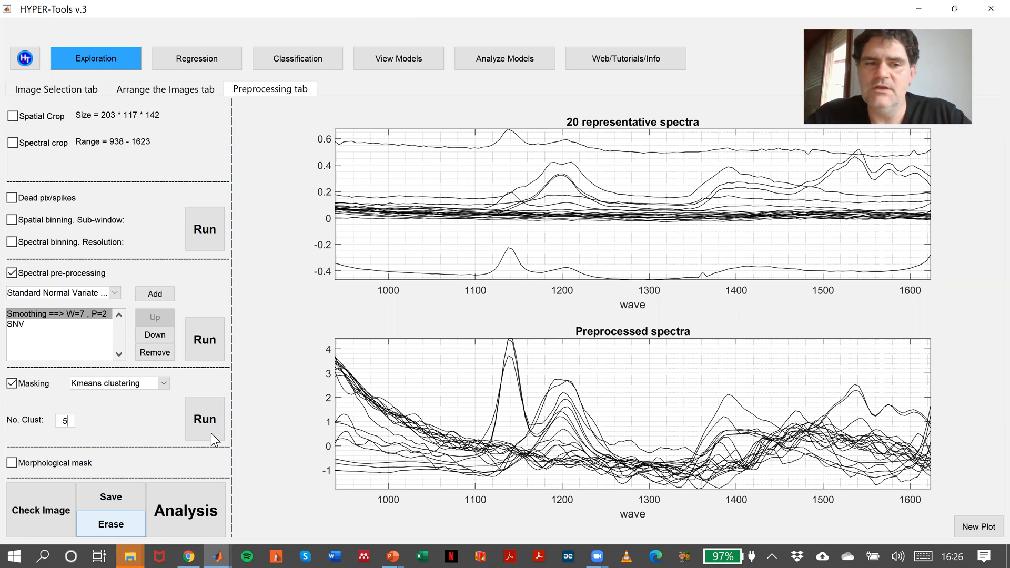
left_click(204, 419)
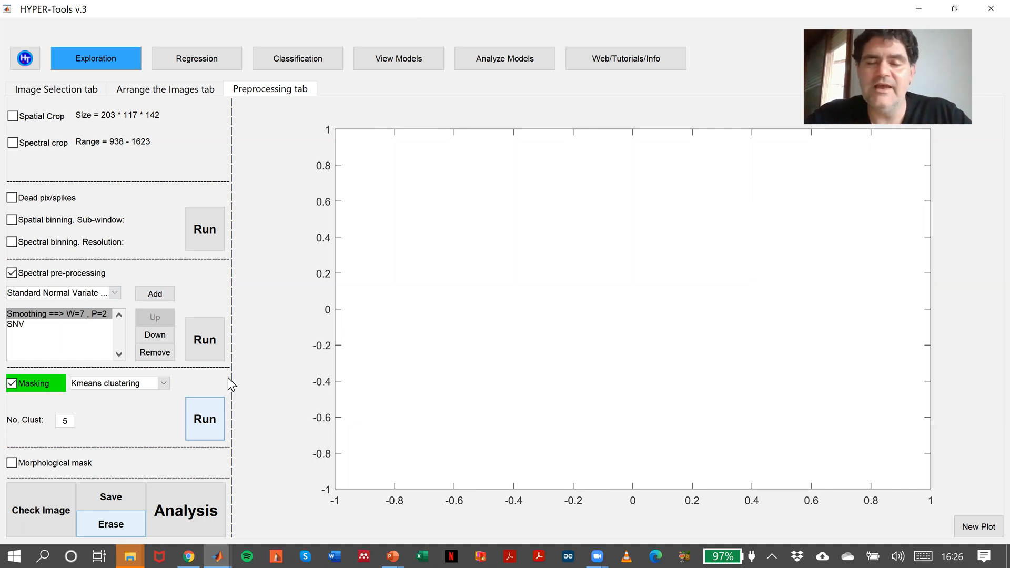
left_click(204, 419)
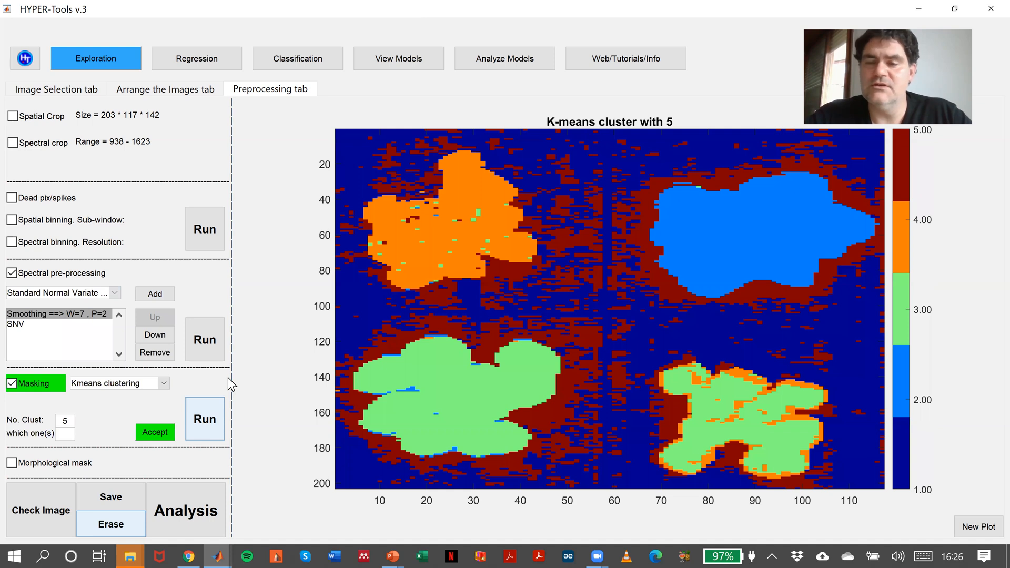
mouse_move(482, 245)
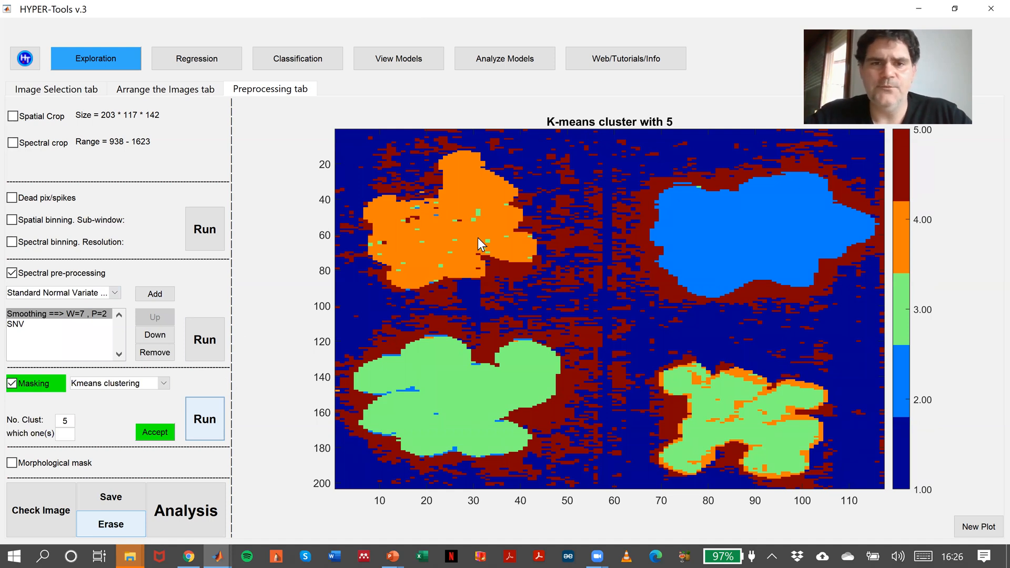
mouse_move(846, 207)
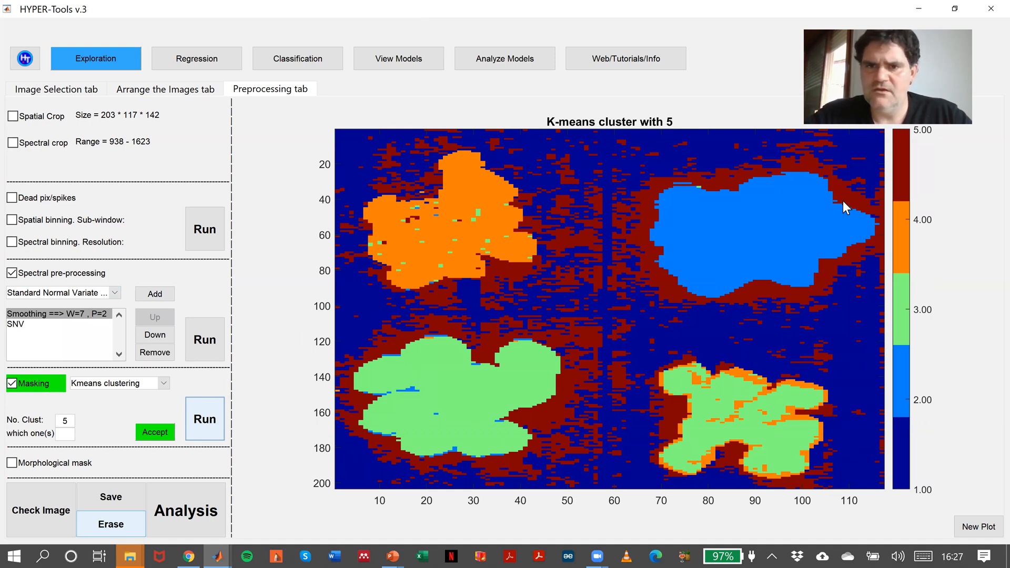
mouse_move(833, 346)
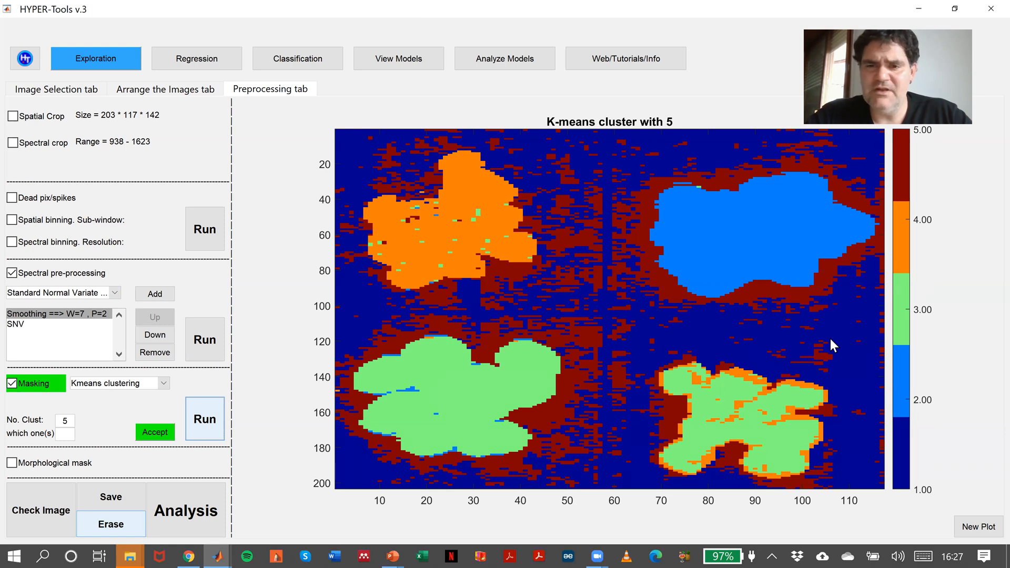
mouse_move(958, 238)
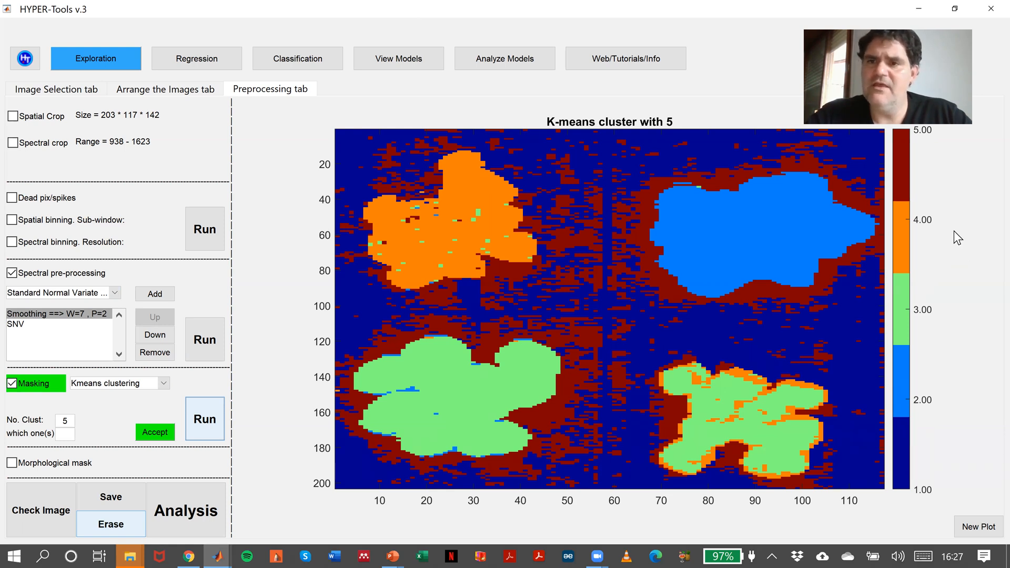
mouse_move(915, 182)
type("1 5")
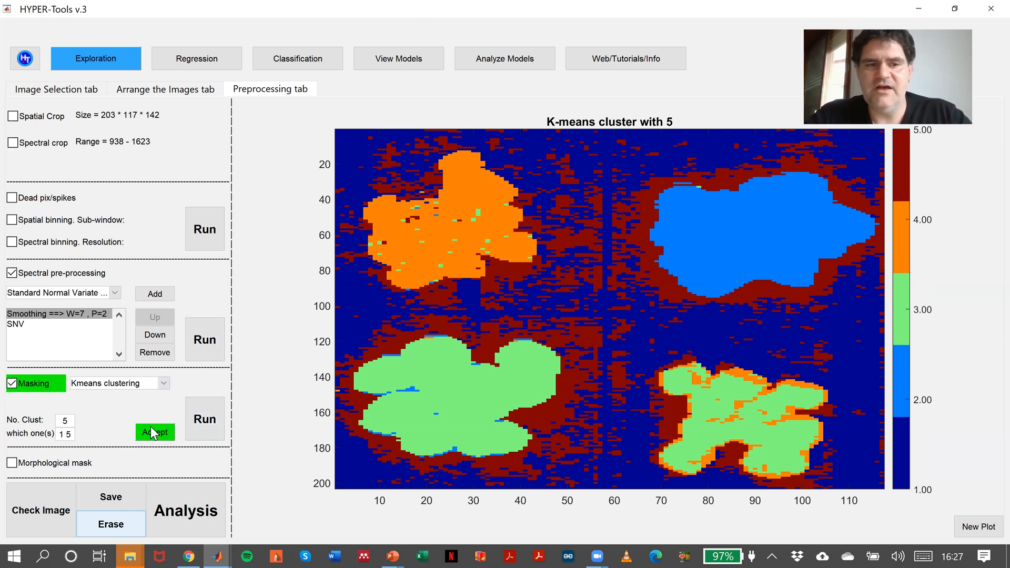
Accept clusters 1 and 5 as the mask, display it, and invert it to keep the plastics
left_click(154, 432)
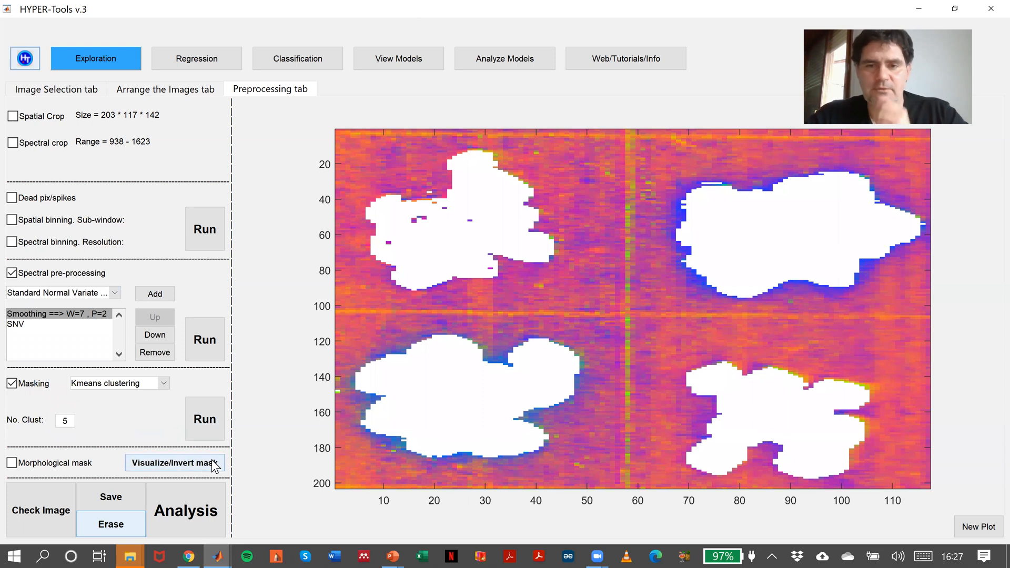
mouse_move(226, 353)
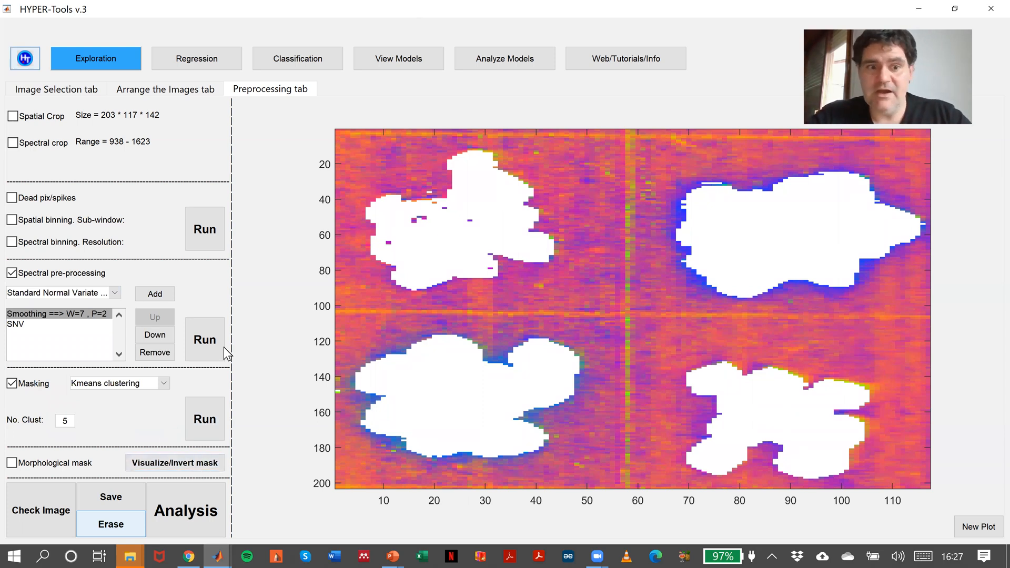
left_click(175, 463)
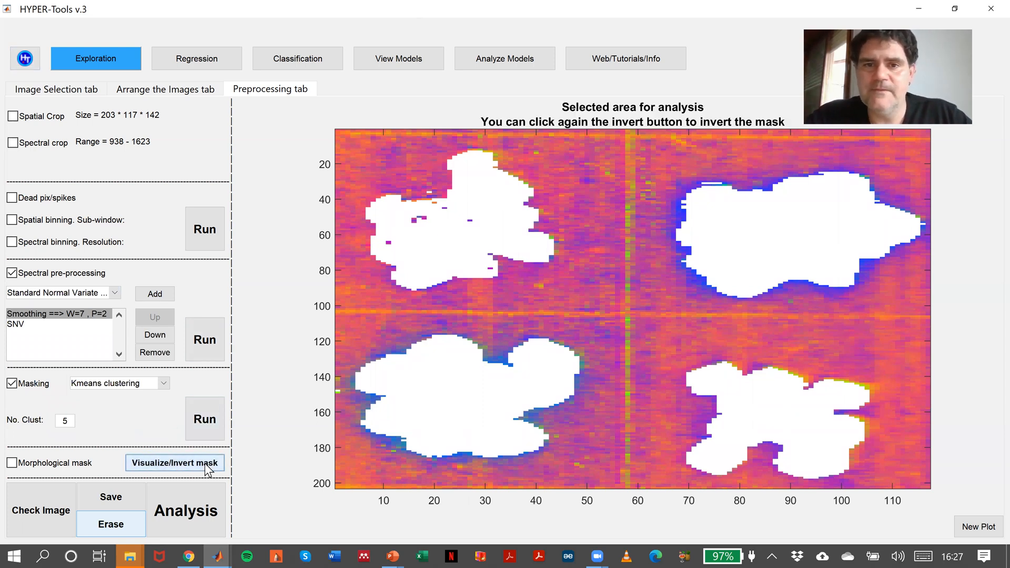
left_click(175, 462)
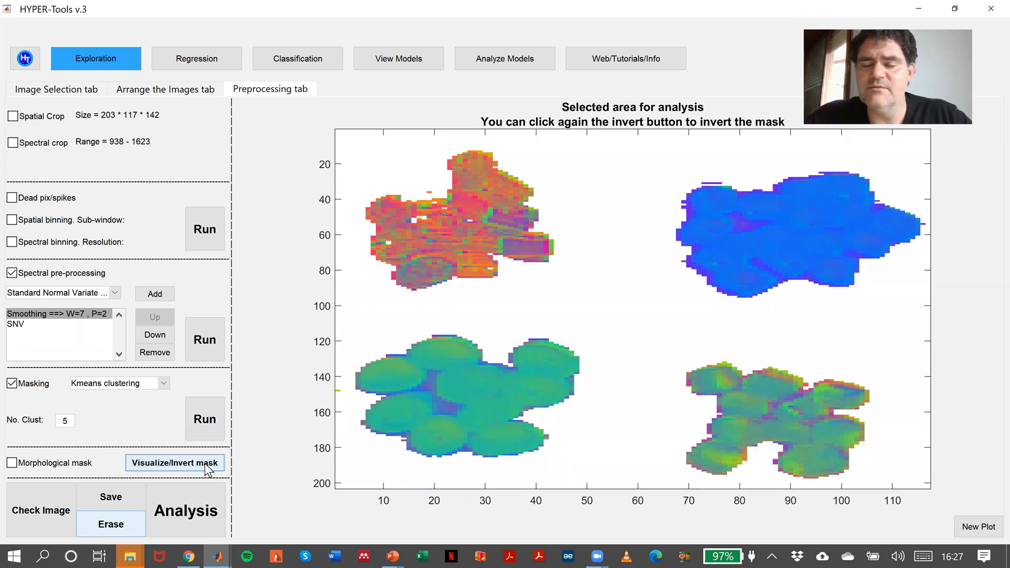
mouse_move(452, 225)
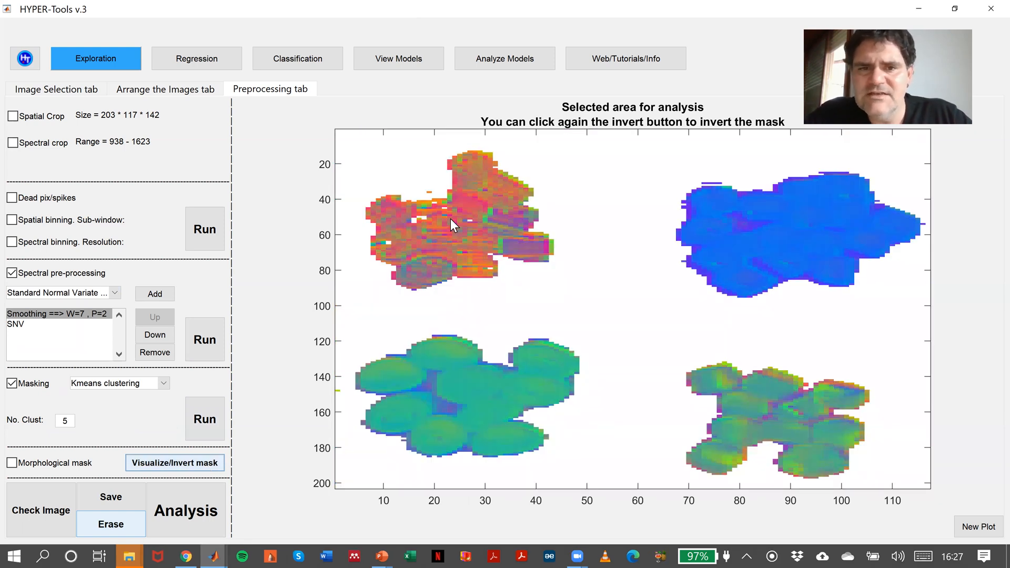
mouse_move(431, 193)
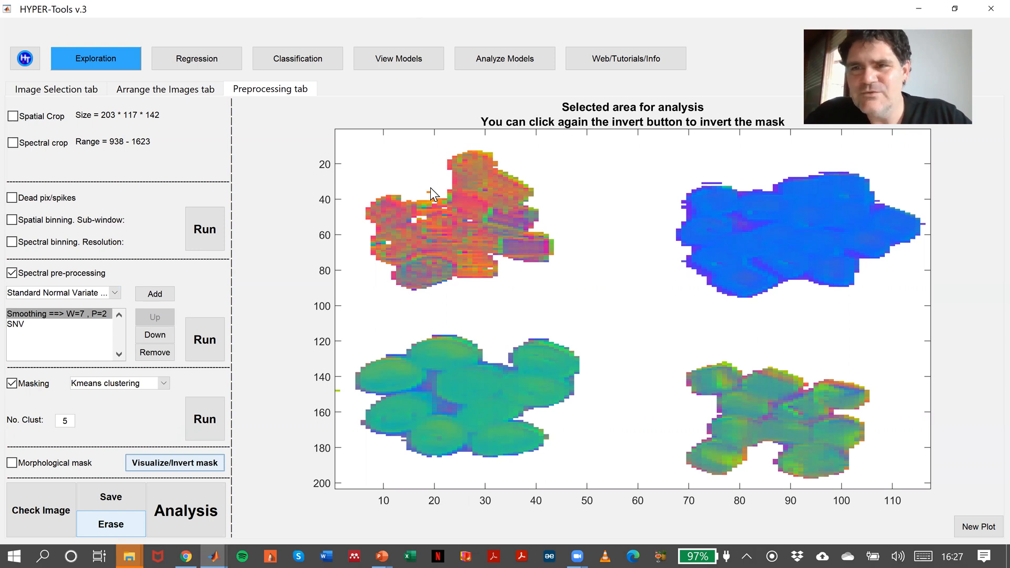
mouse_move(434, 219)
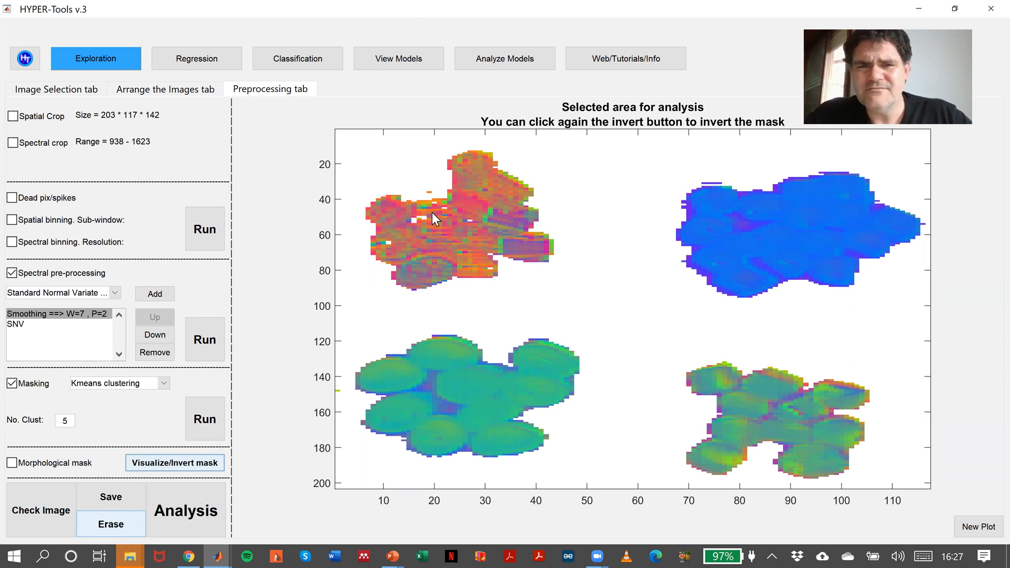
mouse_move(468, 235)
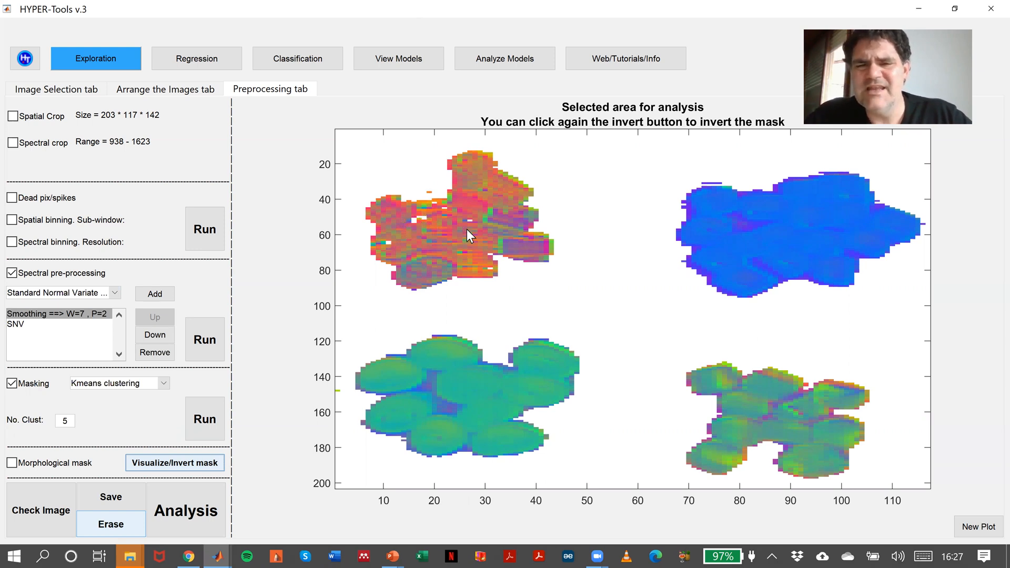
mouse_move(504, 241)
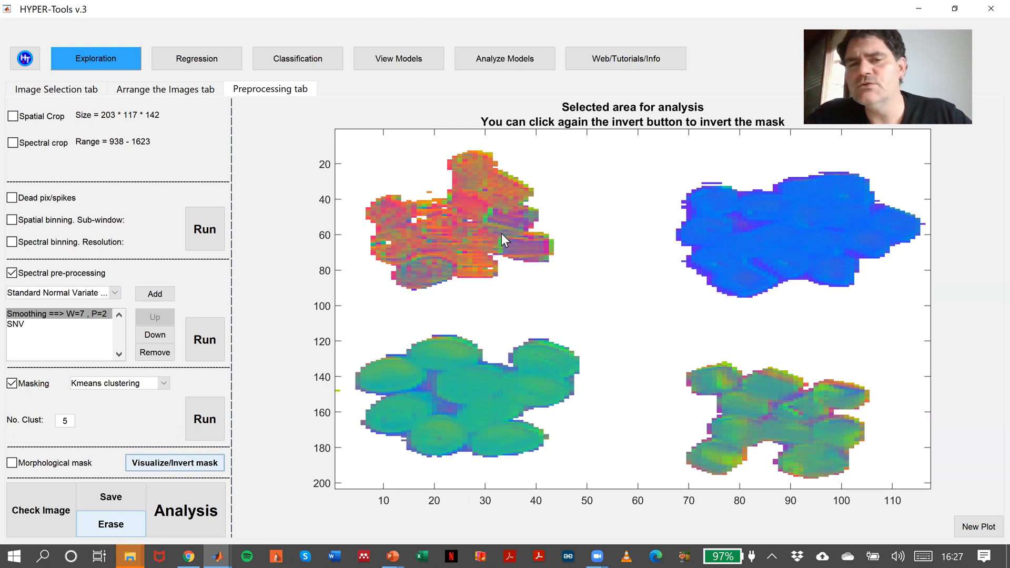
mouse_move(447, 192)
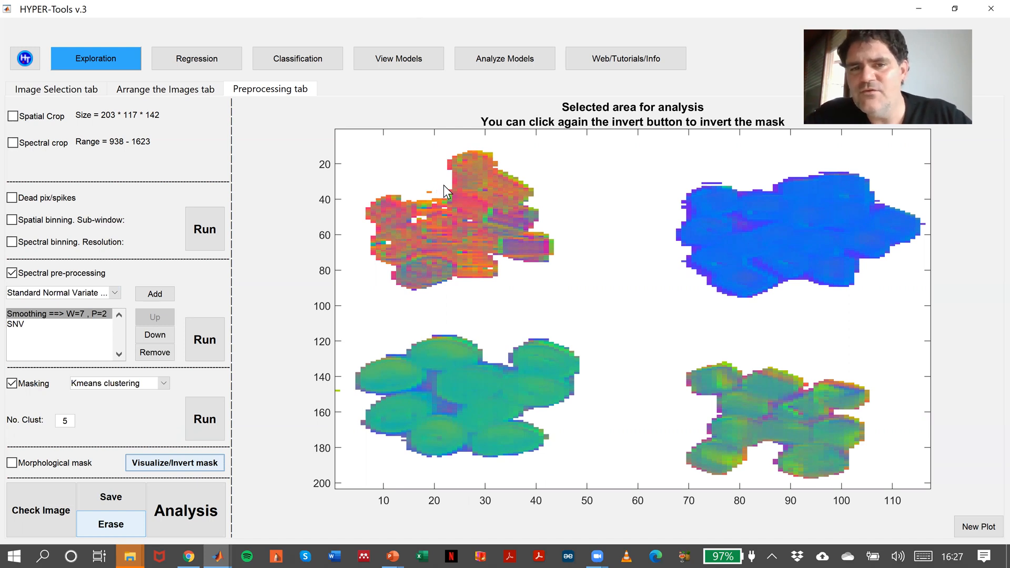
mouse_move(549, 347)
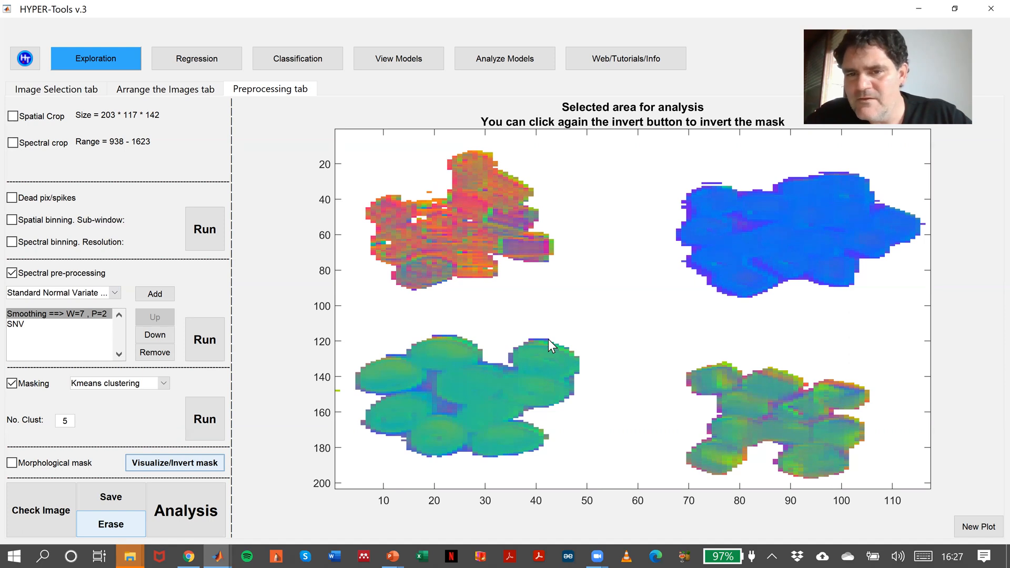
mouse_move(519, 428)
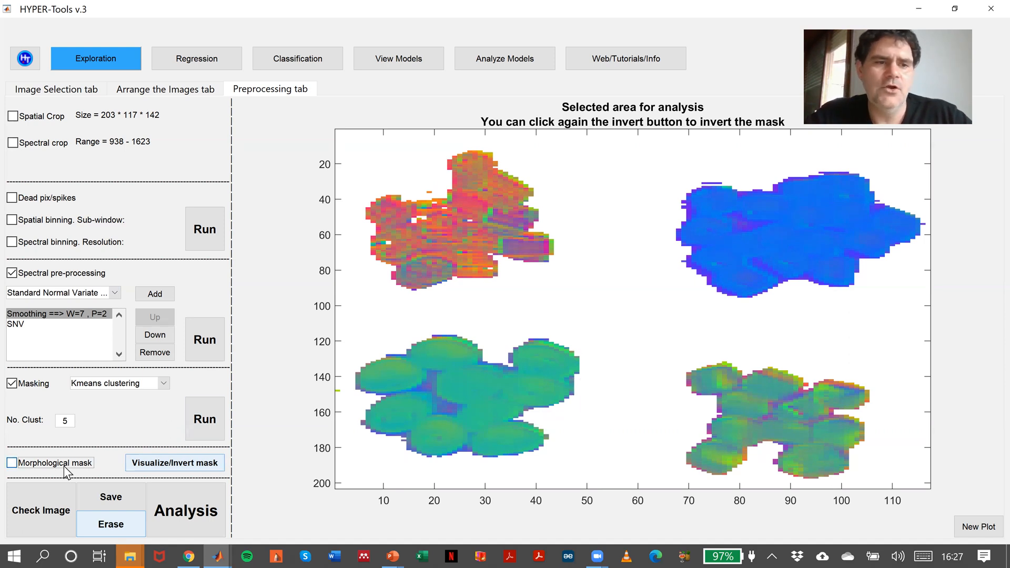
Add a size-2 disk erosion and a hole-filling operation to the morphological mask and apply them
left_click(11, 463)
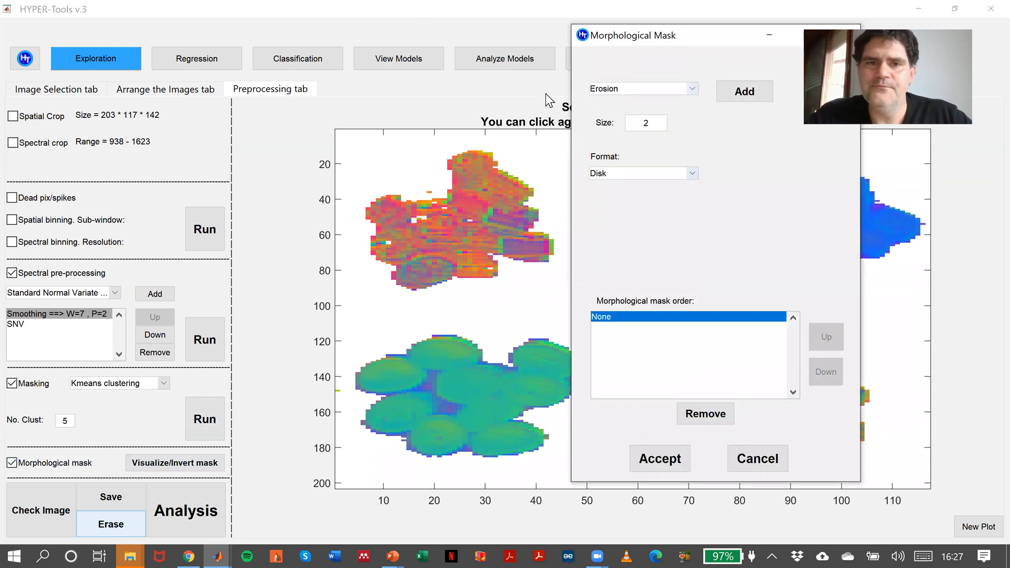
mouse_move(660, 92)
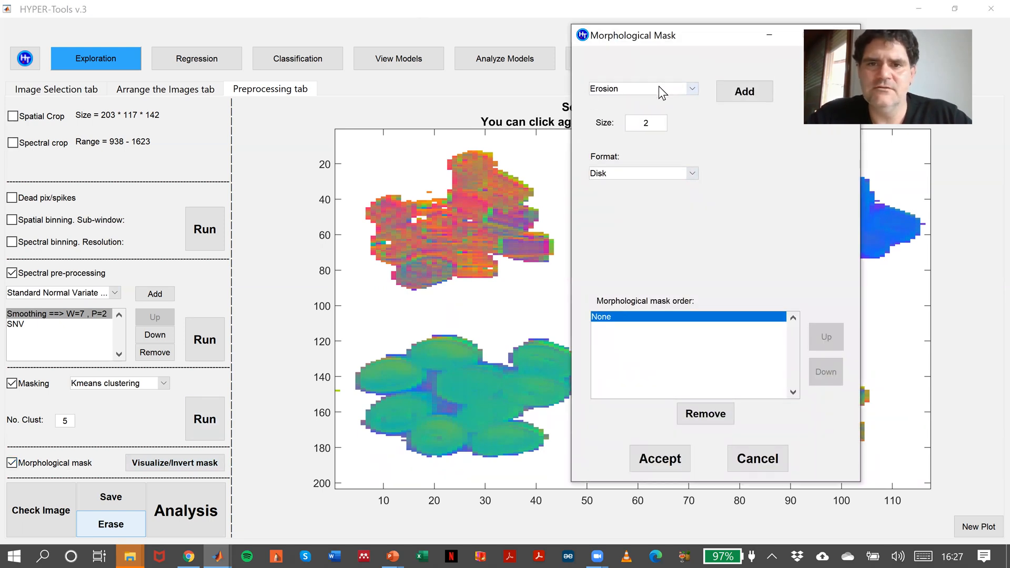
left_click(692, 88)
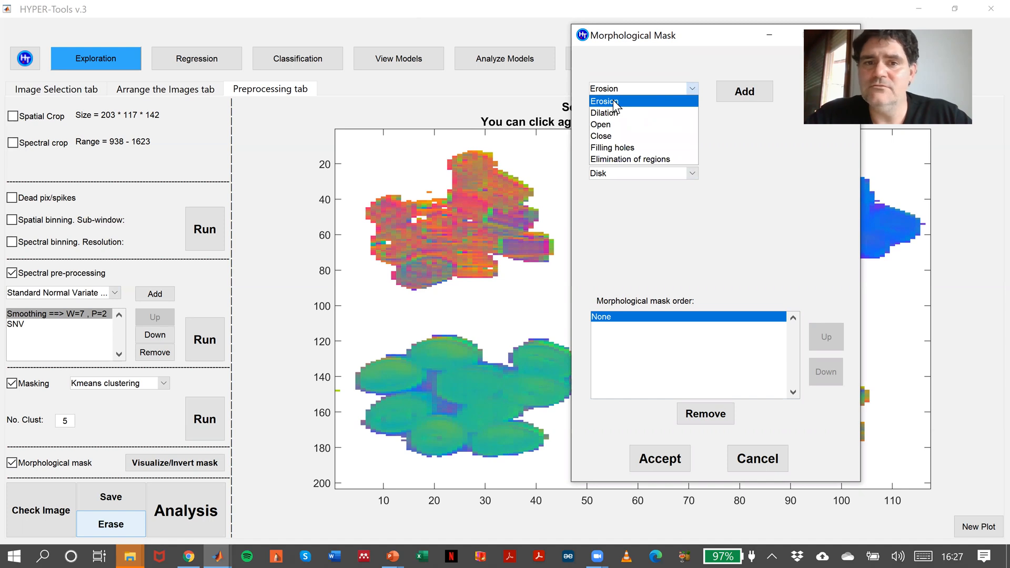
left_click(603, 101)
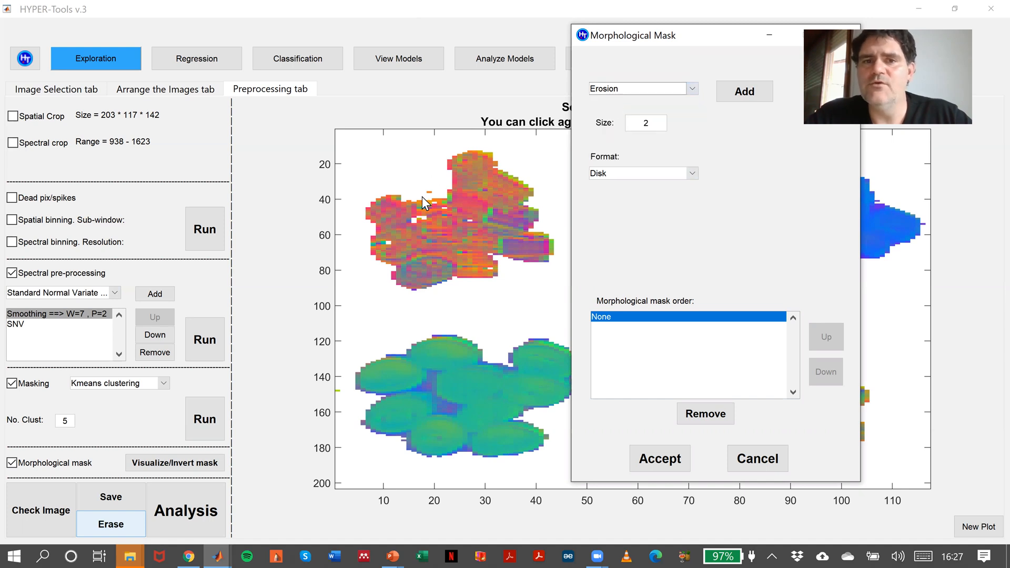
mouse_move(520, 373)
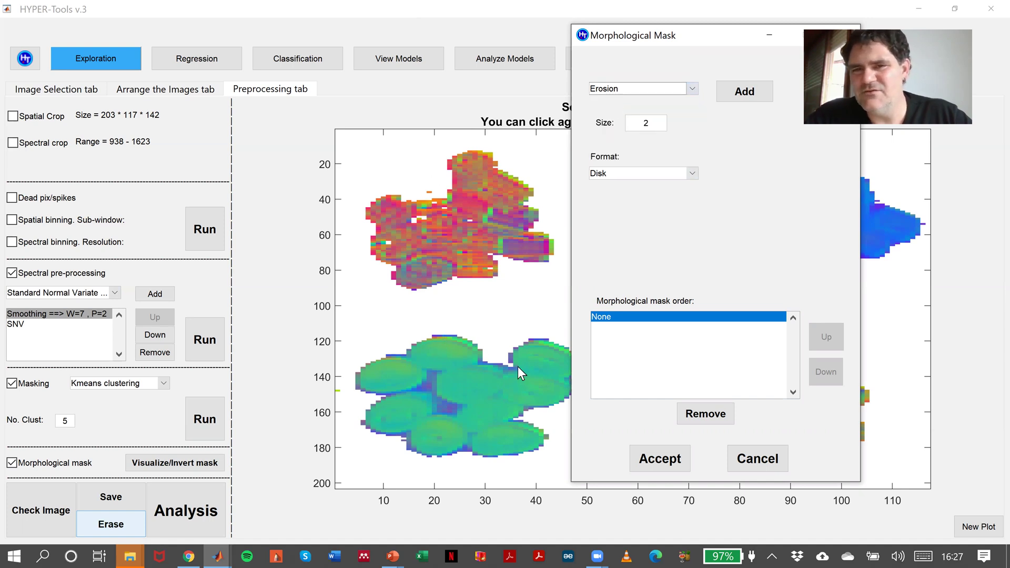
left_click(744, 91)
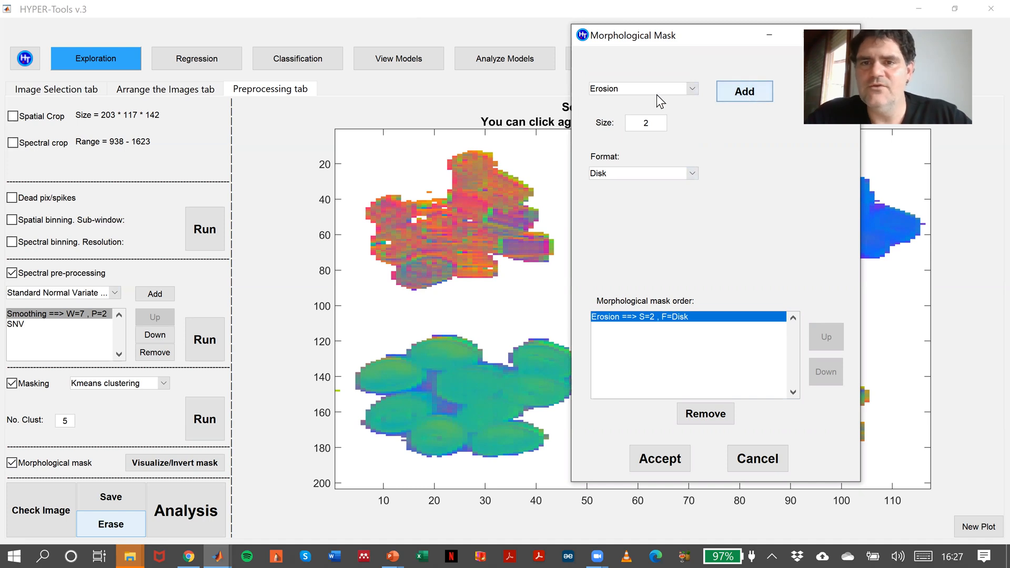
left_click(640, 88)
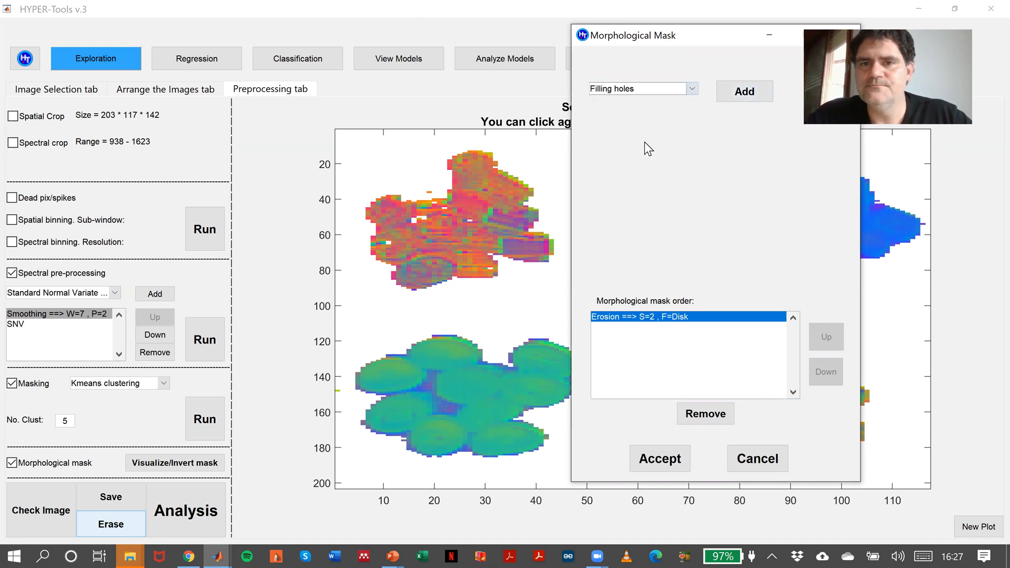
left_click(743, 91)
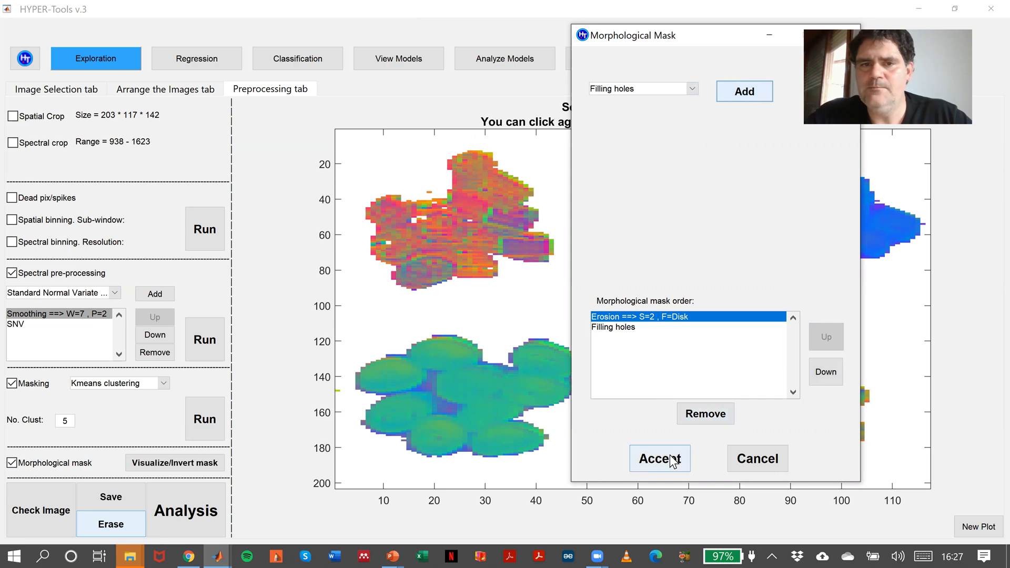
left_click(658, 459)
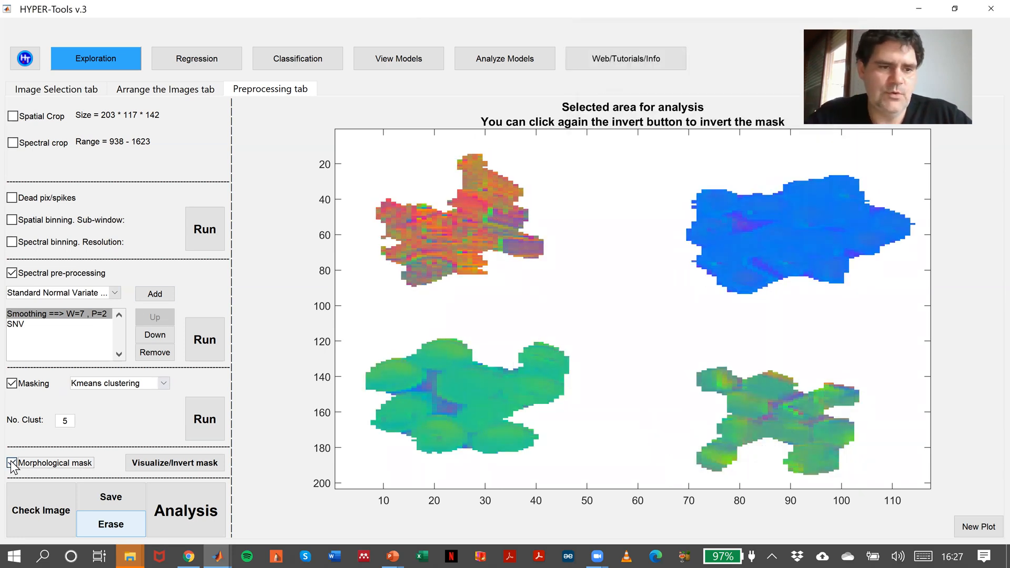
left_click(12, 462)
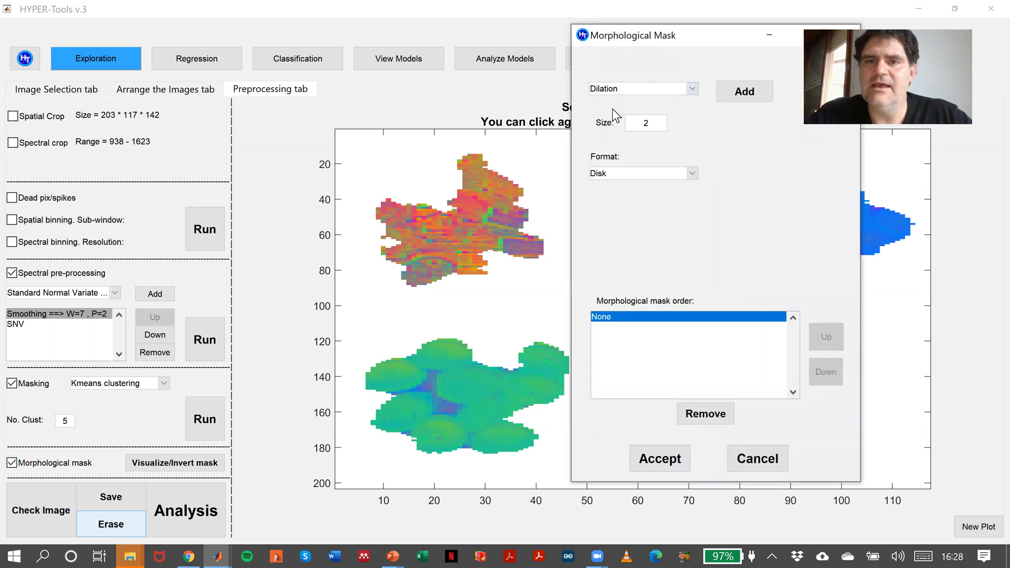
Add a size-2 disk dilation to the morphological mask and accept it
left_click(744, 91)
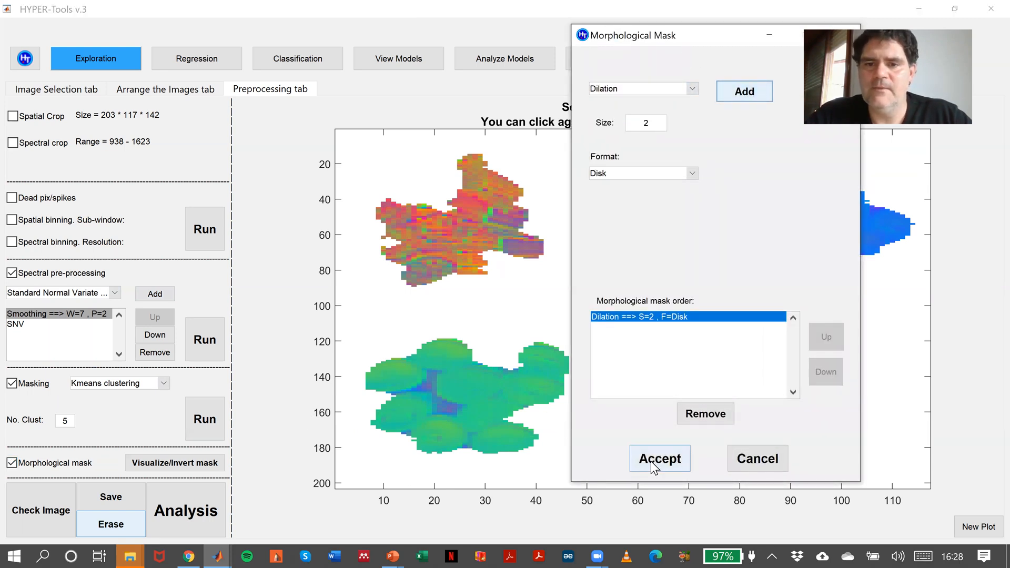
left_click(658, 459)
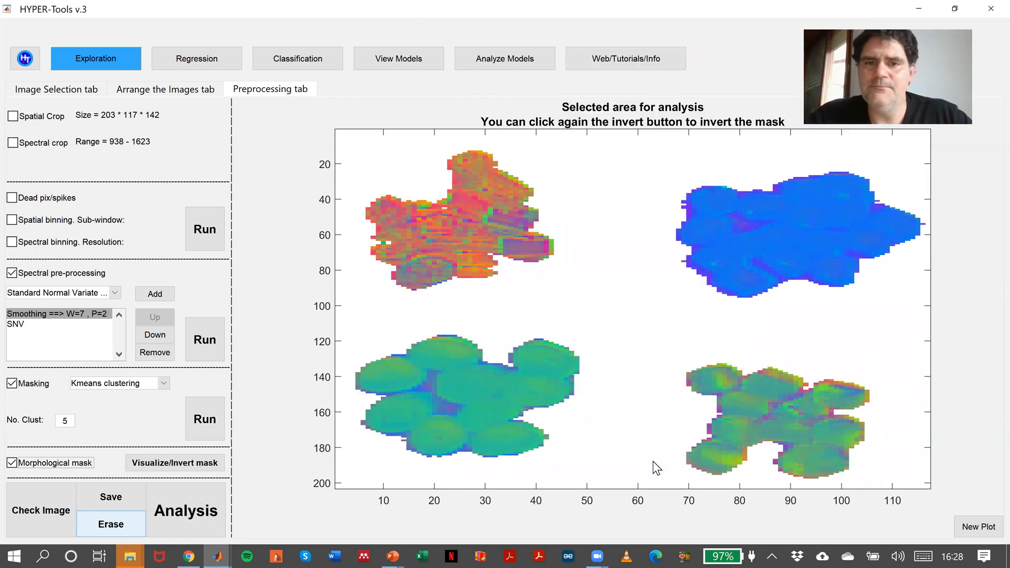